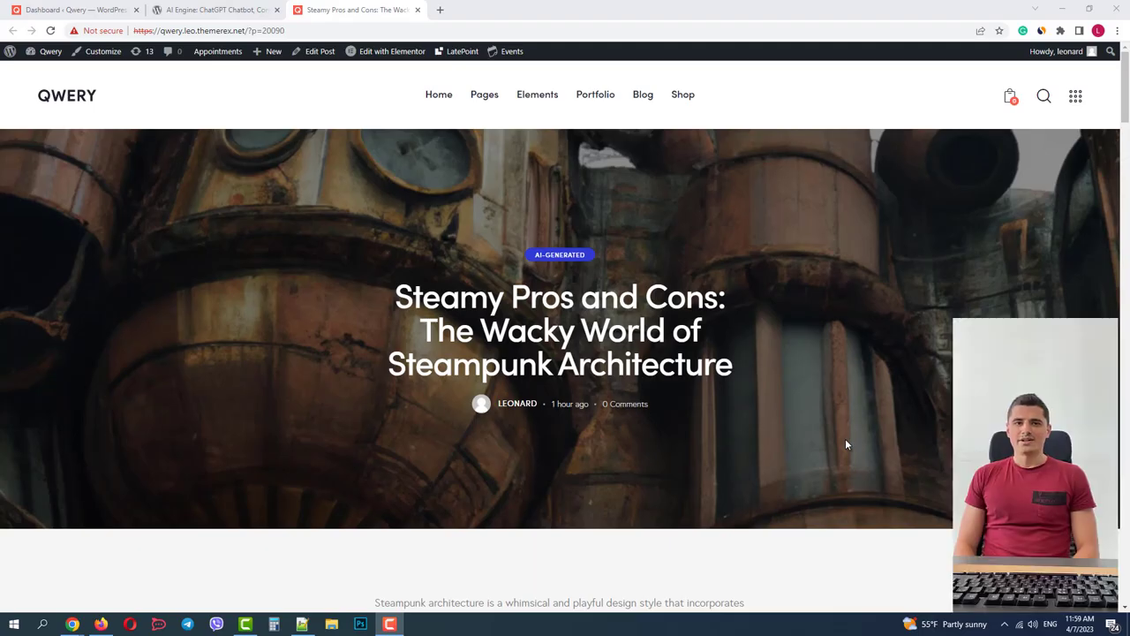
mouse_move(853, 441)
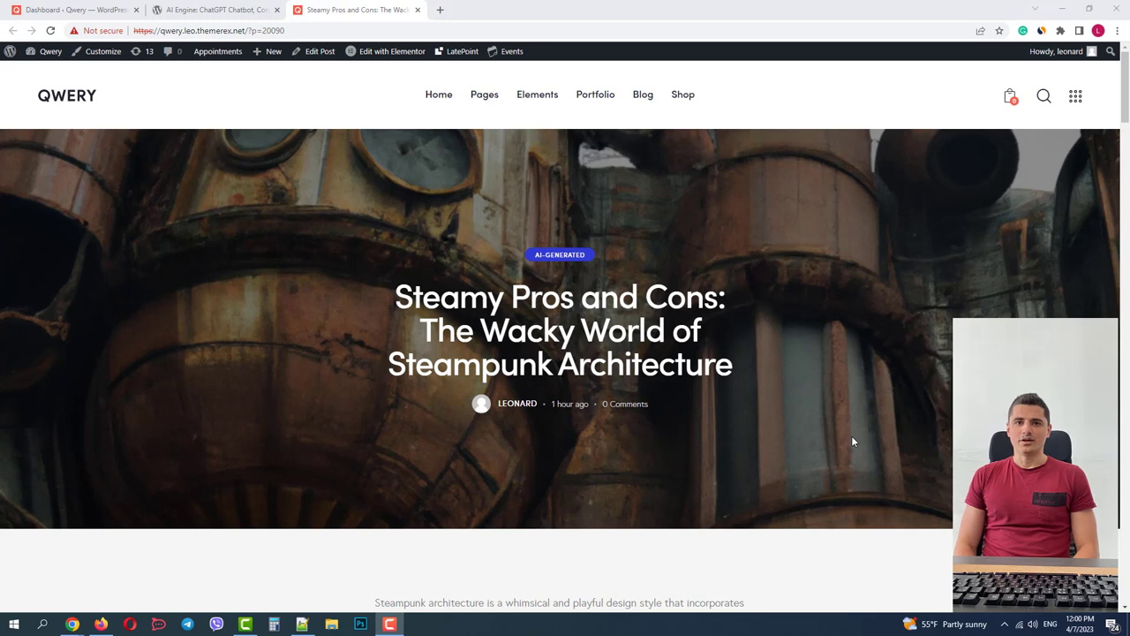
mouse_move(844, 442)
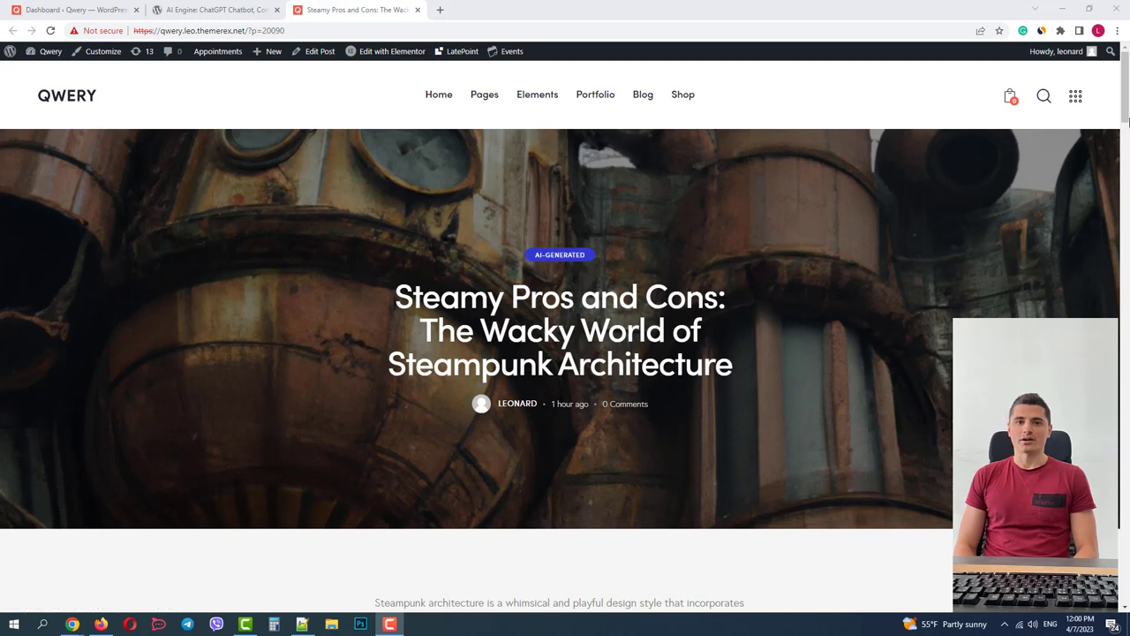
Scroll through the current page, then return to the site's WordPress dashboard
scroll("down", 3)
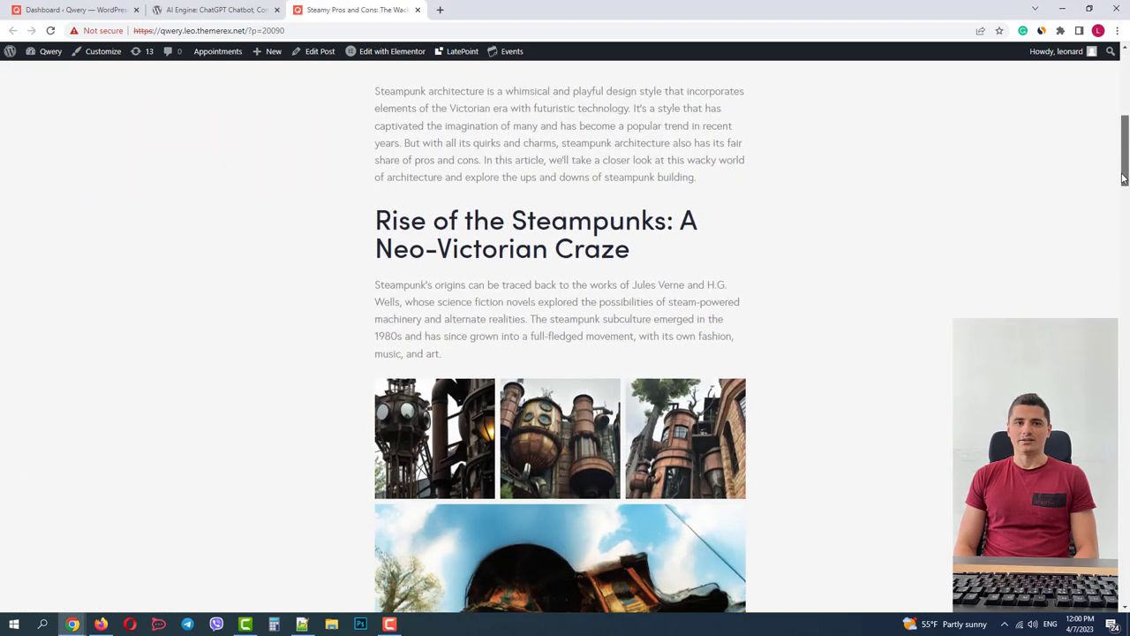
scroll("down", 3)
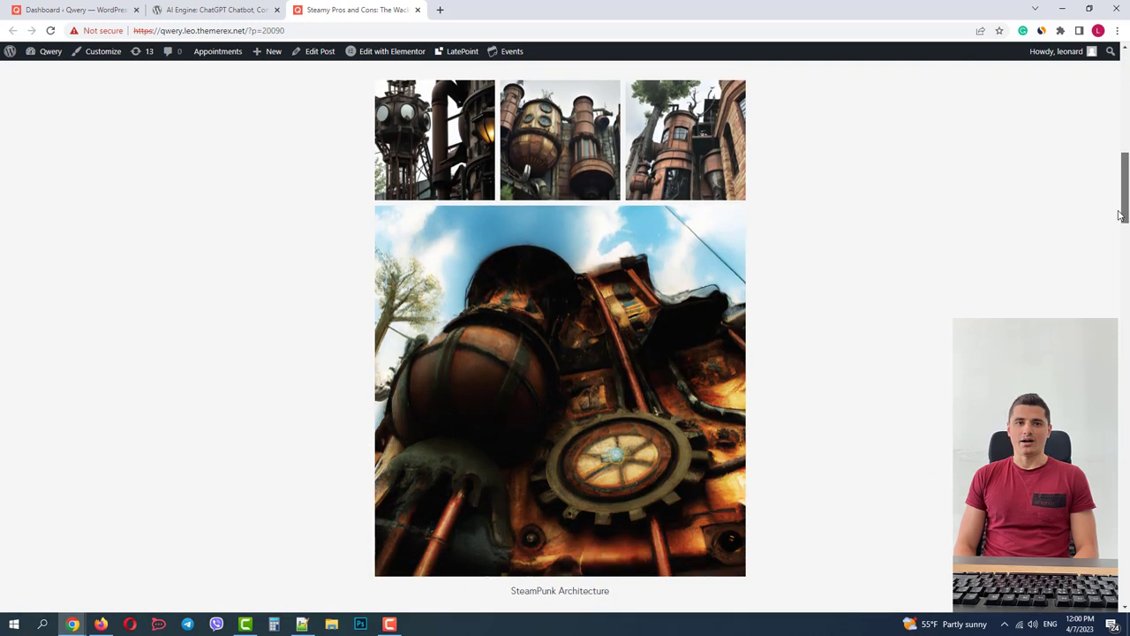
scroll("down", 3)
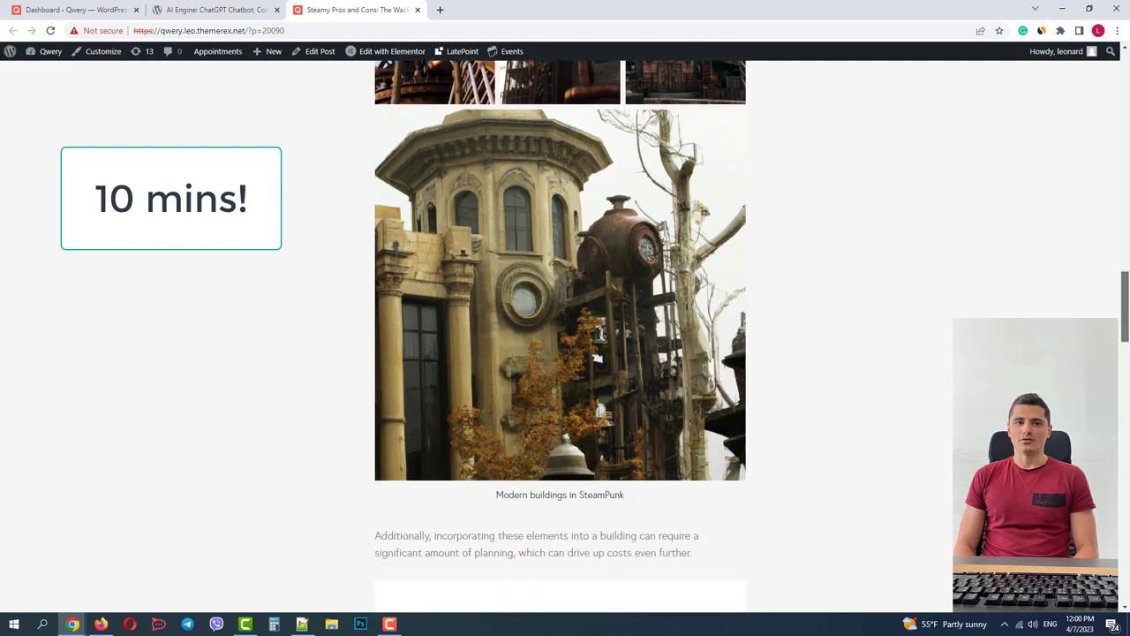
scroll("down", 3)
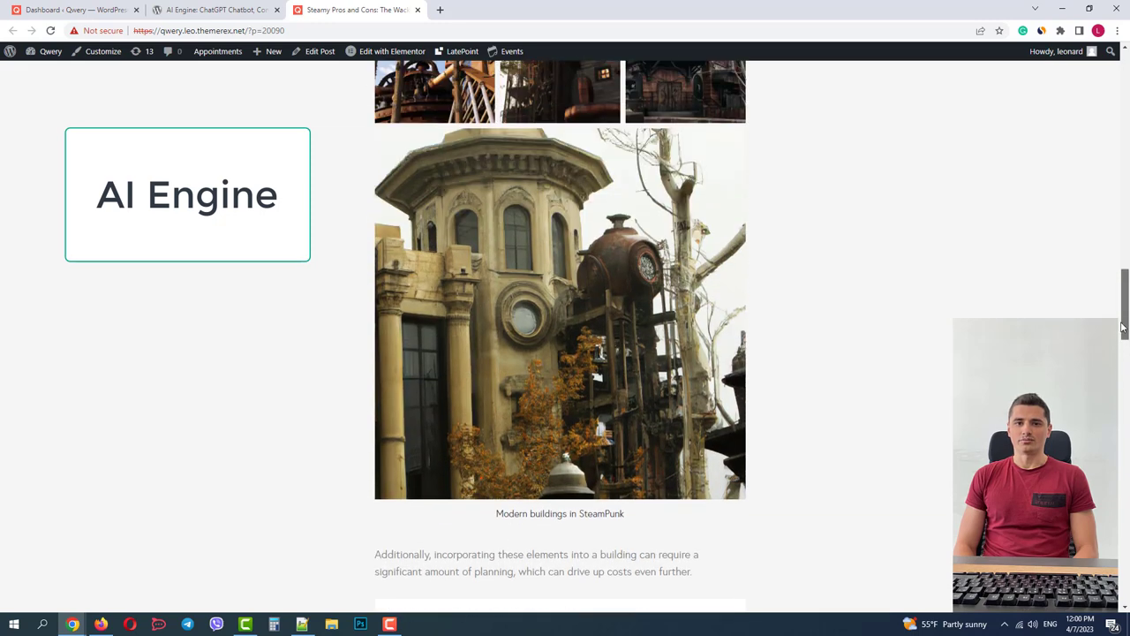
scroll("up", 3)
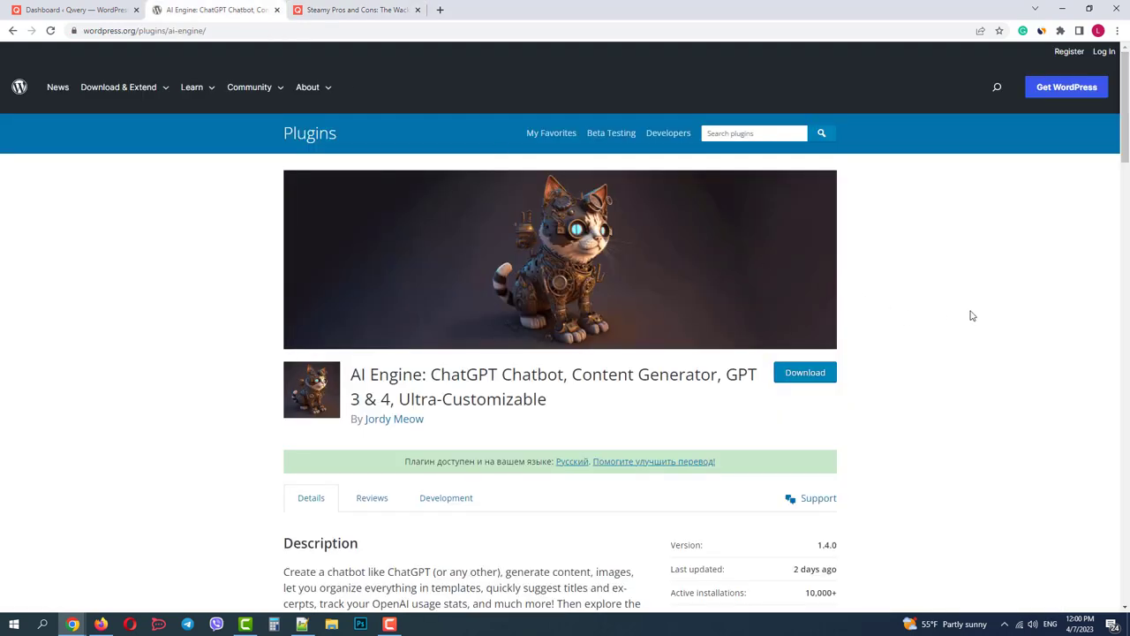
scroll("down", 3)
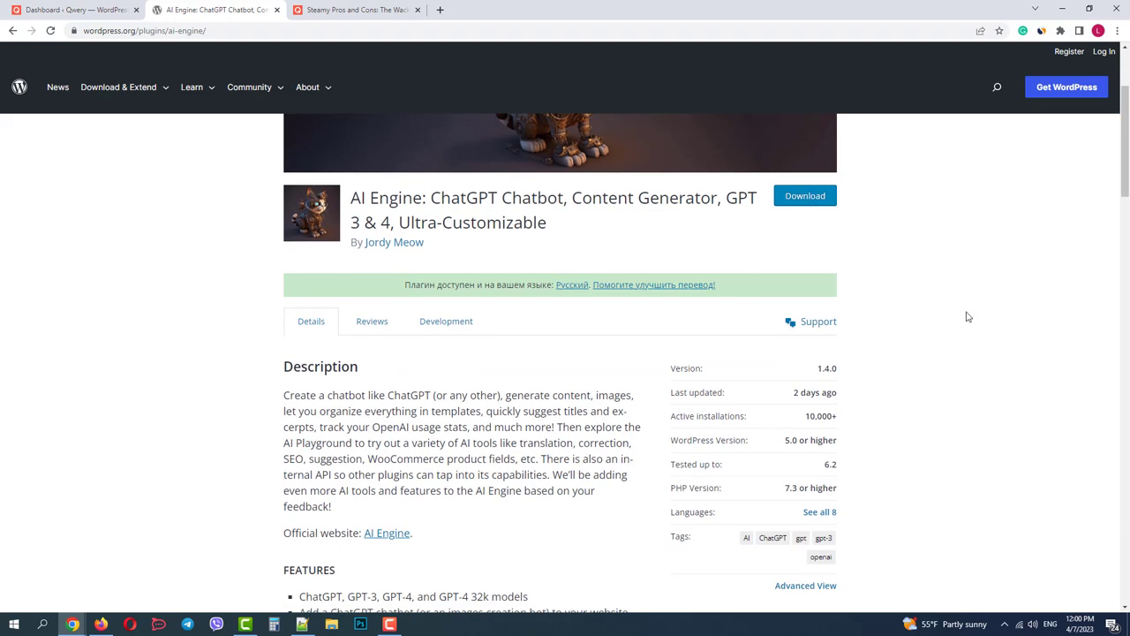
scroll("up", 3)
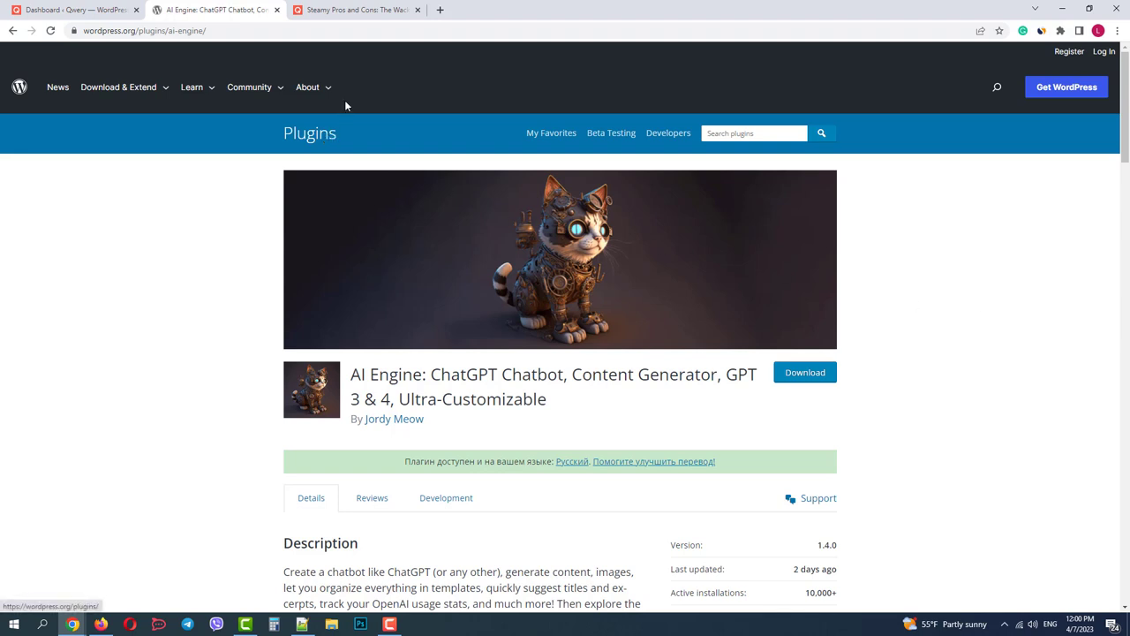
left_click(74, 11)
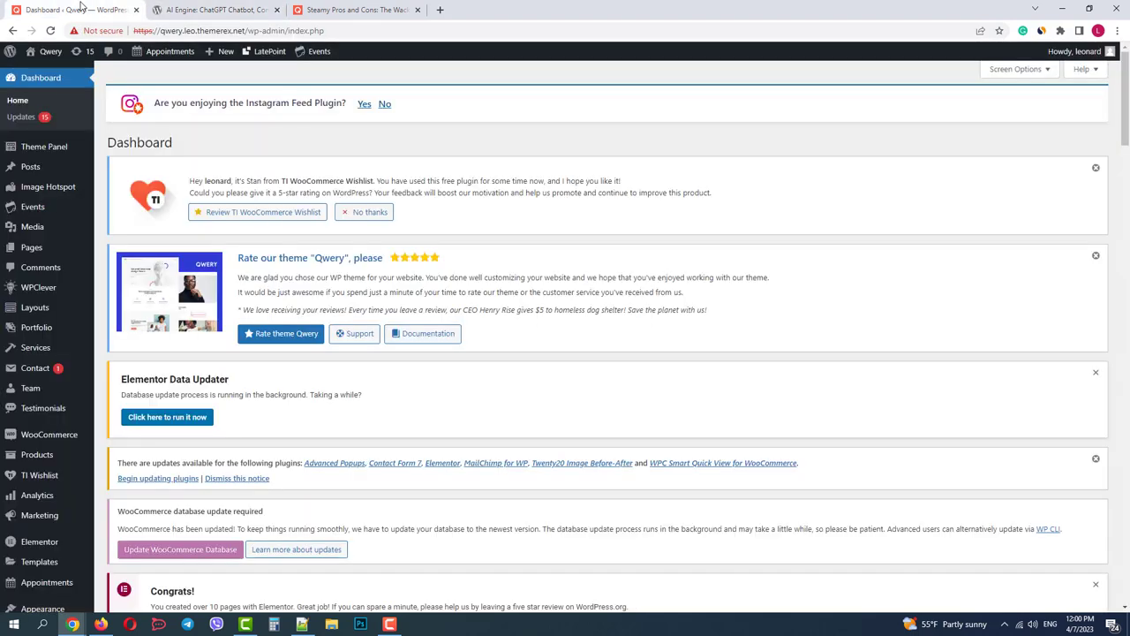
mouse_move(111, 247)
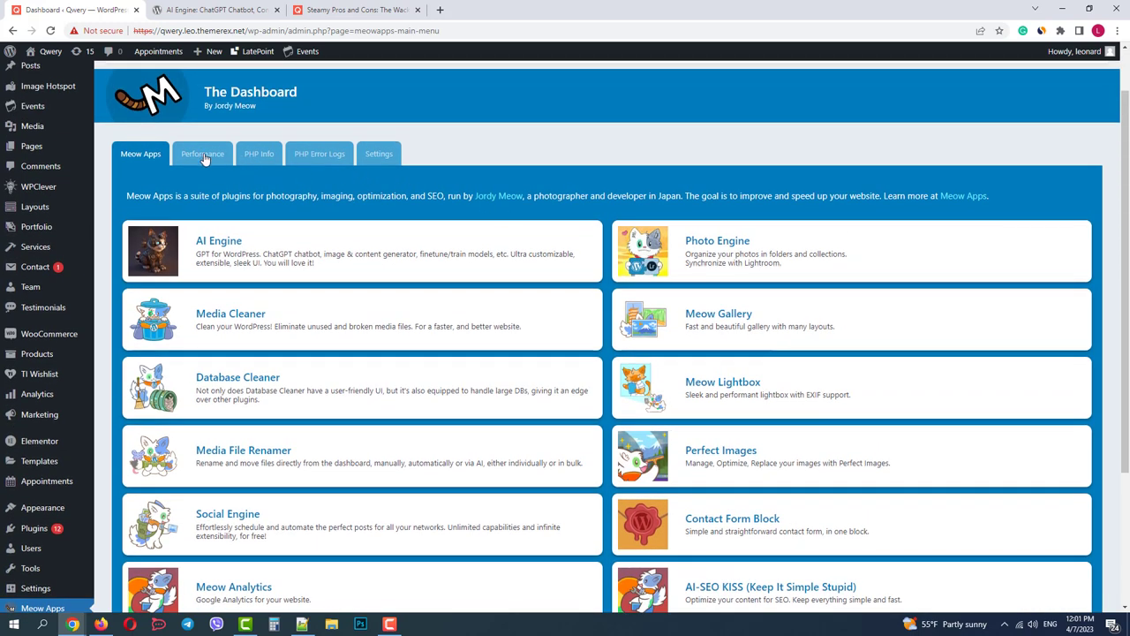
Reach AI Engine settings via Meow Apps and review the Dashboard's enabled modules and usage costs
scroll("down", 3)
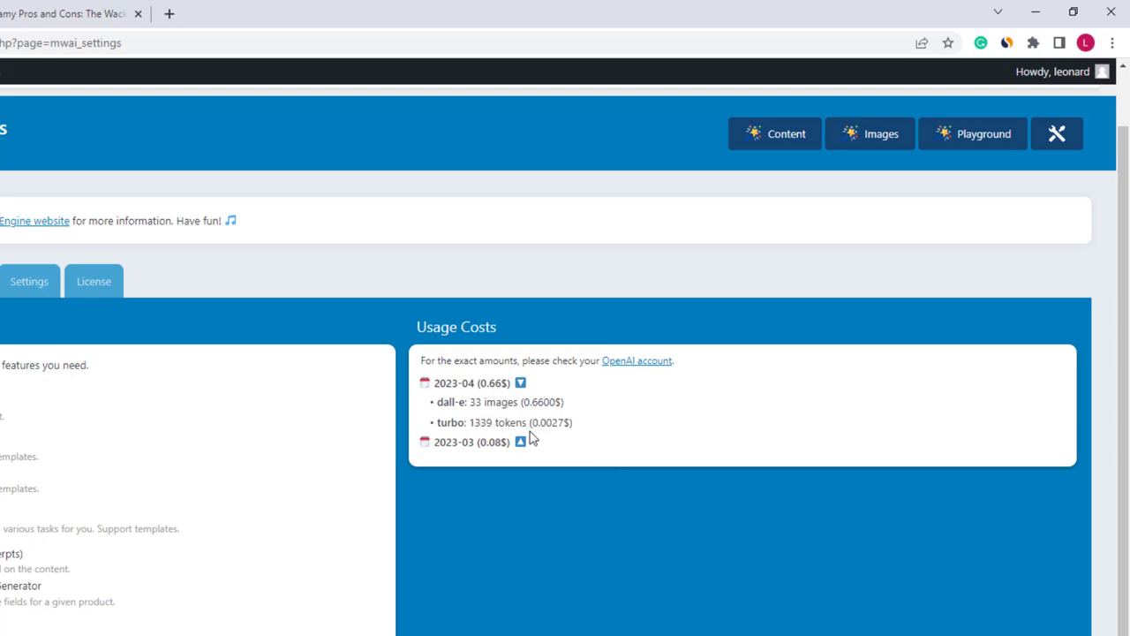
mouse_move(538, 403)
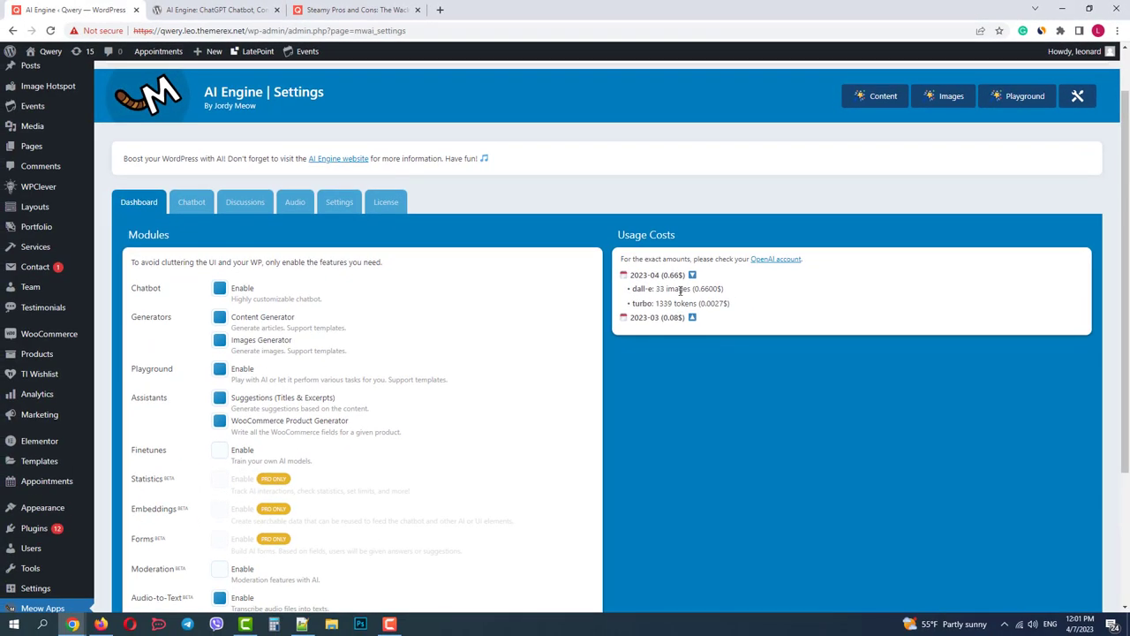
mouse_move(334, 247)
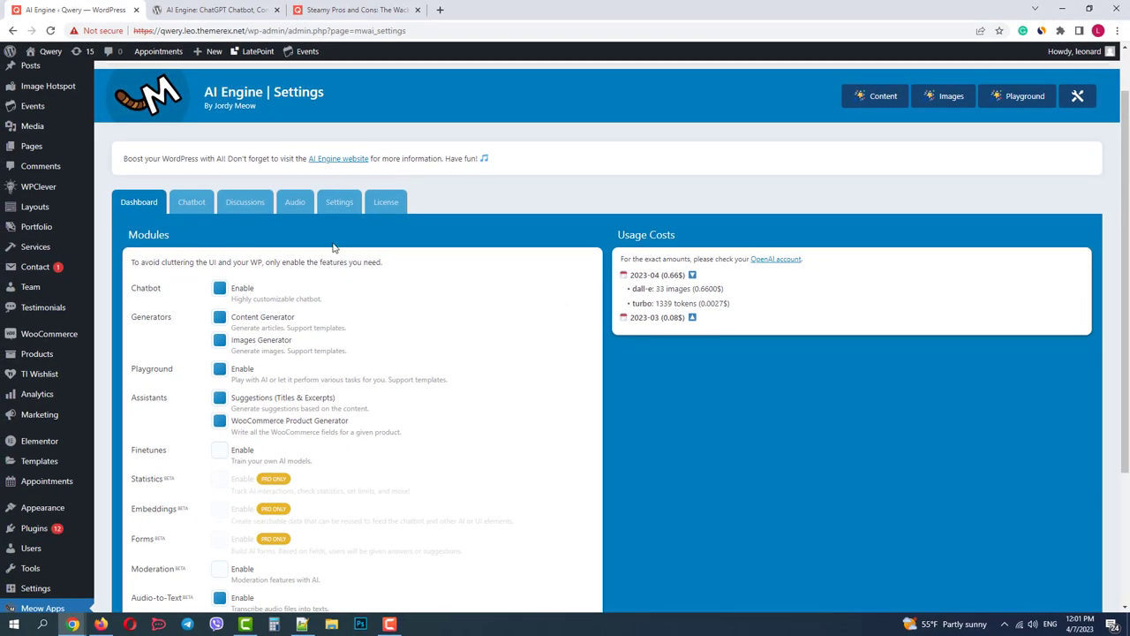
scroll("down", 3)
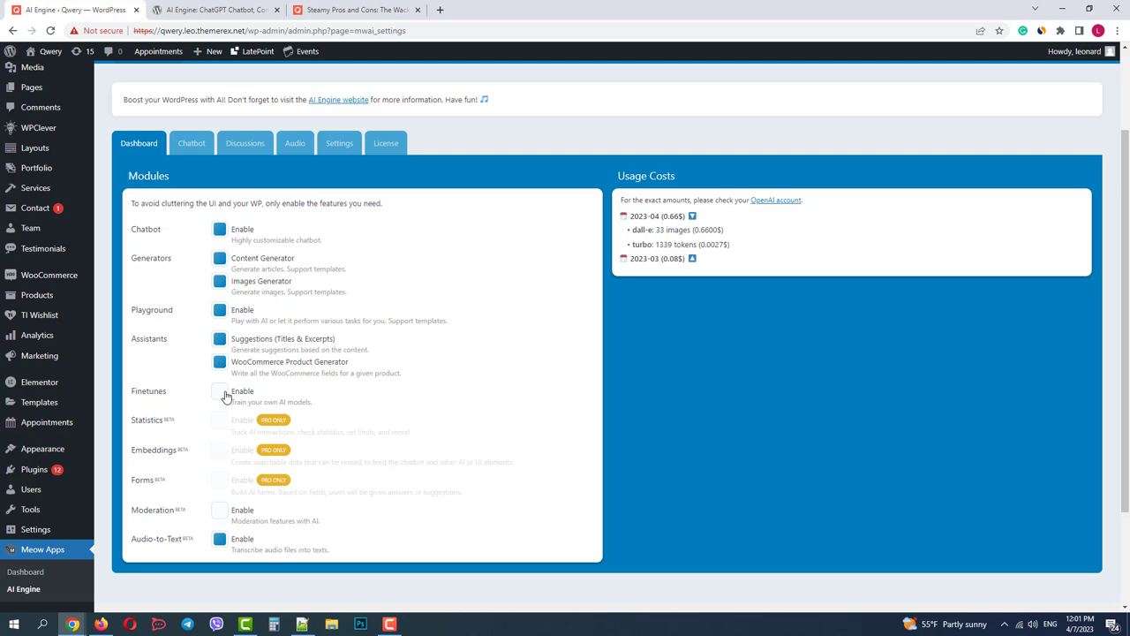
left_click(219, 392)
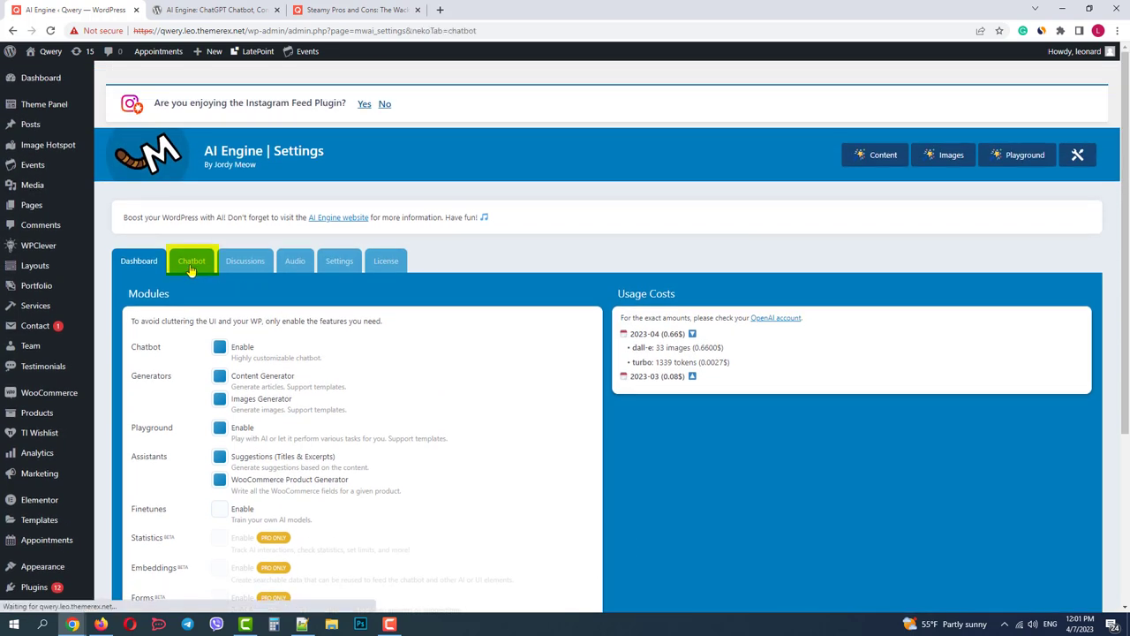
left_click(190, 261)
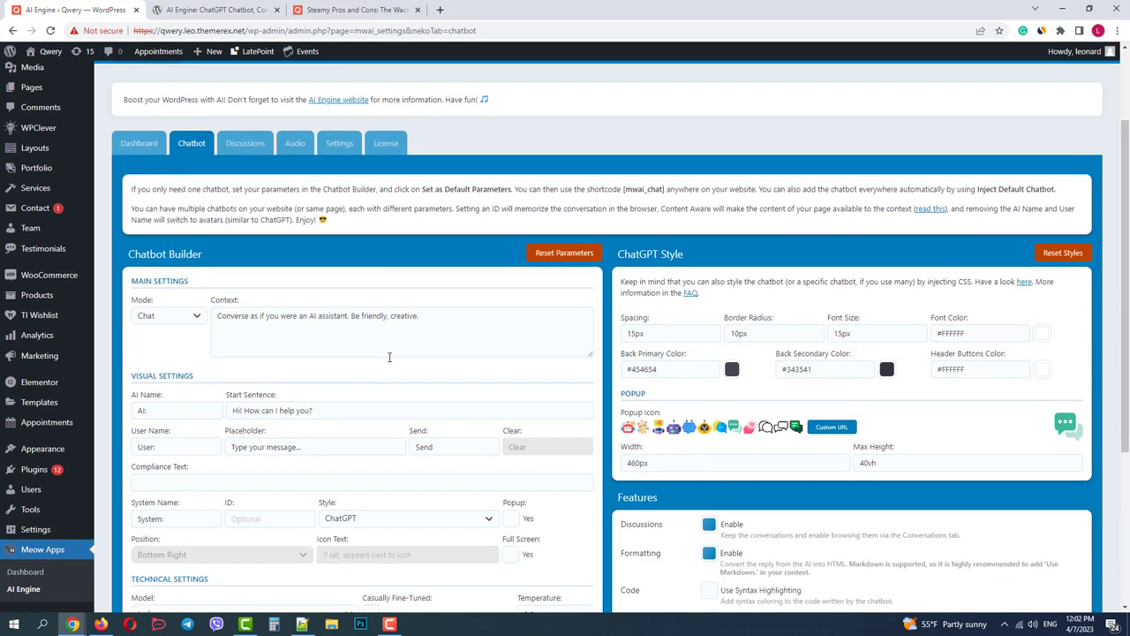
scroll("down", 3)
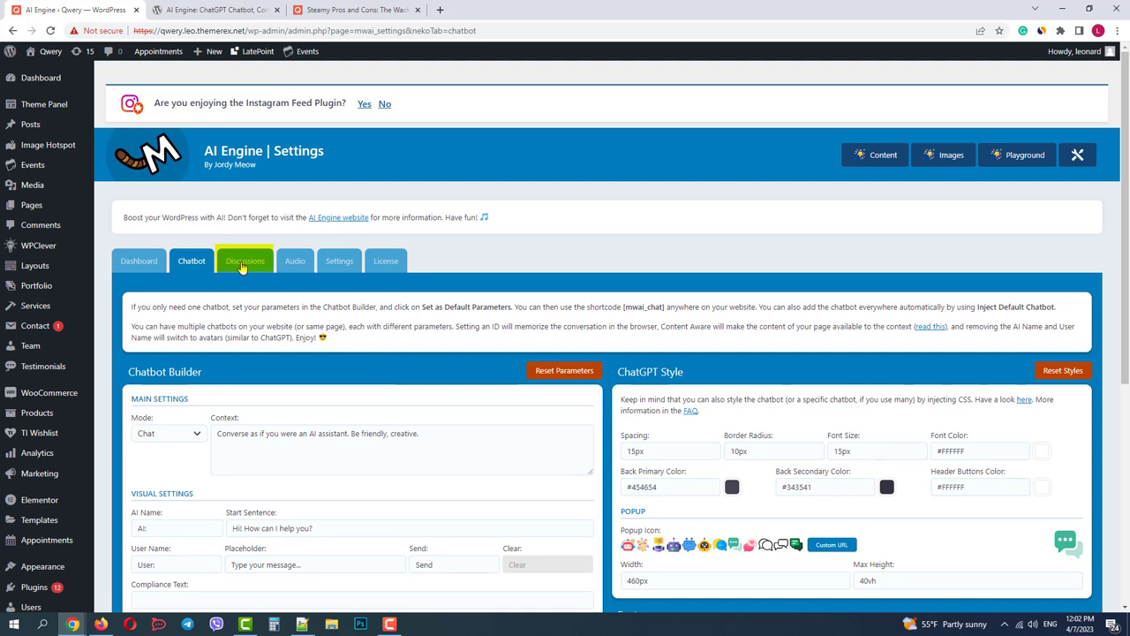
left_click(244, 262)
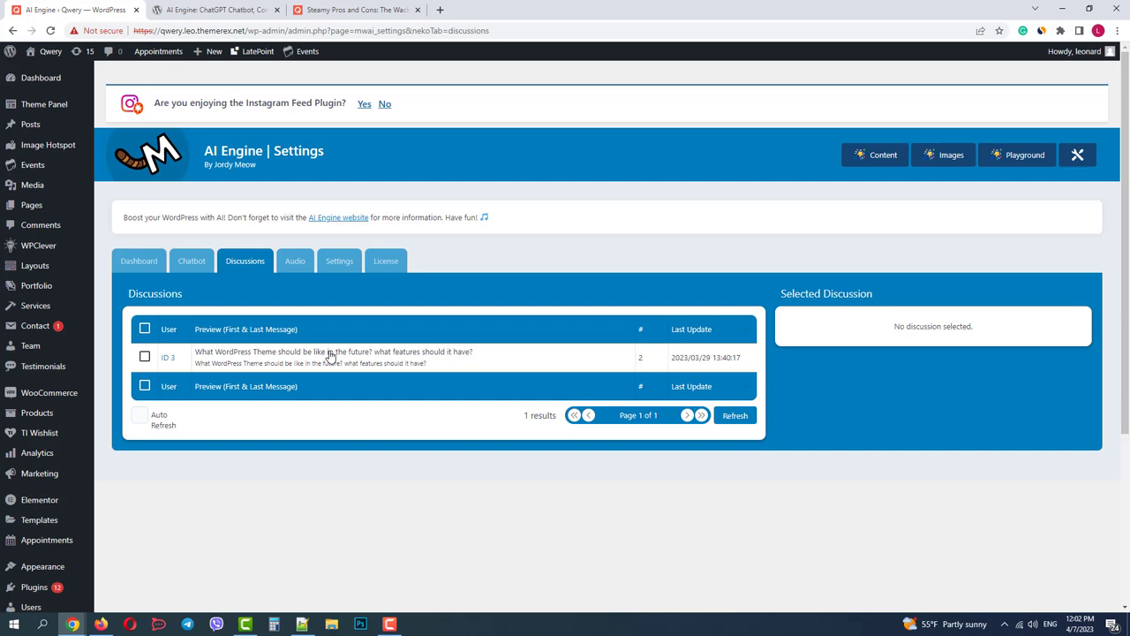
left_click(294, 261)
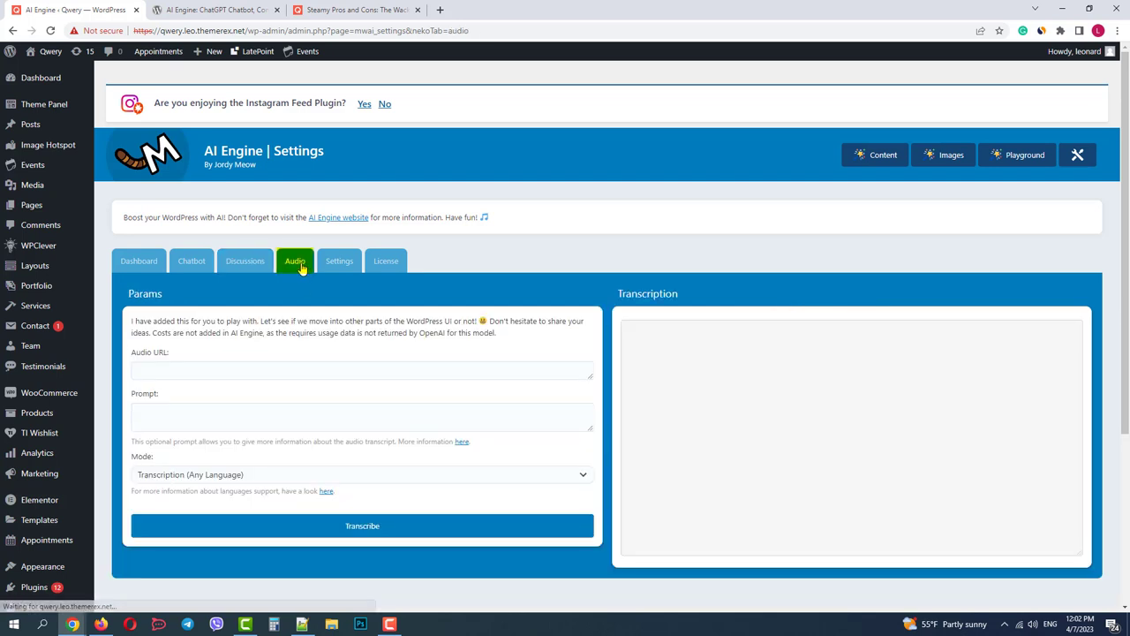
left_click(362, 371)
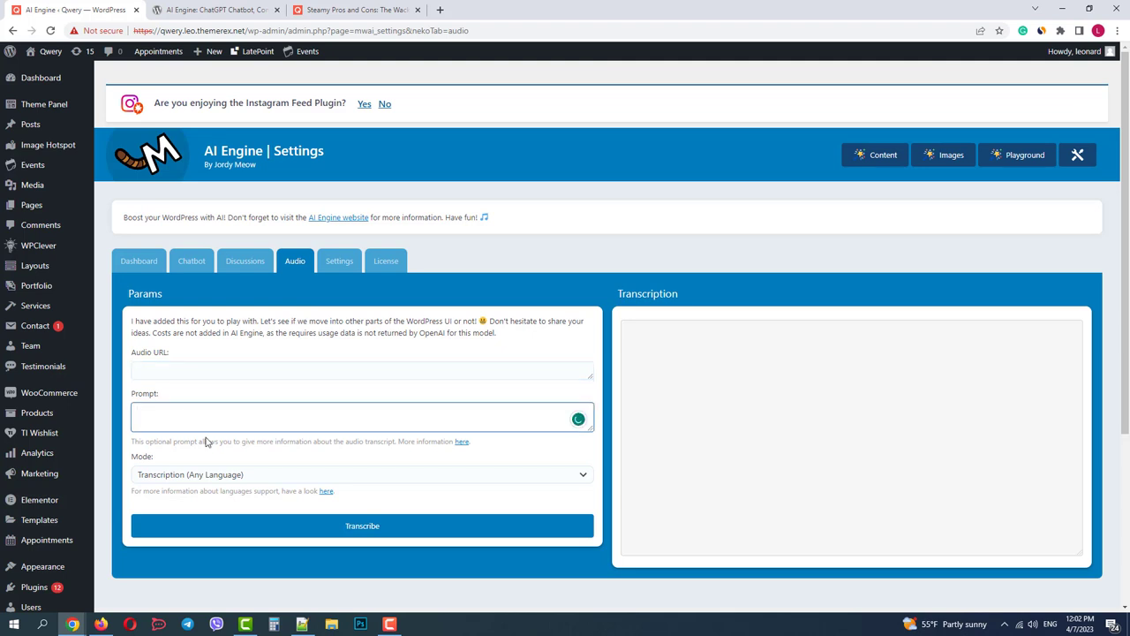
left_click(360, 473)
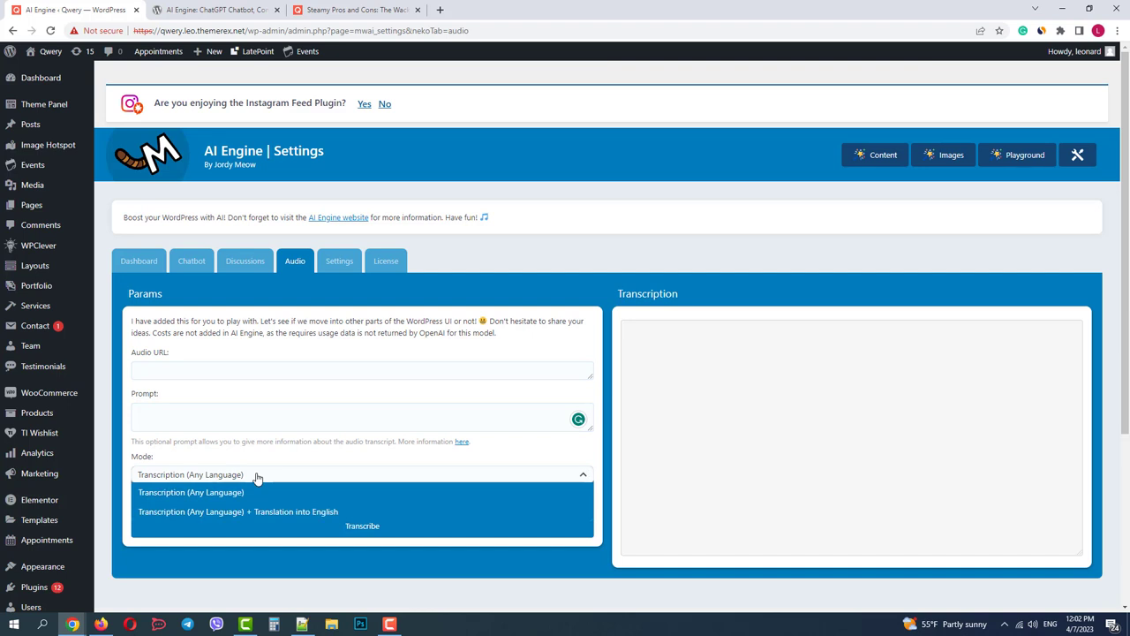
left_click(339, 261)
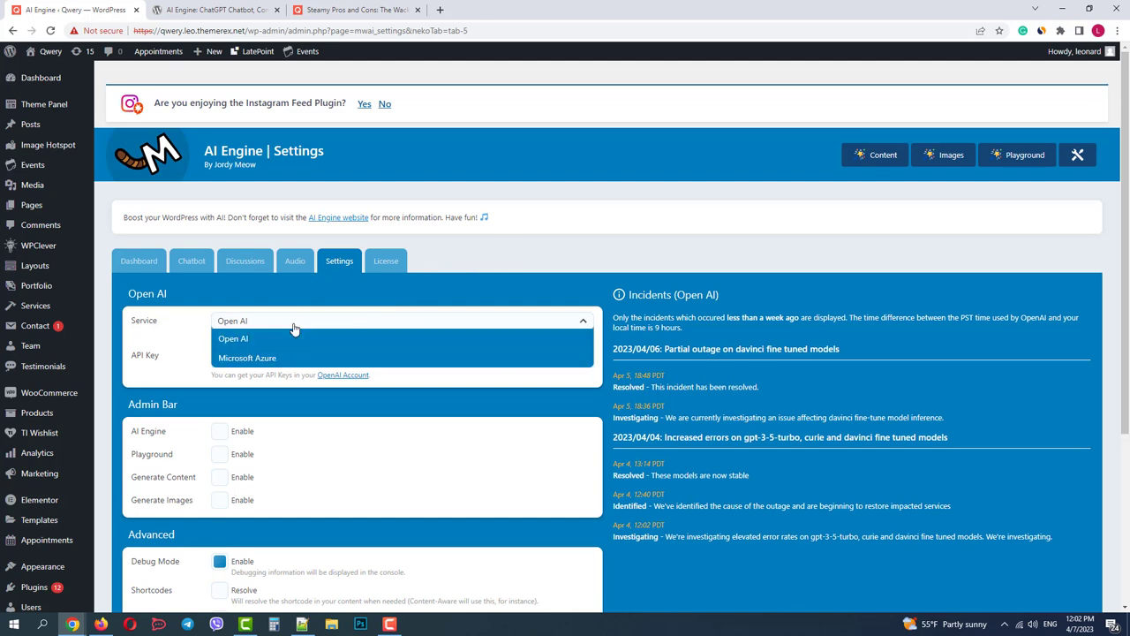
left_click(233, 339)
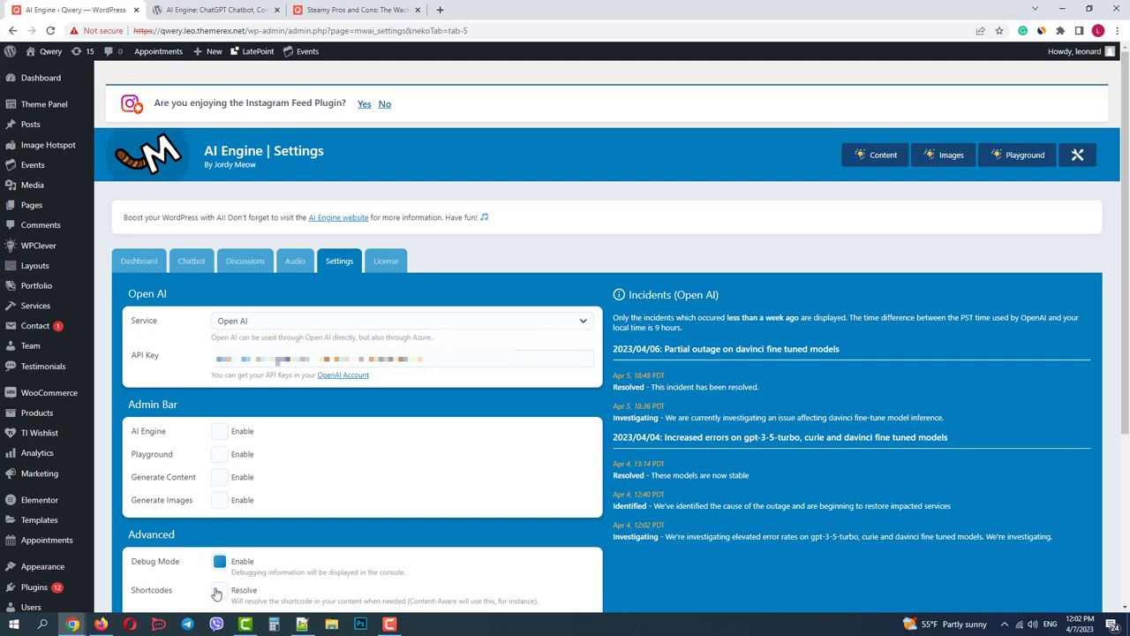
left_click(384, 262)
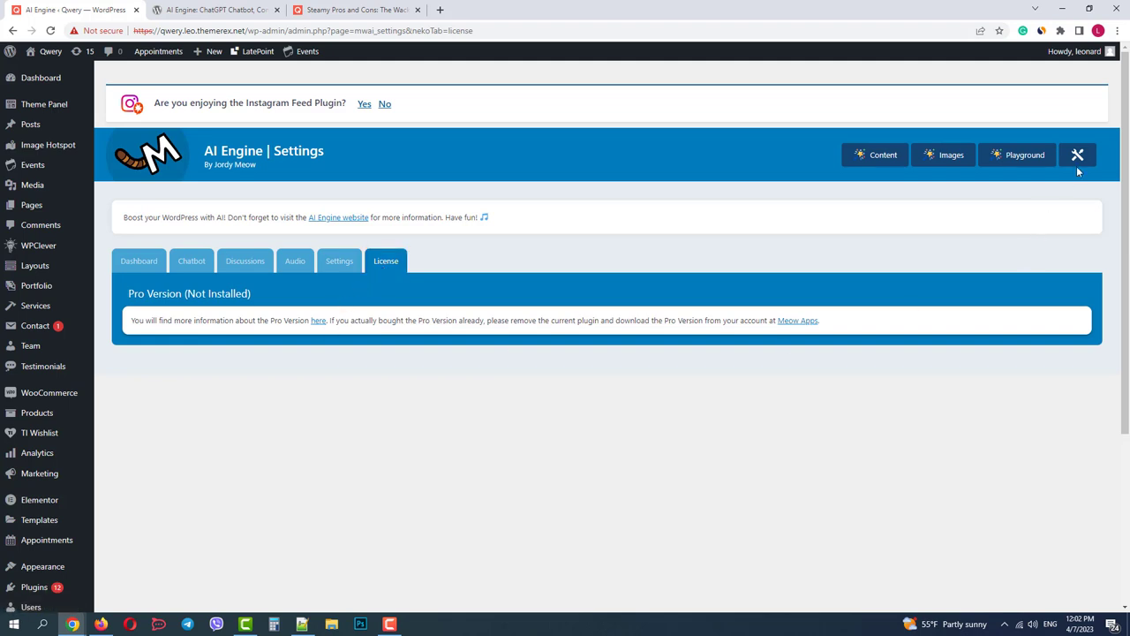
left_click(137, 261)
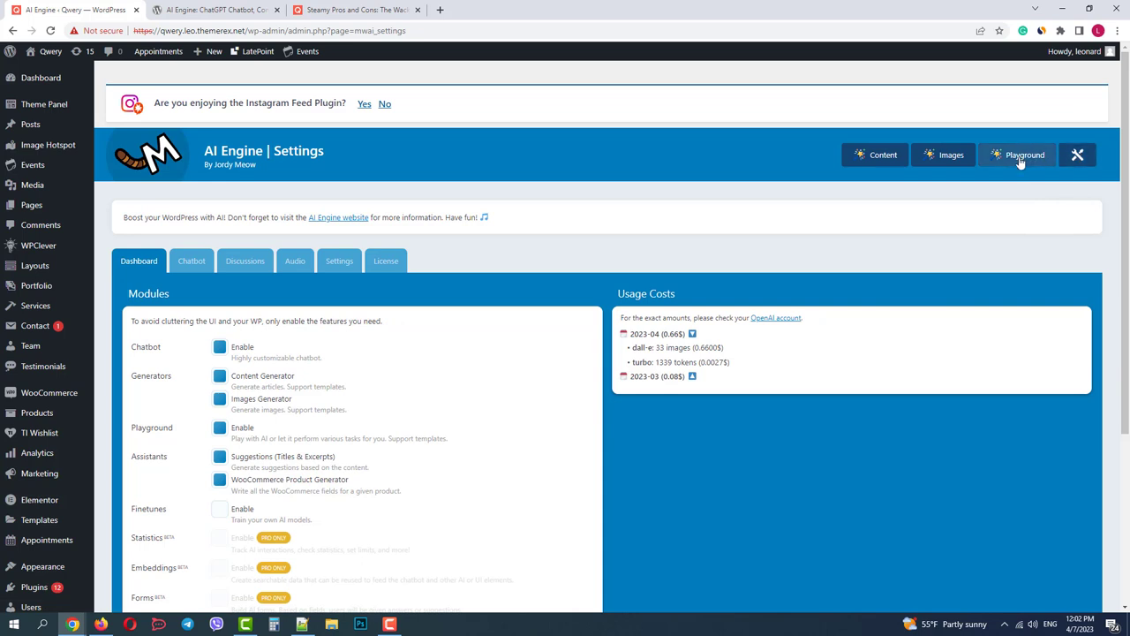
In the Playground keep turbo as the model and check the Temperature and Max Tokens values
left_click(1024, 155)
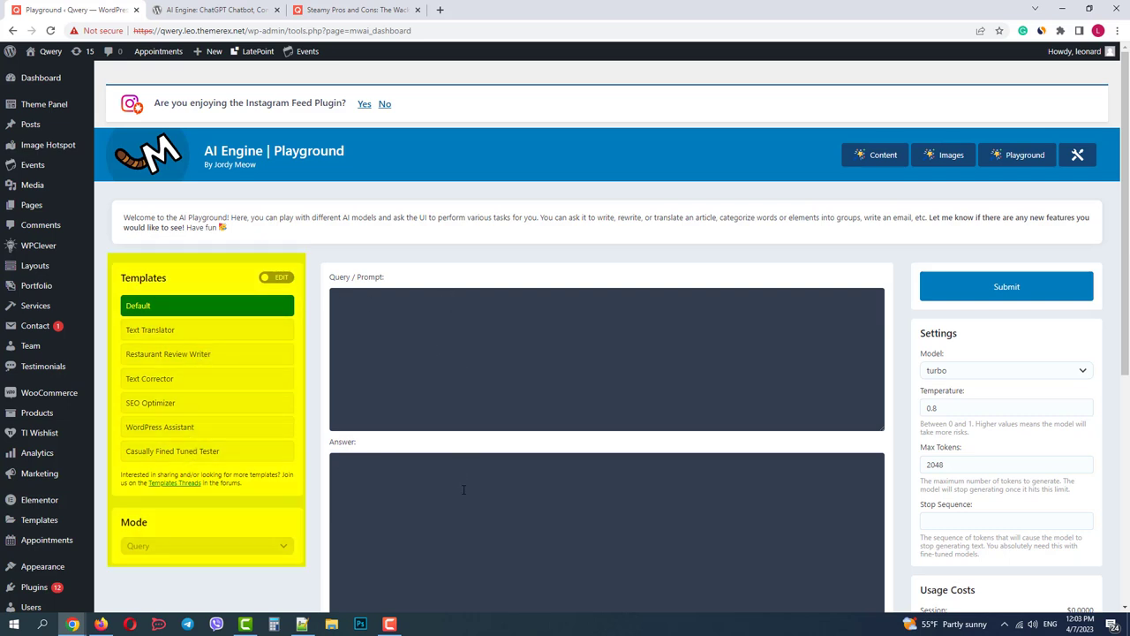
scroll("down", 3)
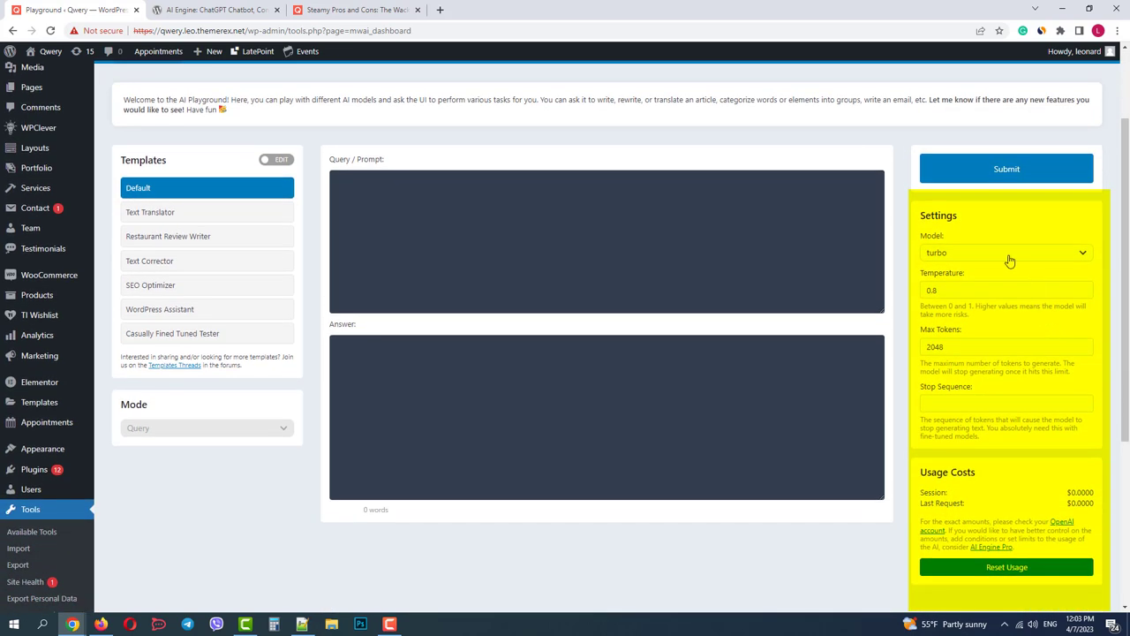
left_click(1006, 252)
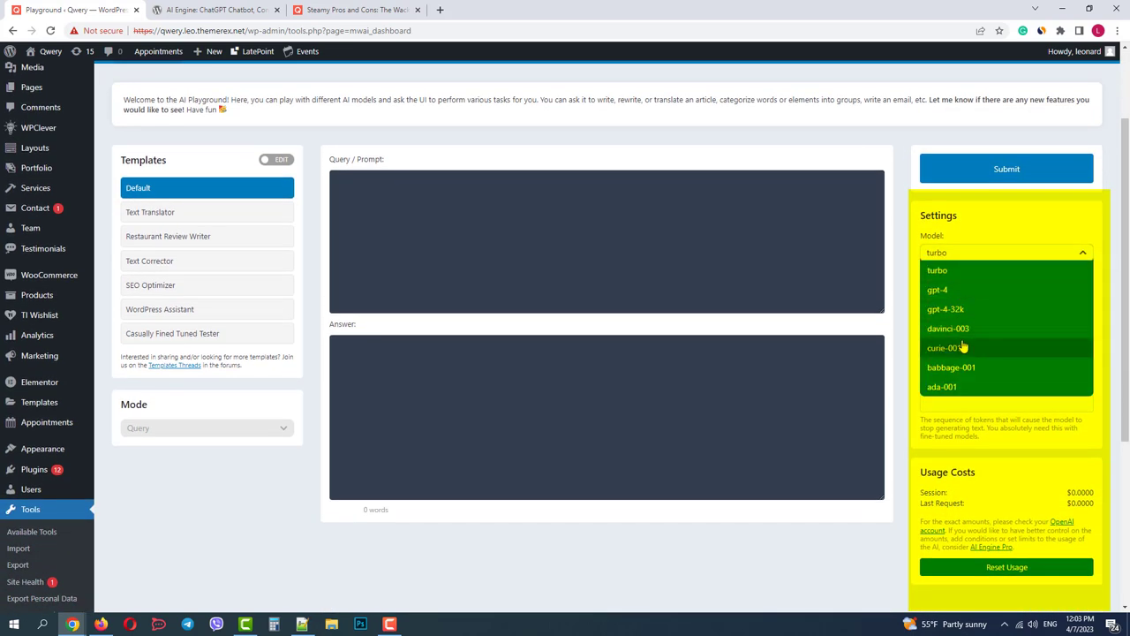
left_click(936, 270)
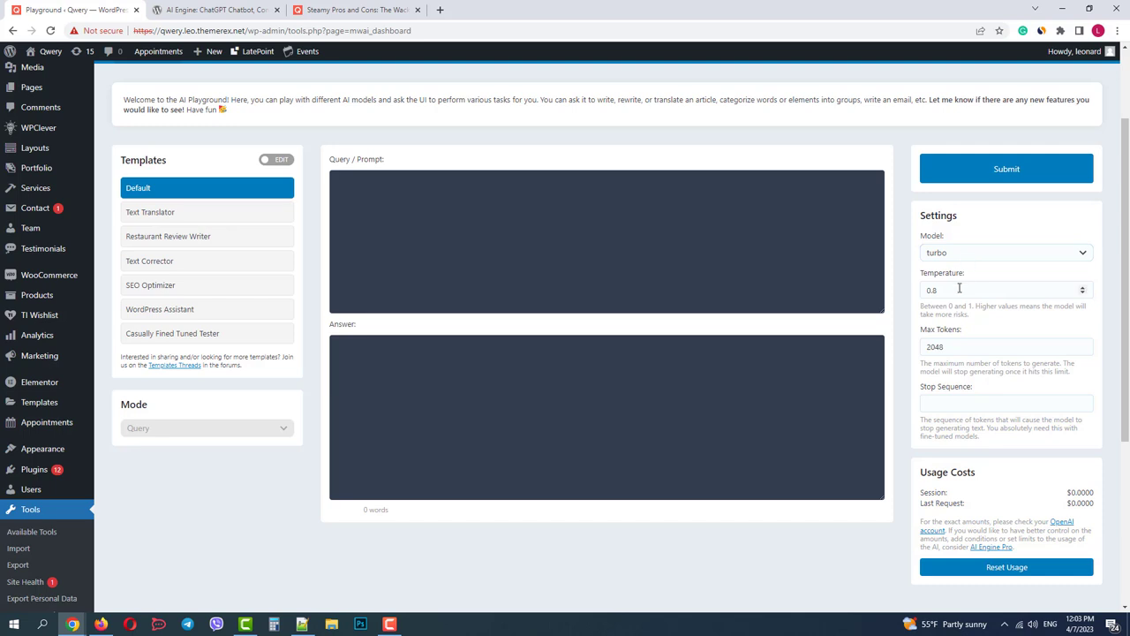
left_click(1007, 290)
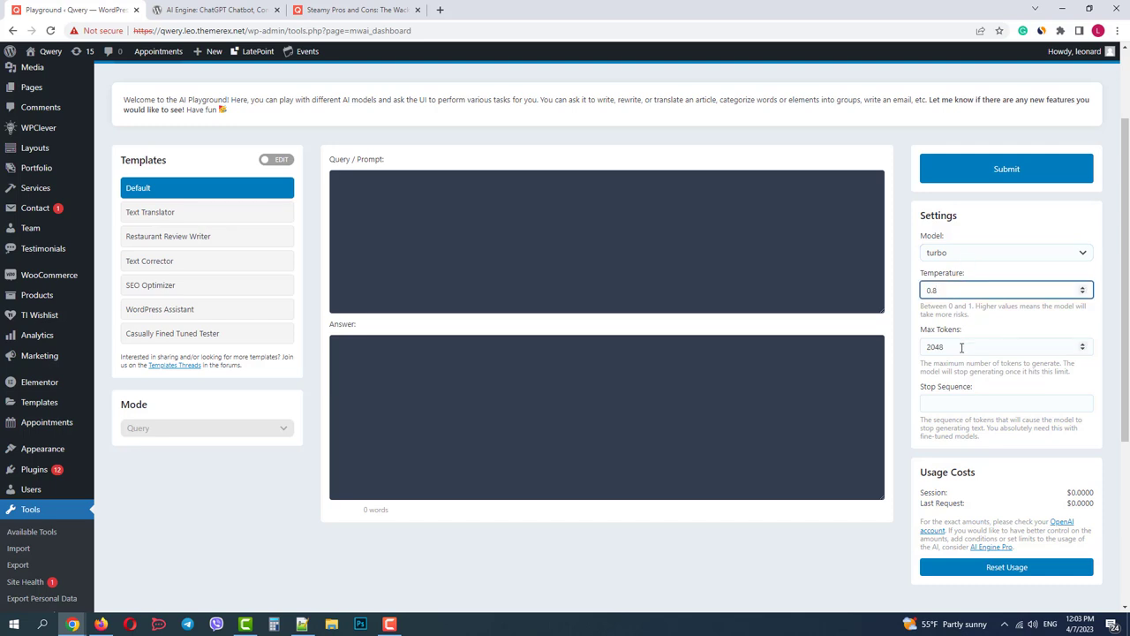
left_click(1005, 346)
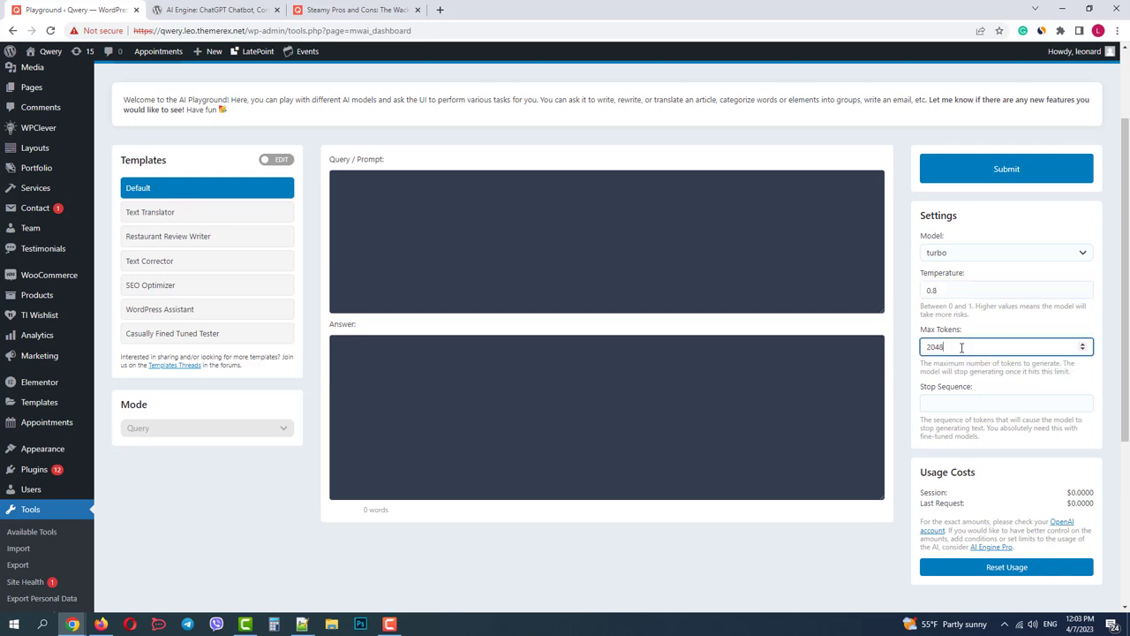
mouse_move(978, 399)
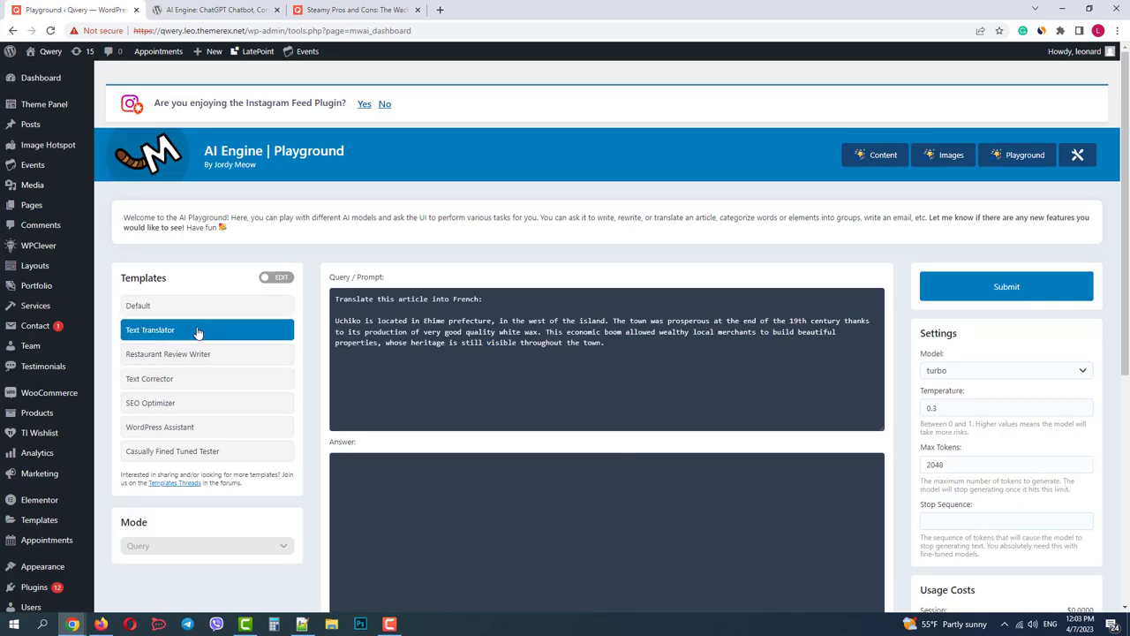
Load the Text Translator, Text Corrector and WordPress Assistant templates and toggle template editing on and off
left_click(168, 353)
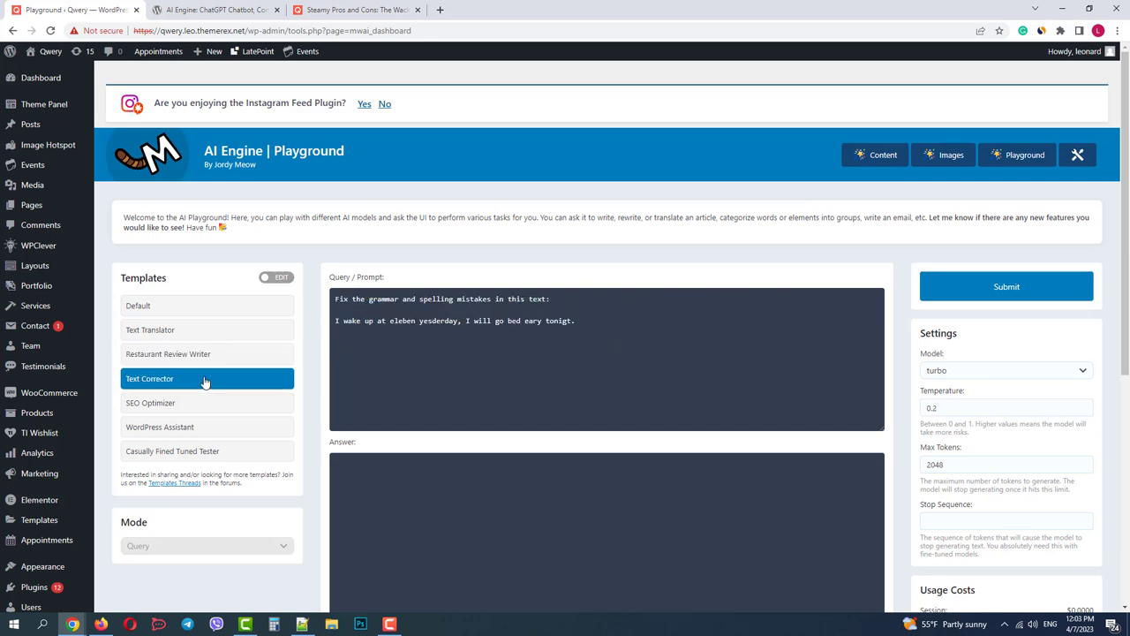
left_click(150, 403)
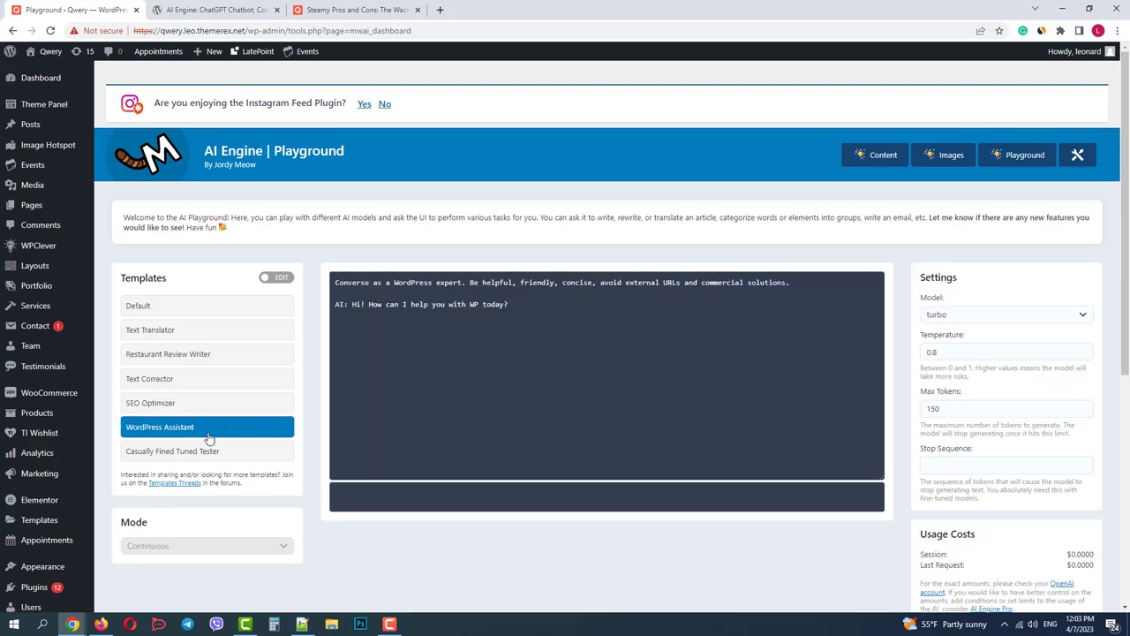
left_click(150, 402)
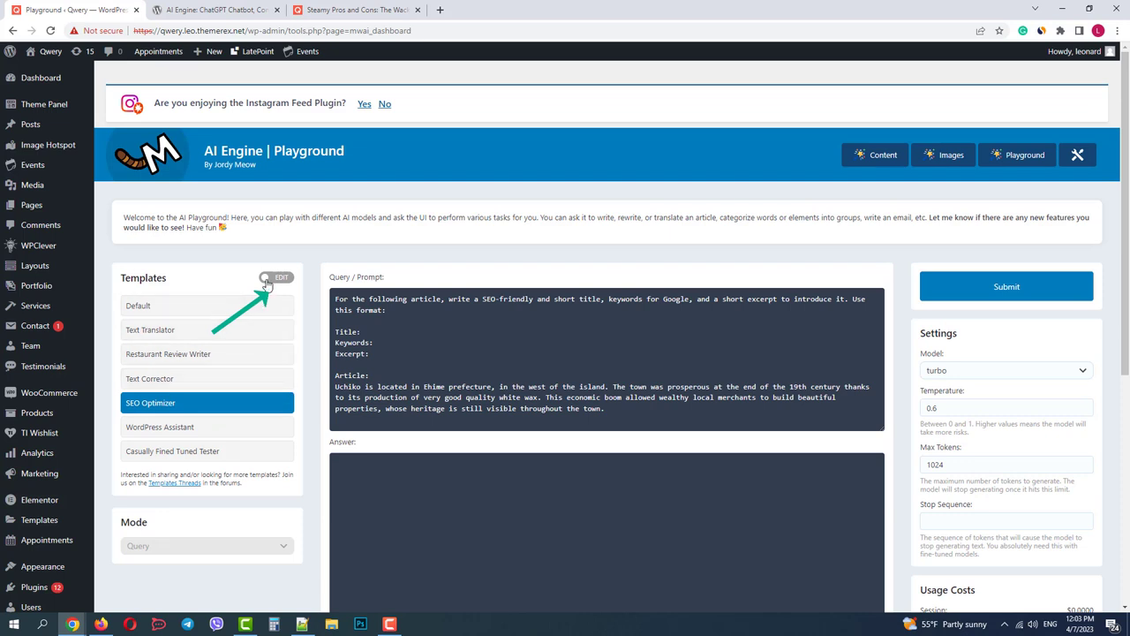
left_click(281, 276)
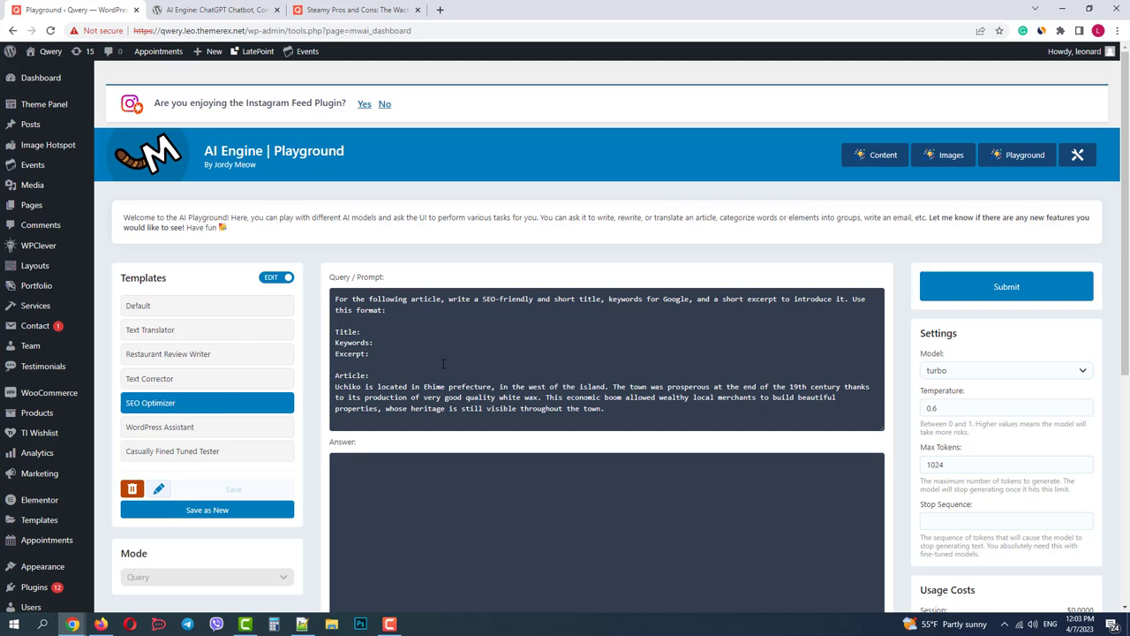
mouse_move(258, 311)
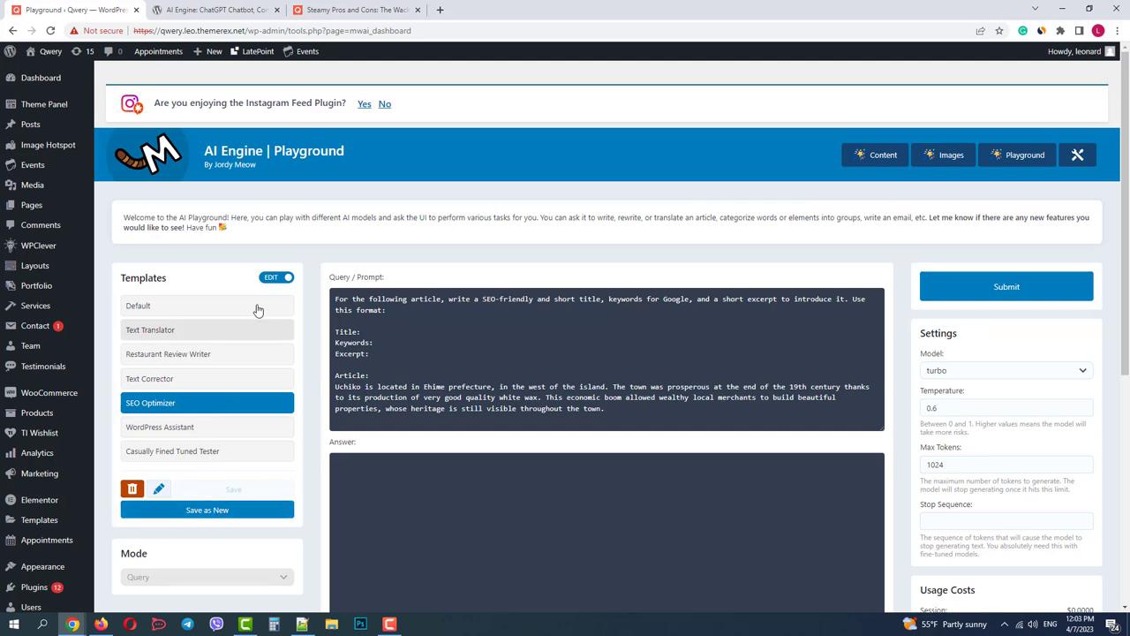
left_click(271, 276)
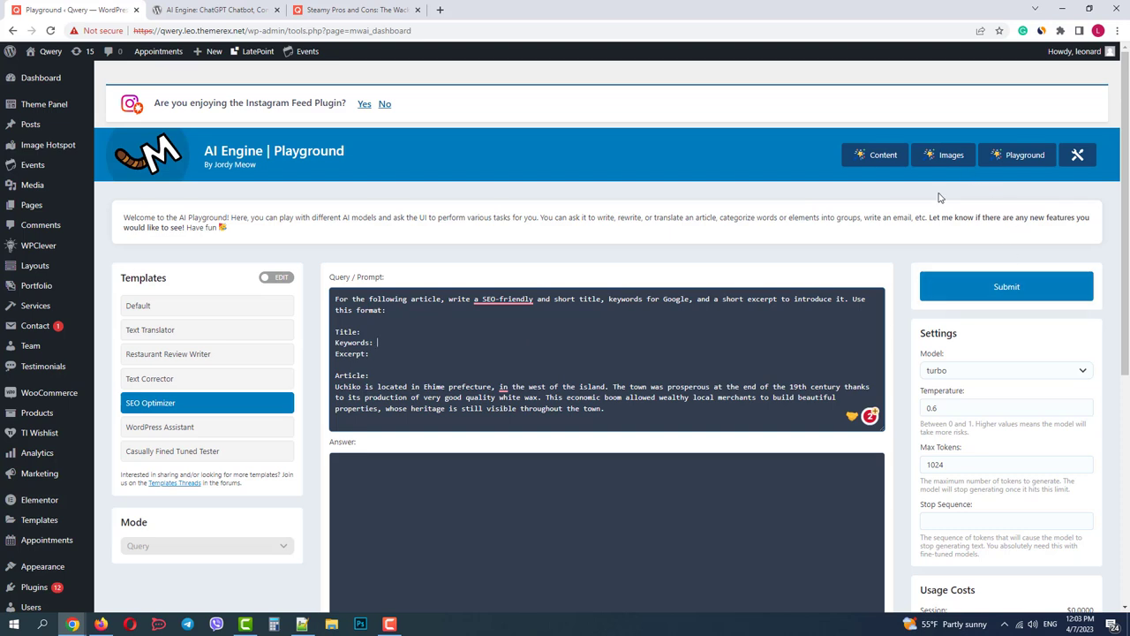
In the Images Generator enter the prompt 'Provide me images of London in the style of Mordor from the Lord of the Rings'
left_click(943, 155)
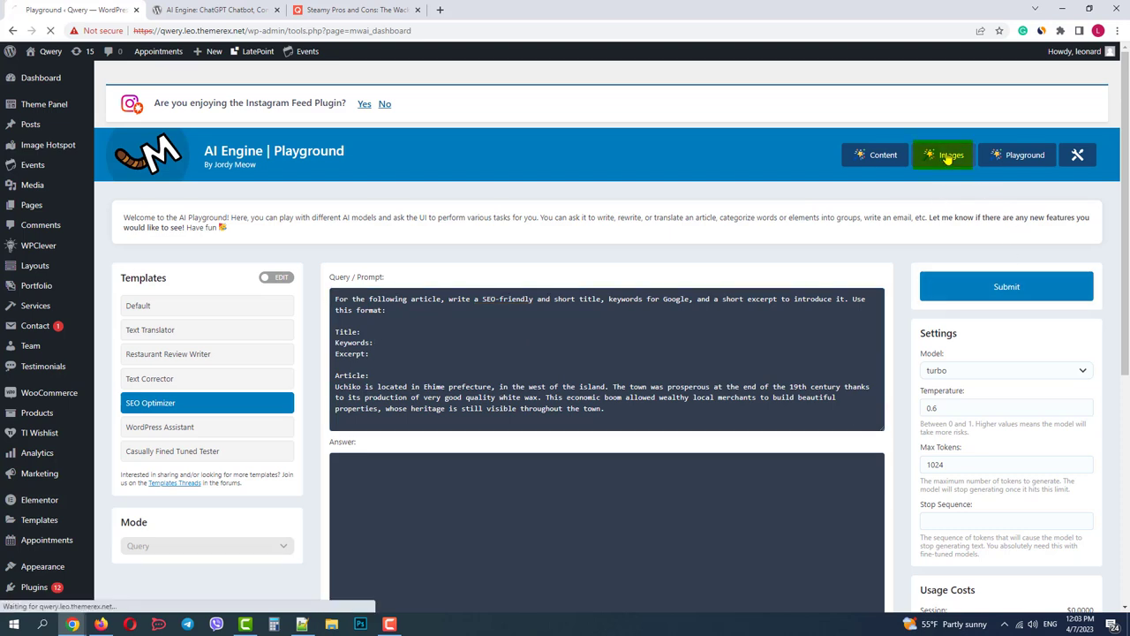
left_click(943, 155)
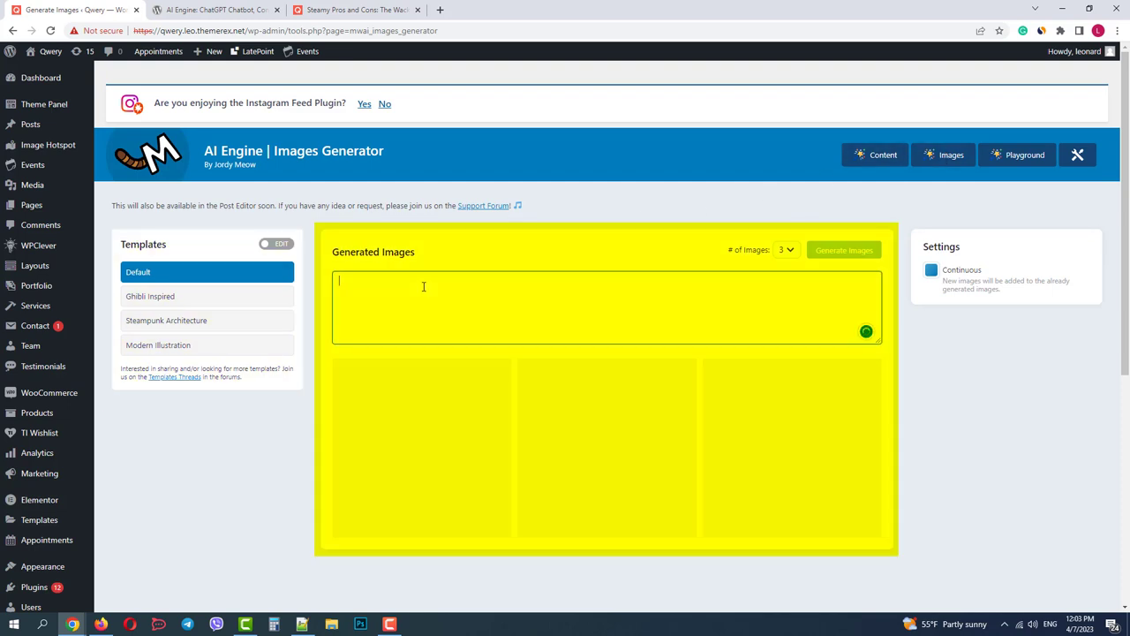
type("Provide me im")
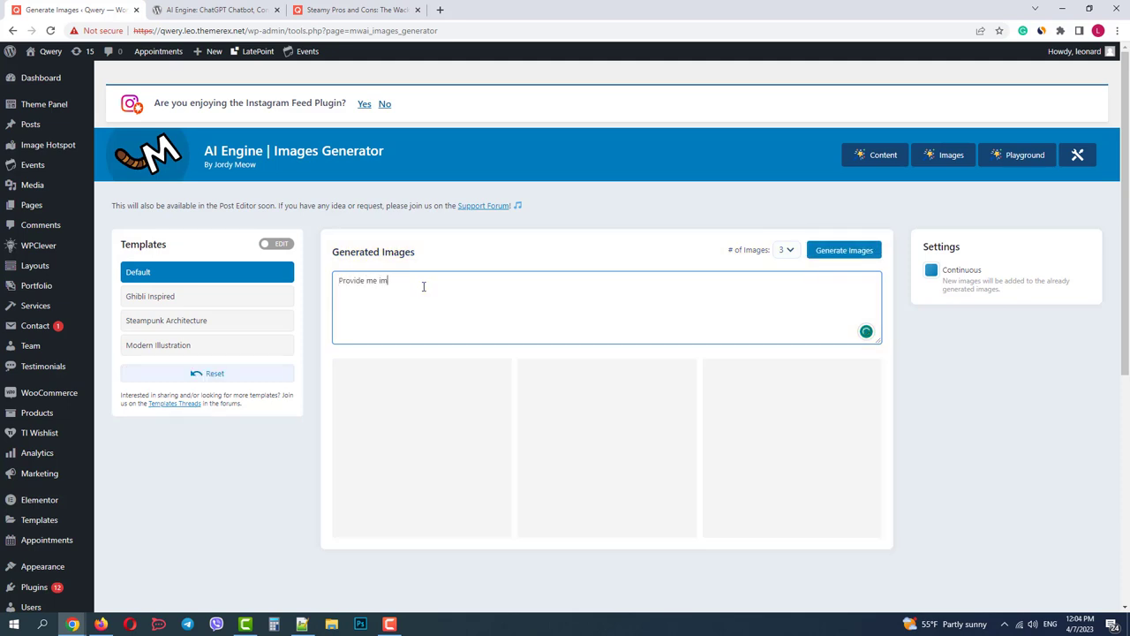
type("ages of London")
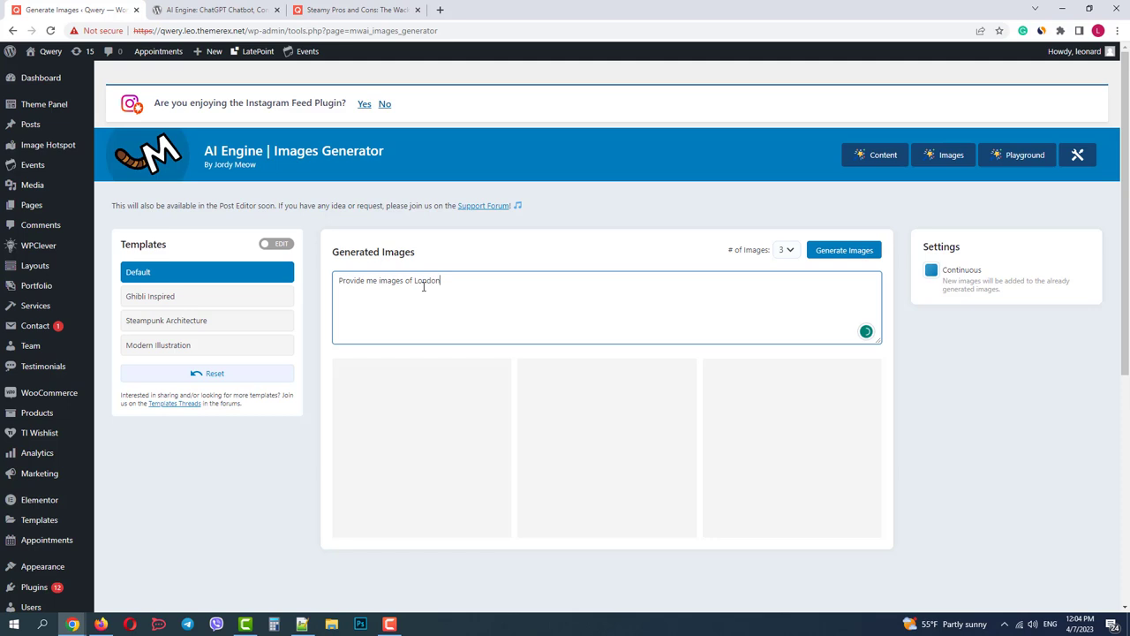
type("in the")
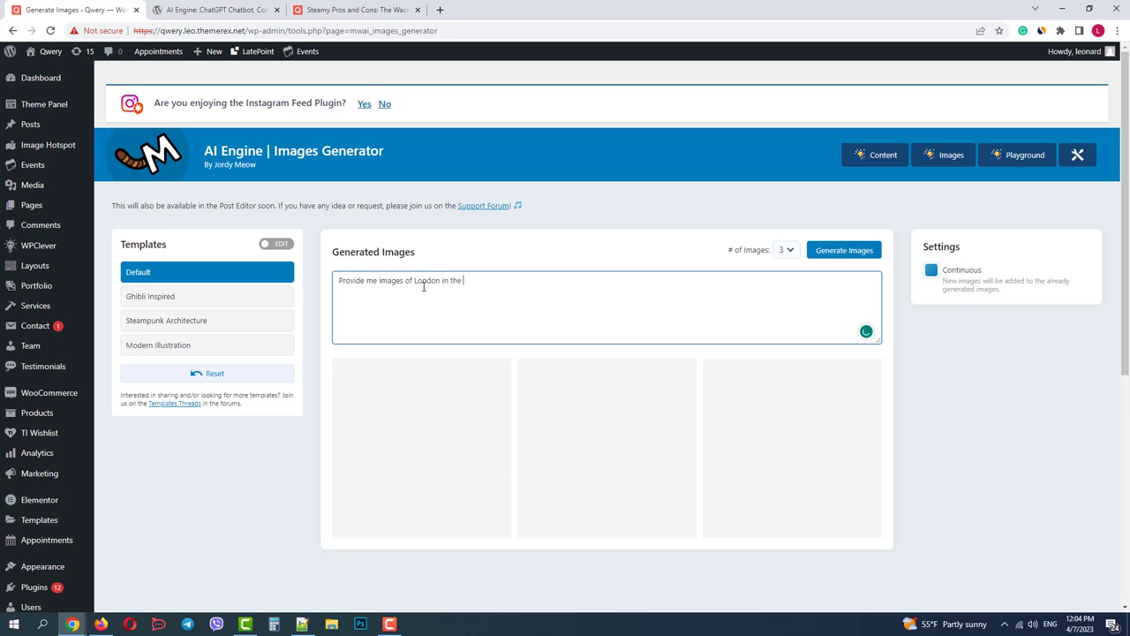
type("style")
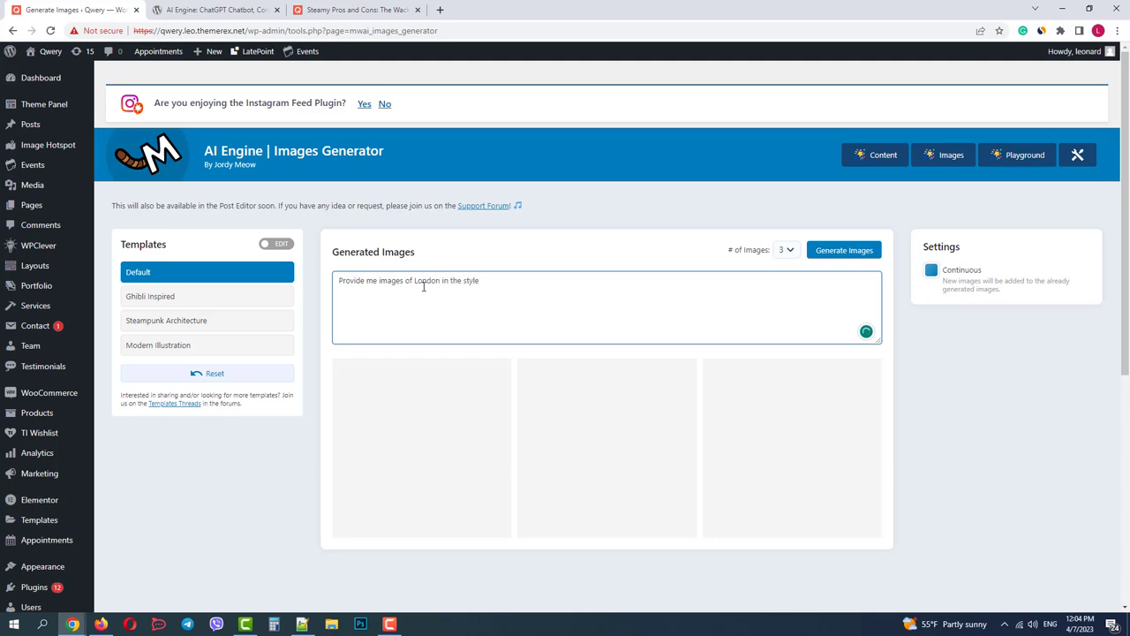
type("of Mordor from the Lord of t")
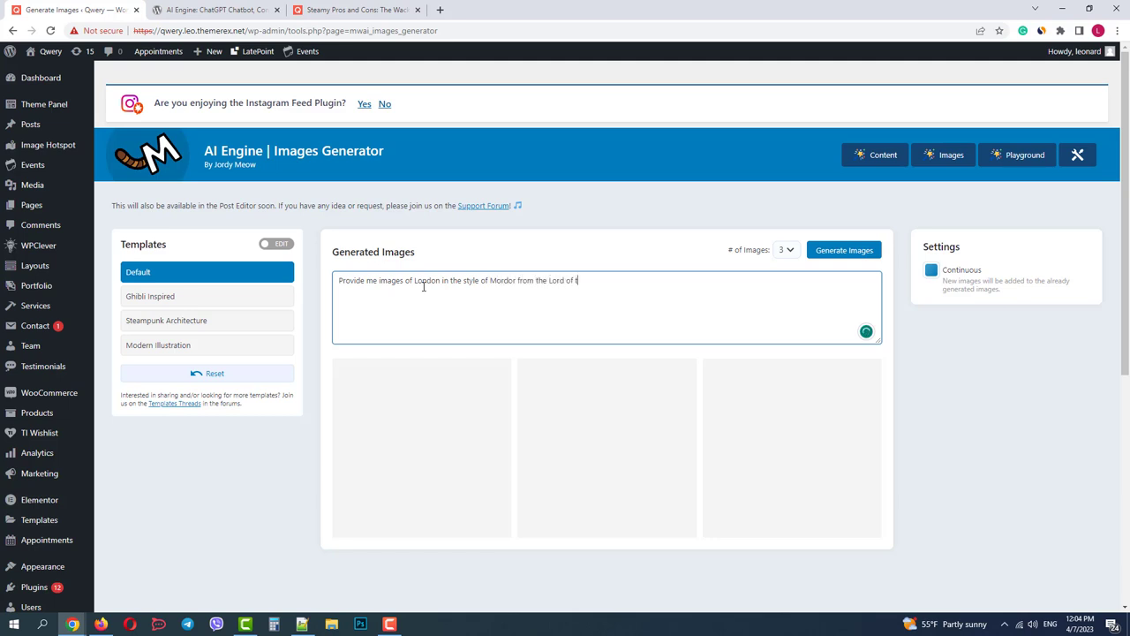
type("he Rings")
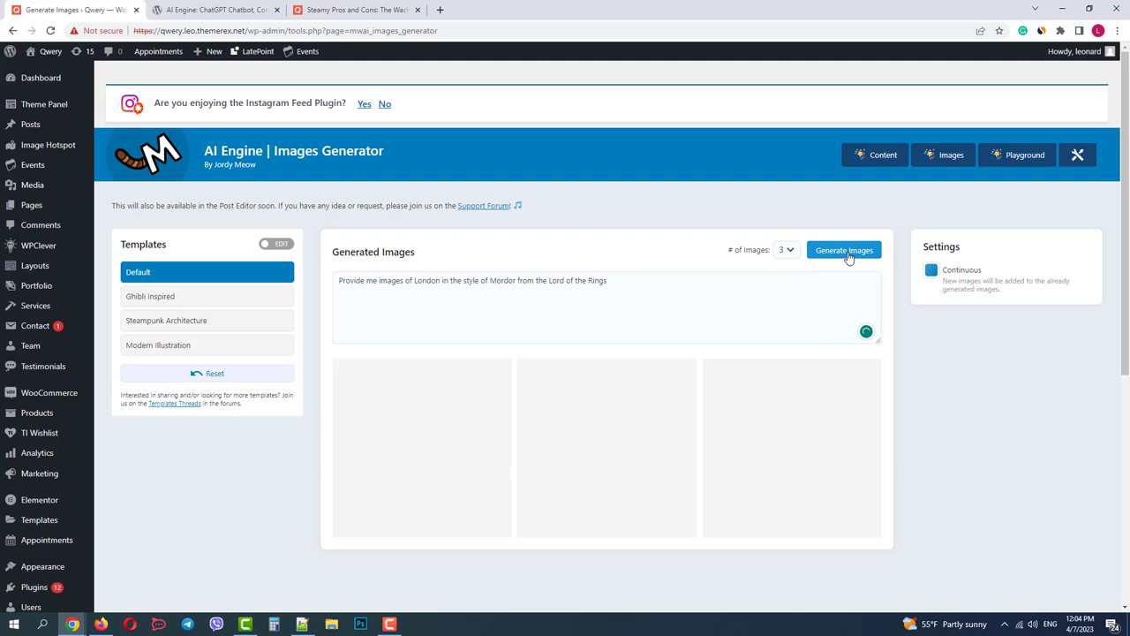
Generate the Mordor-style London images, inspect the first result's details, and return to the results grid
left_click(844, 250)
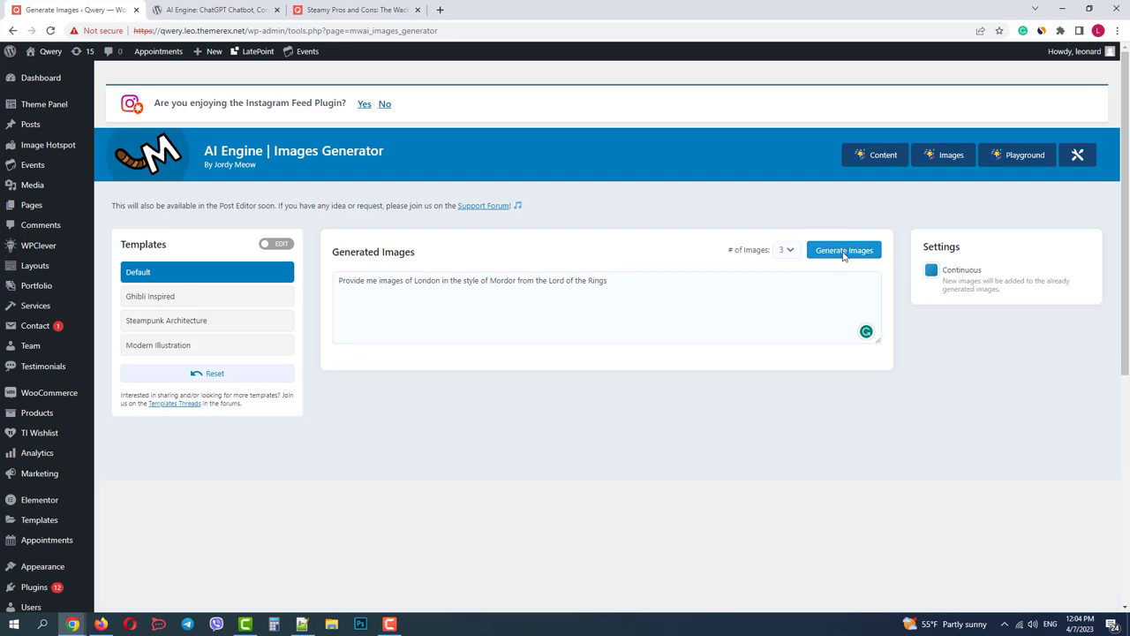
left_click(844, 251)
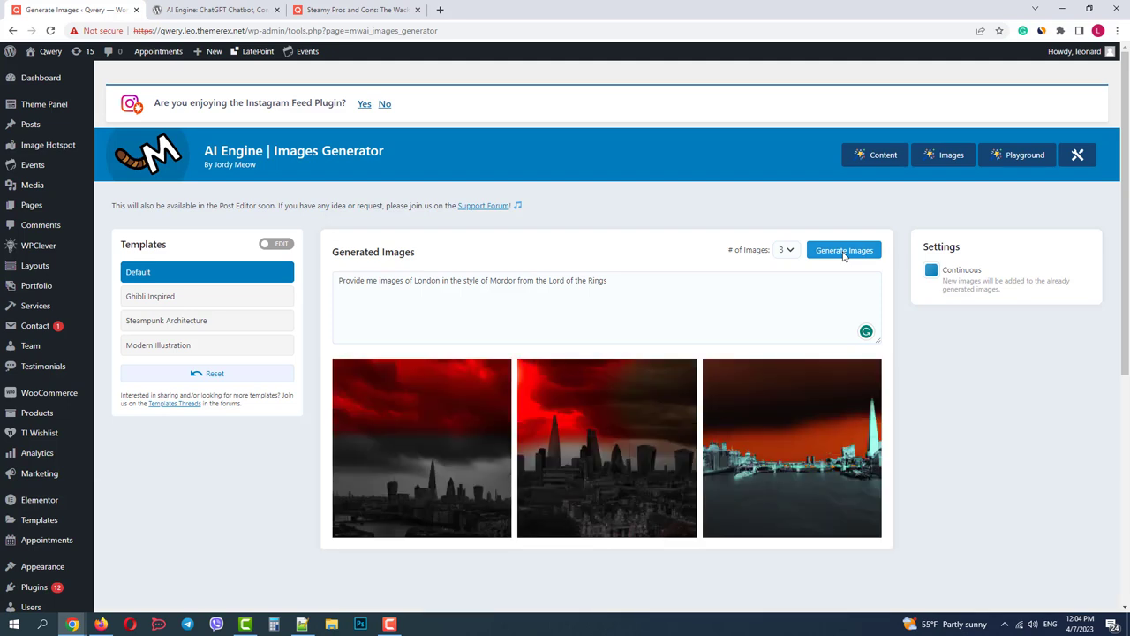
left_click(420, 449)
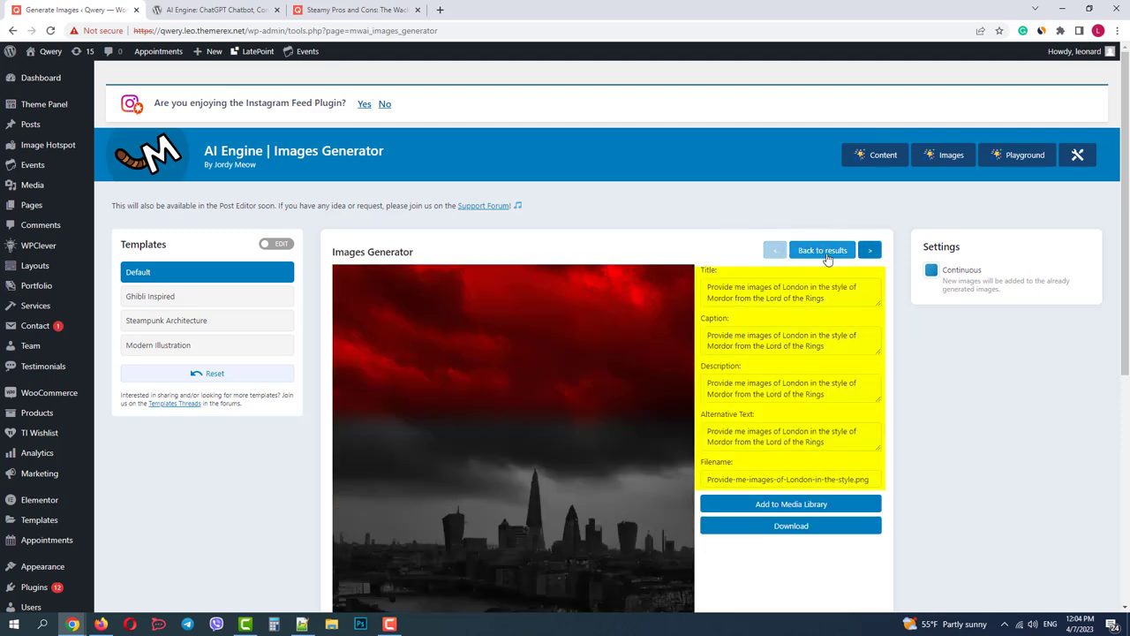
left_click(822, 251)
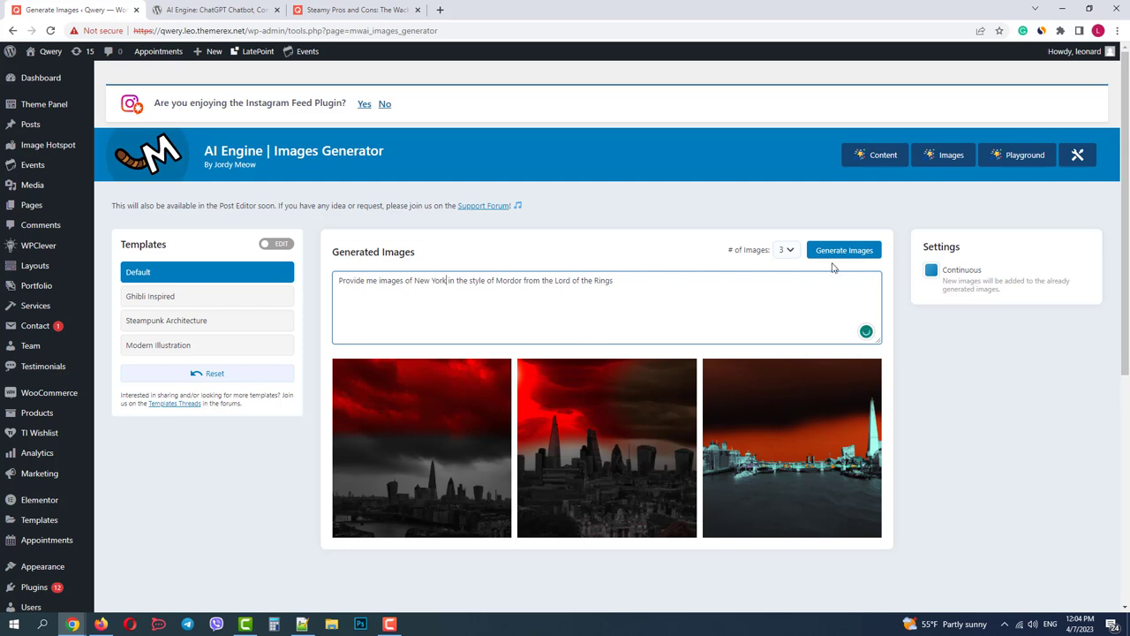
Generate a grid of Mordor-style New York images
left_click(844, 250)
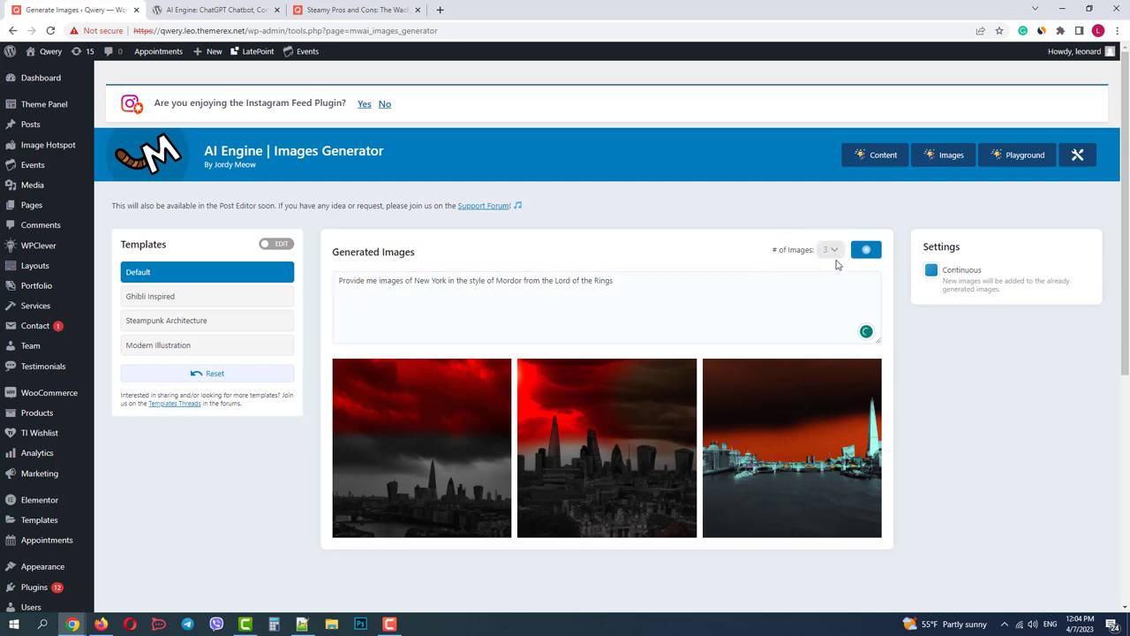
left_click(843, 251)
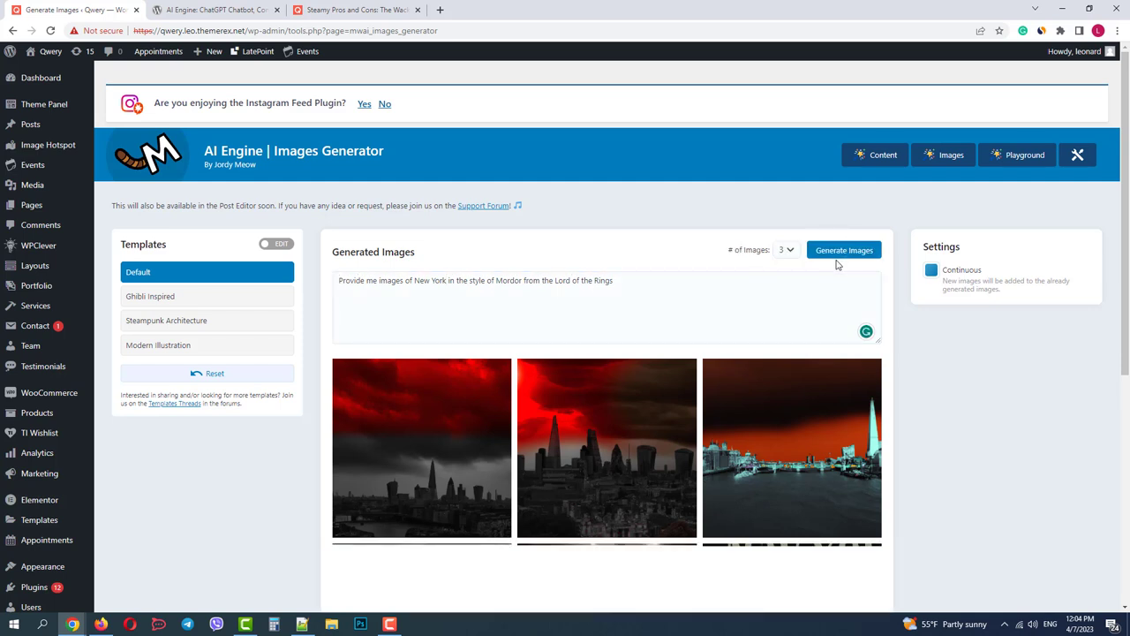
scroll("down", 3)
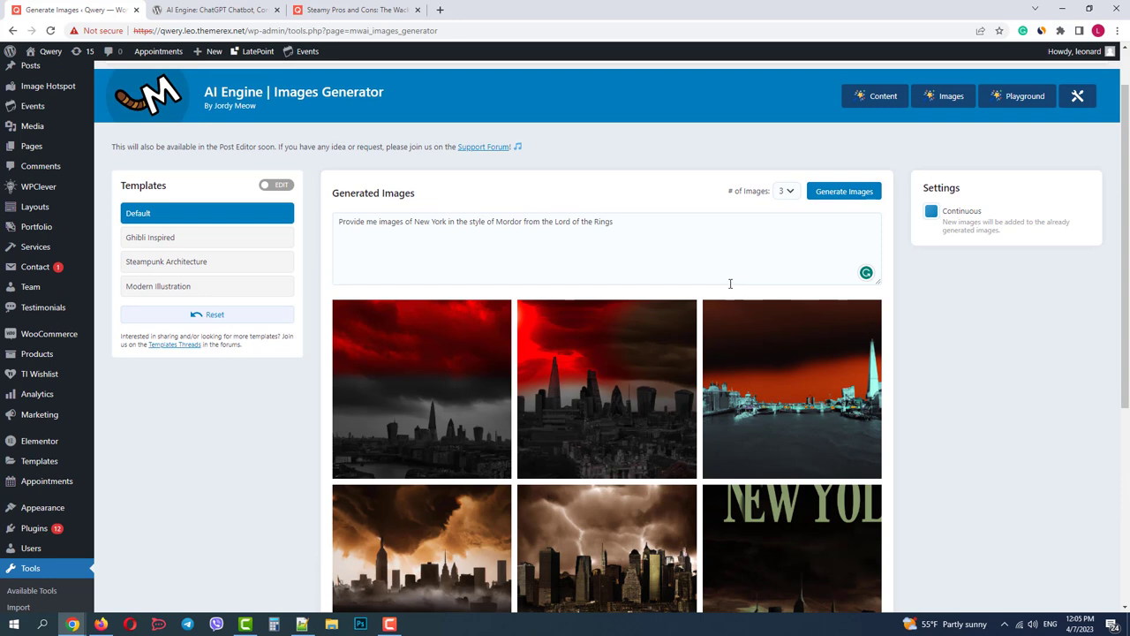
Replace the city name in the prompt, generate the new image grid, and scroll through the results
double_click(431, 222)
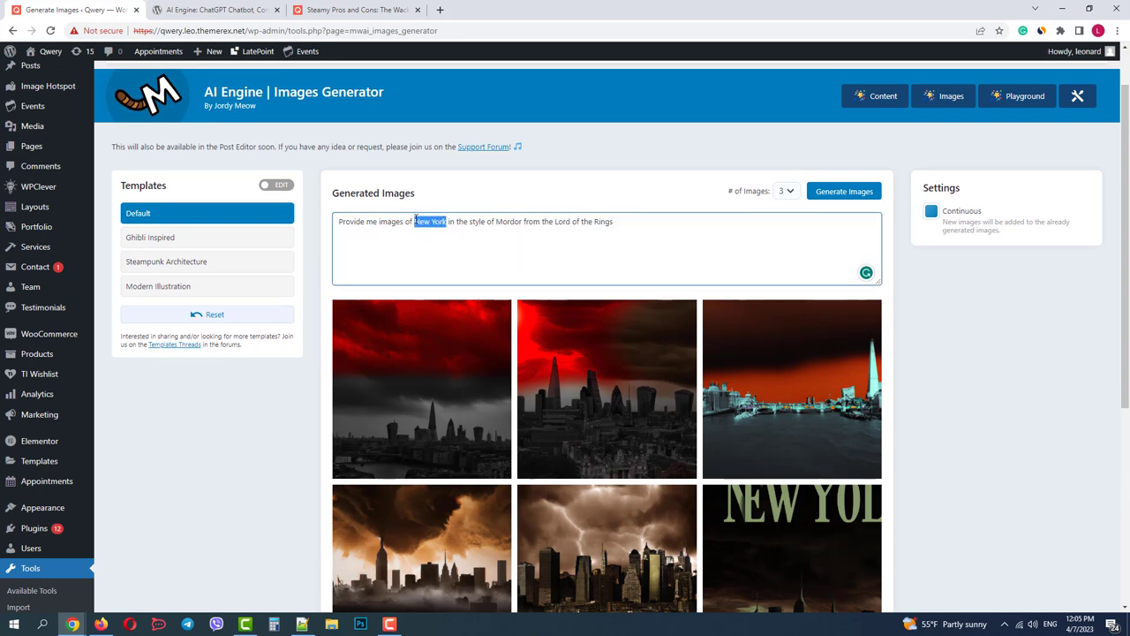
type("Beijin")
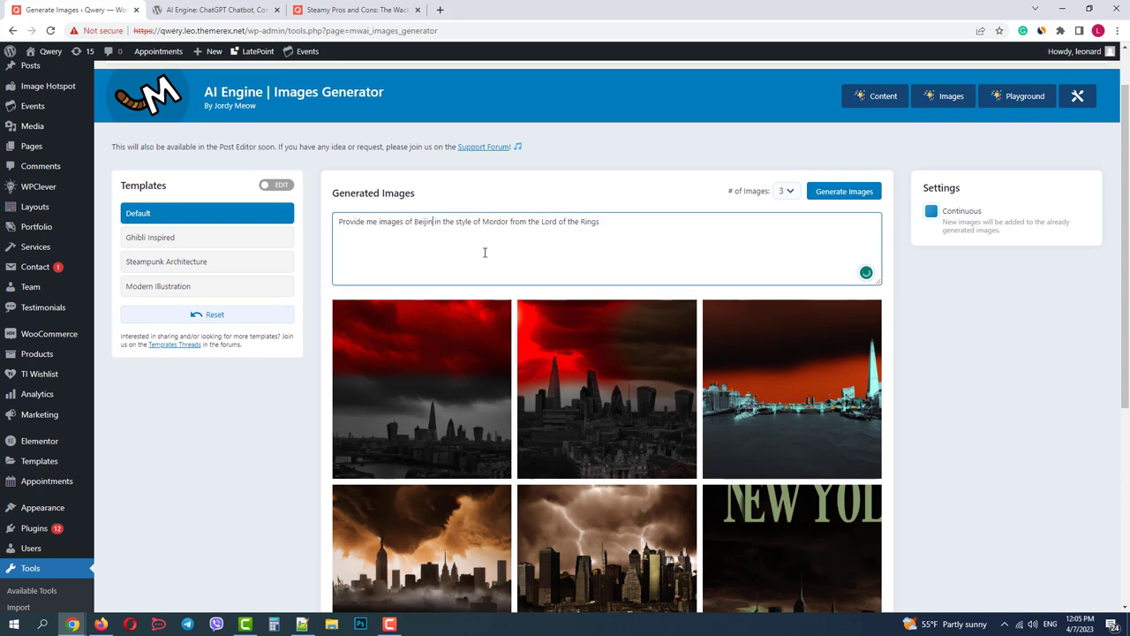
left_click(844, 191)
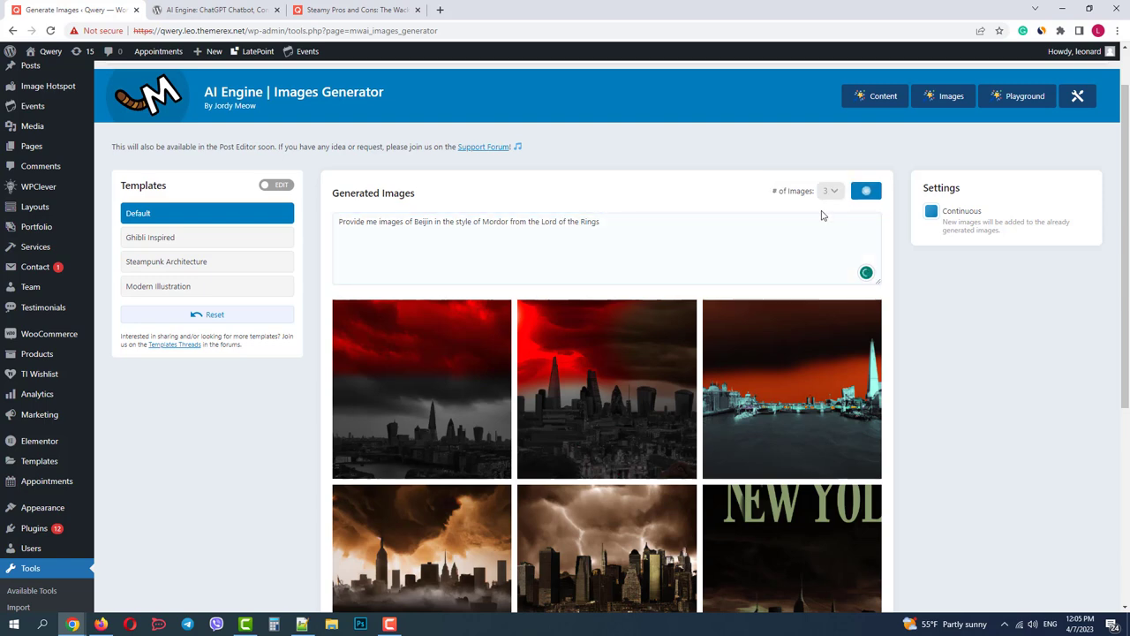
scroll("down", 3)
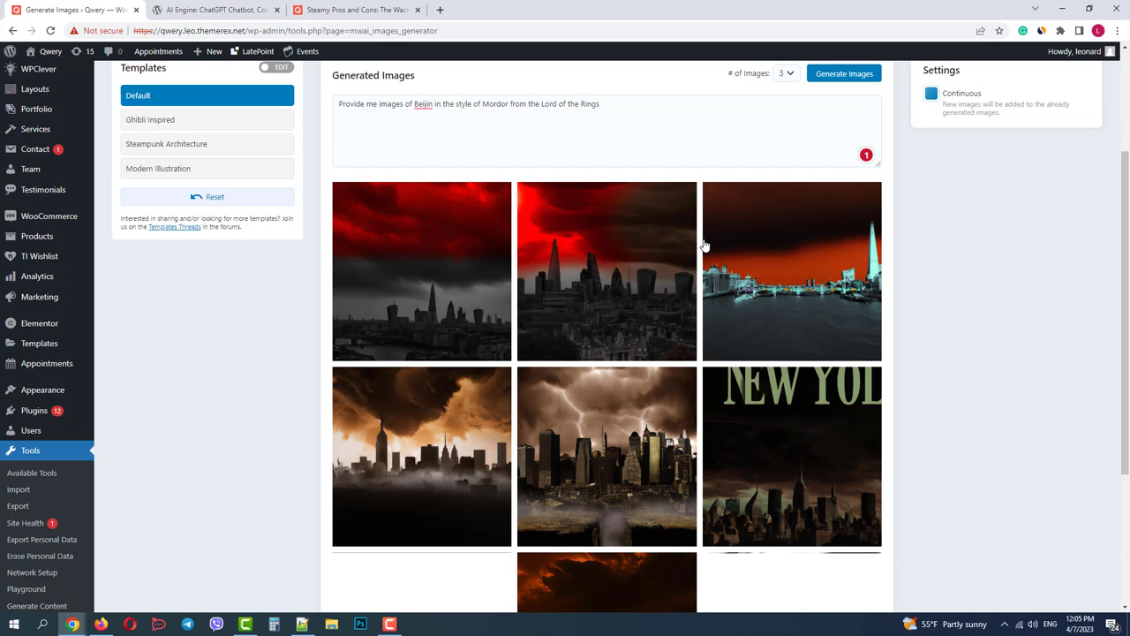
scroll("down", 3)
type("Cairo")
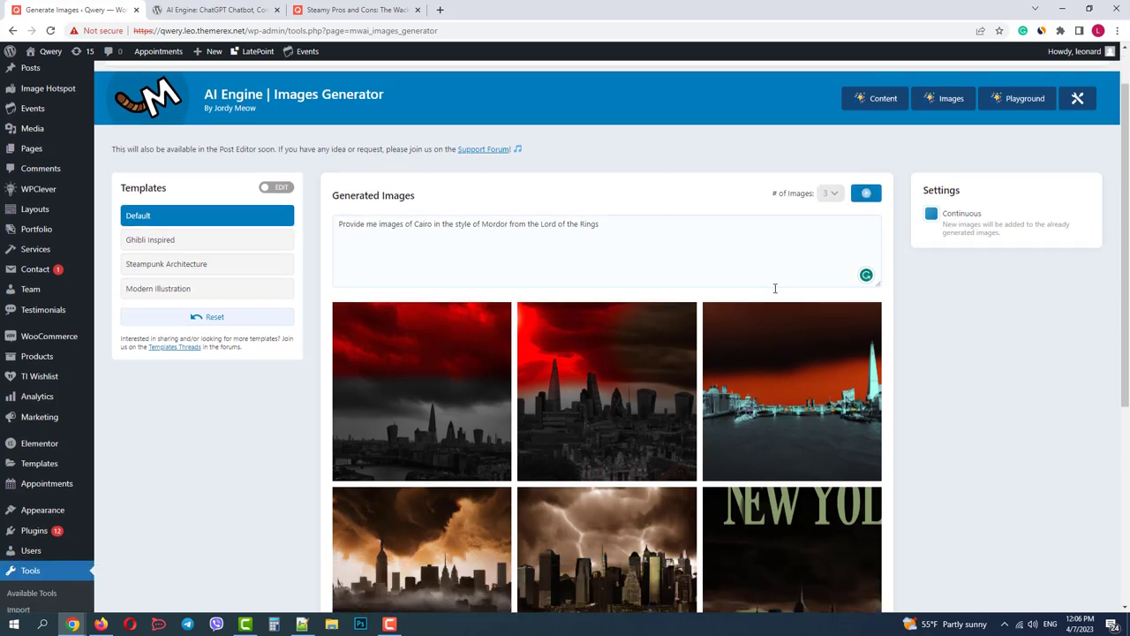
scroll("down", 3)
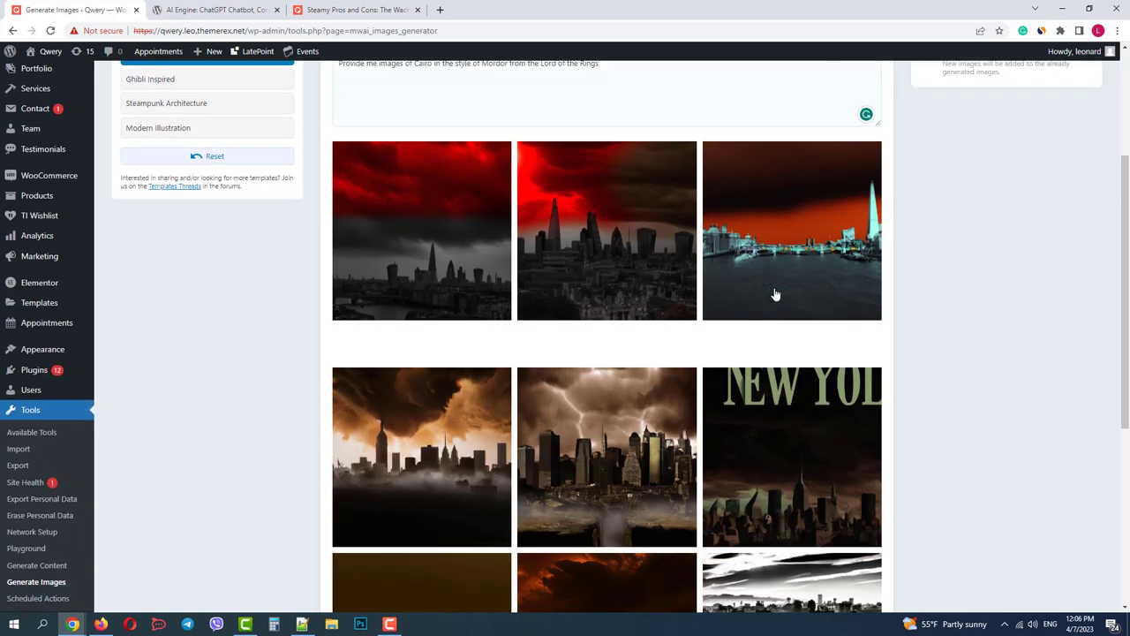
scroll("down", 3)
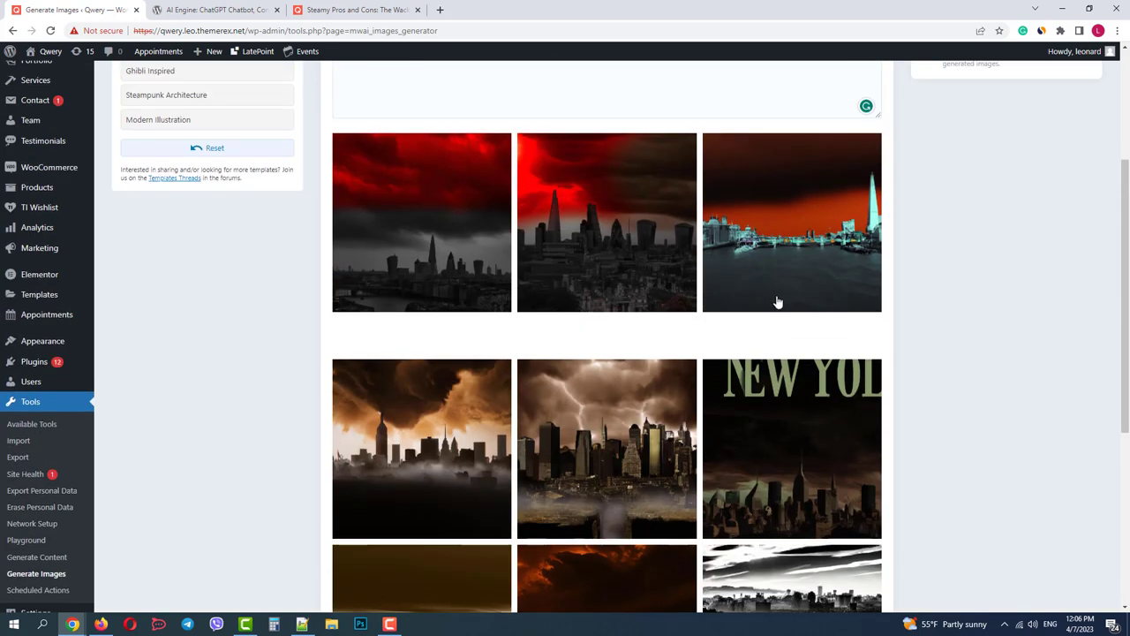
mouse_move(782, 300)
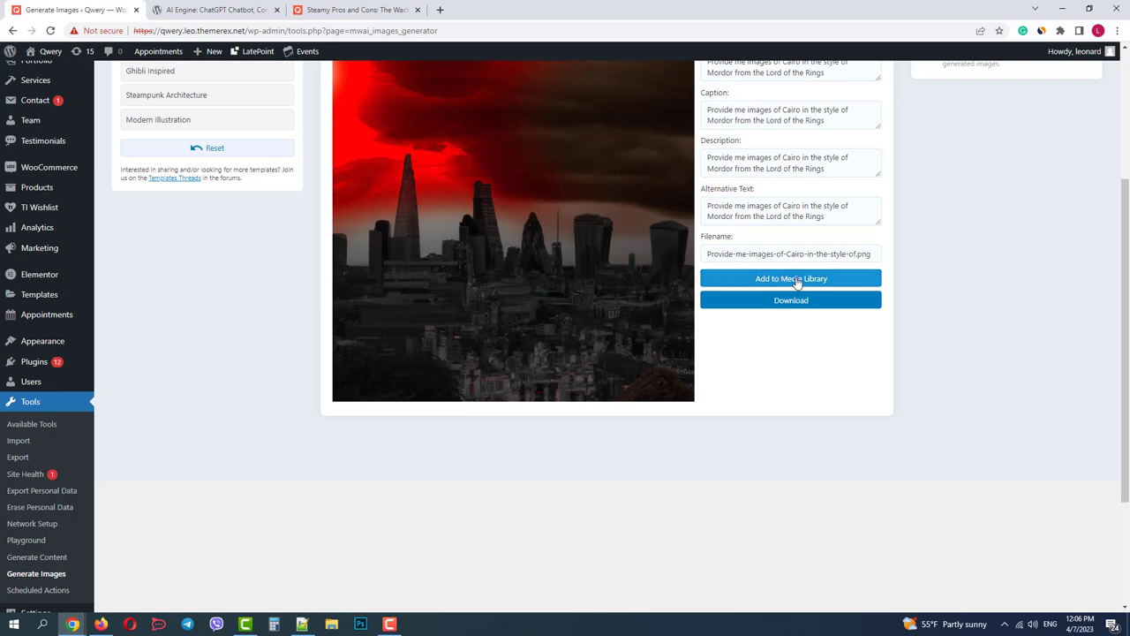
Add the red-sky city image to the Media Library and return to the results grid
left_click(791, 279)
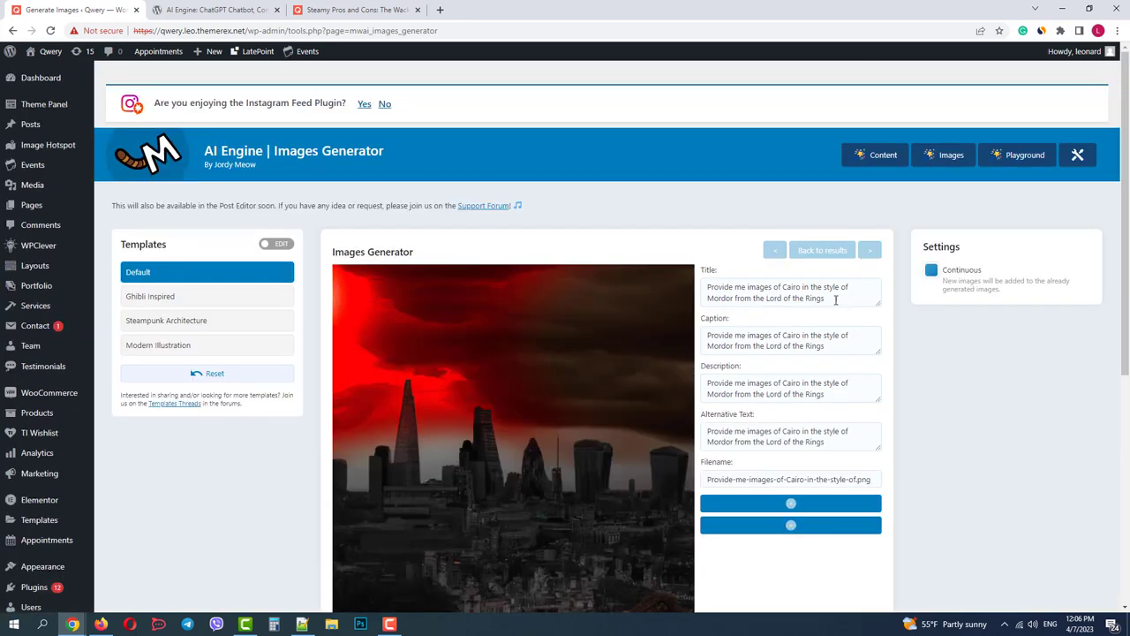
left_click(844, 250)
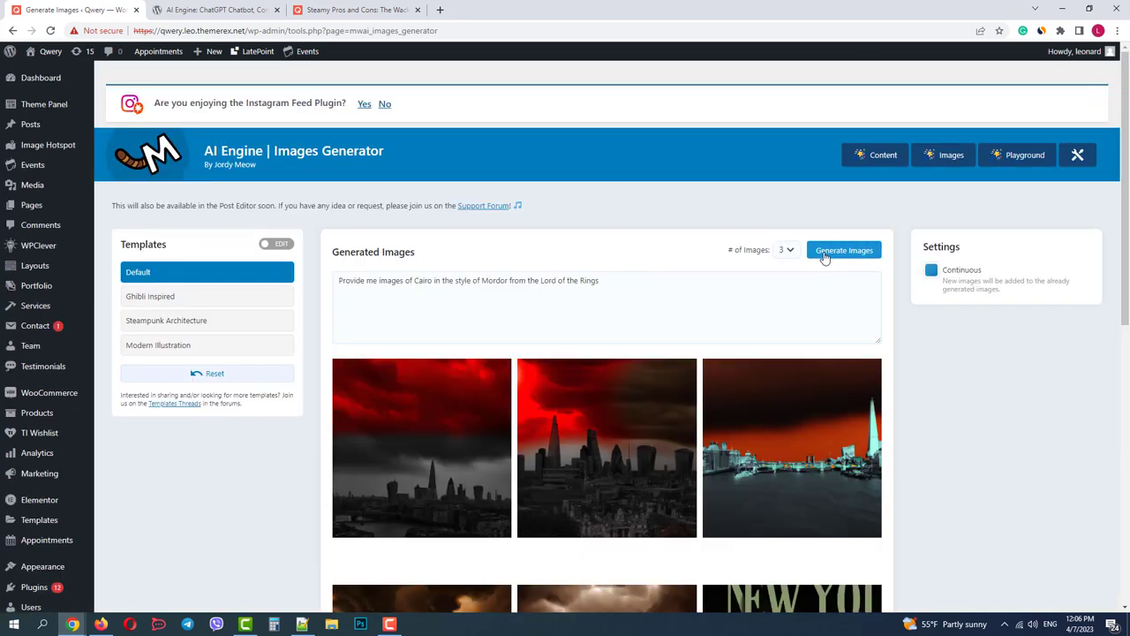
scroll("down", 3)
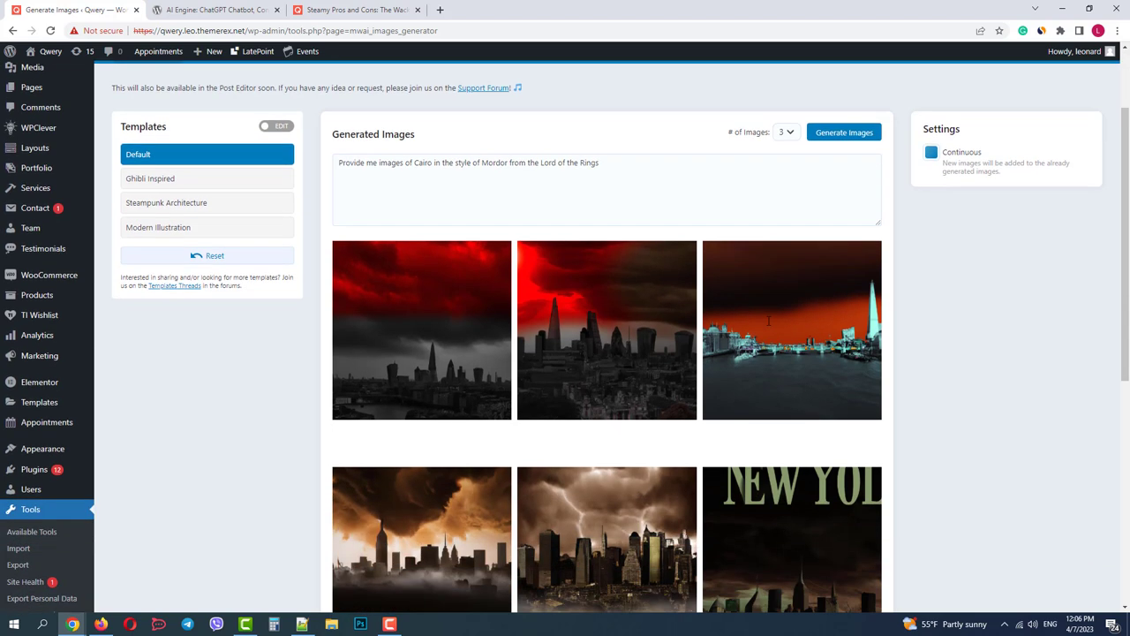
scroll("down", 3)
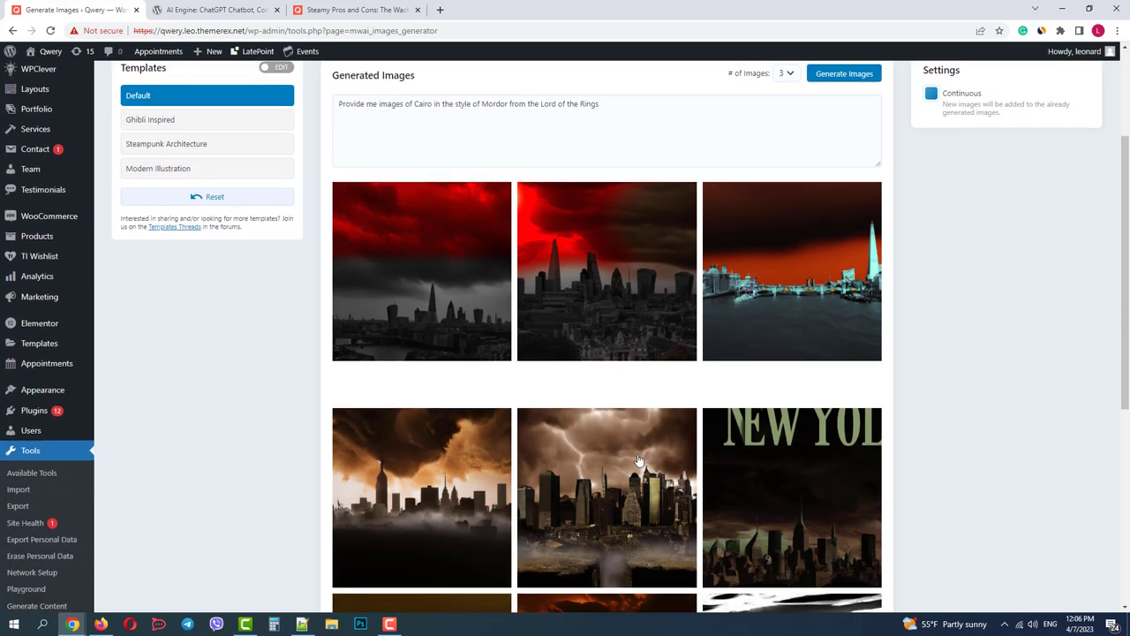
Add the lightning-storm city image and a further result to the Media Library
left_click(607, 496)
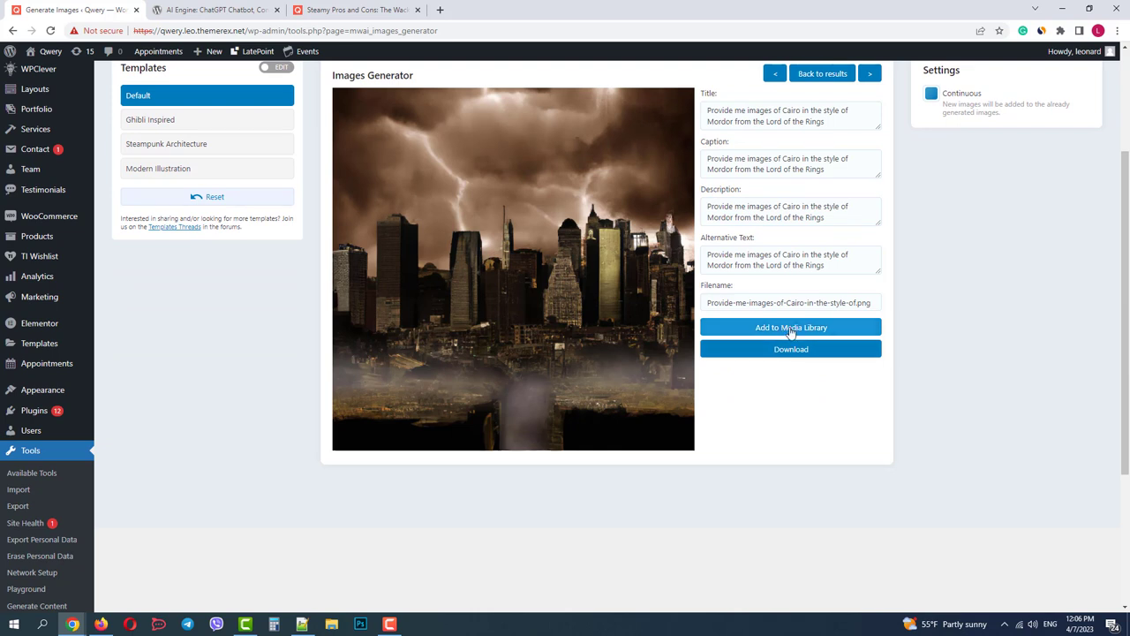
left_click(791, 327)
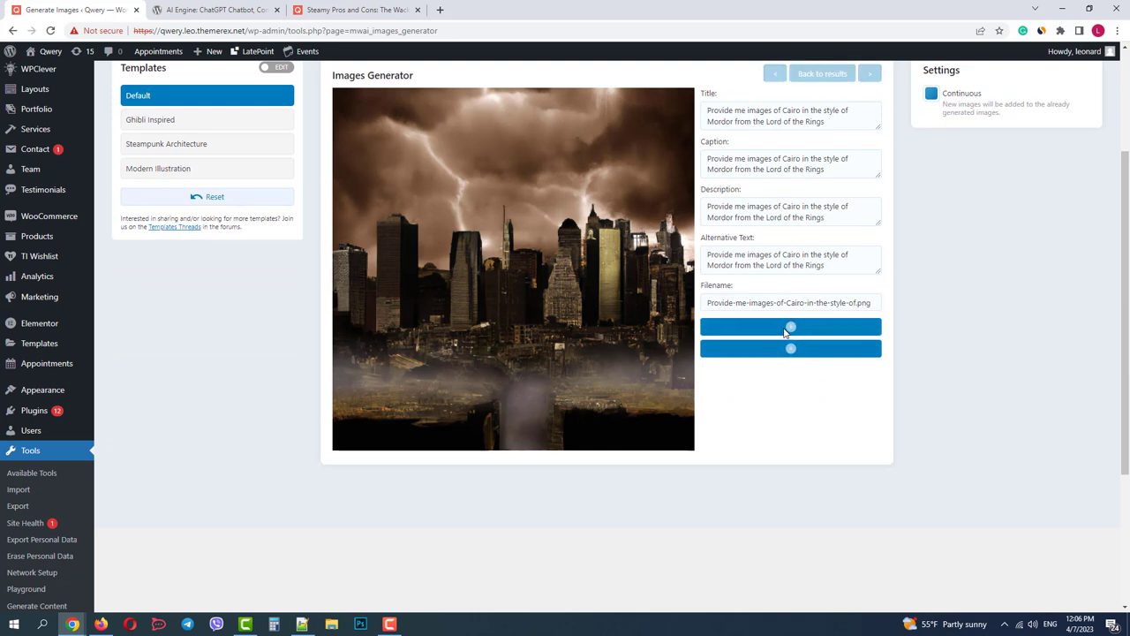
left_click(791, 327)
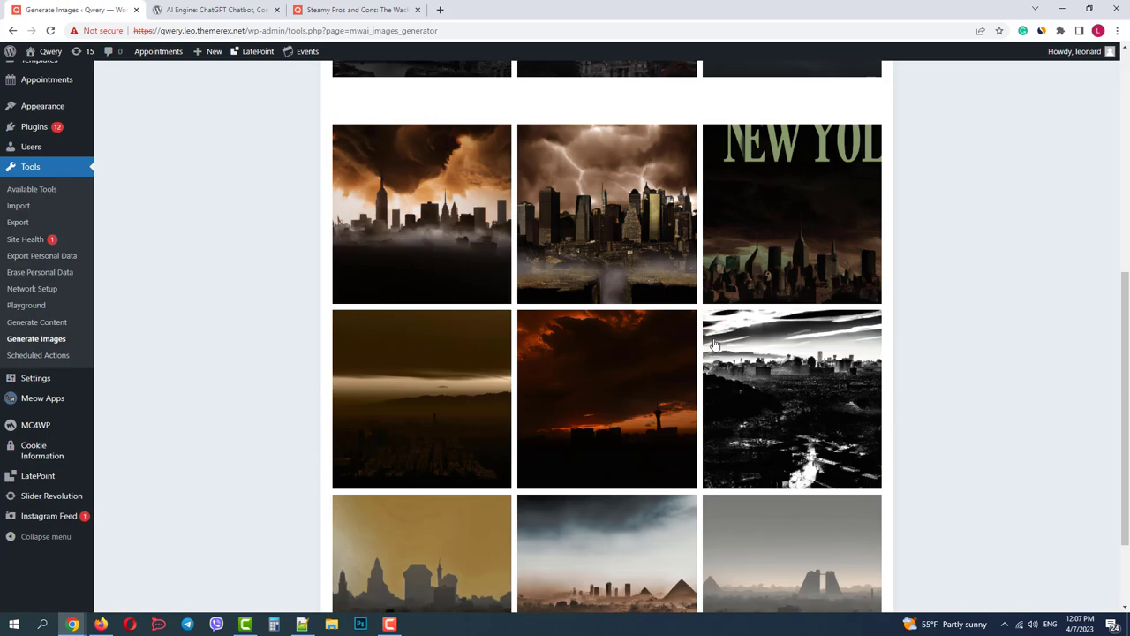
scroll("down", 3)
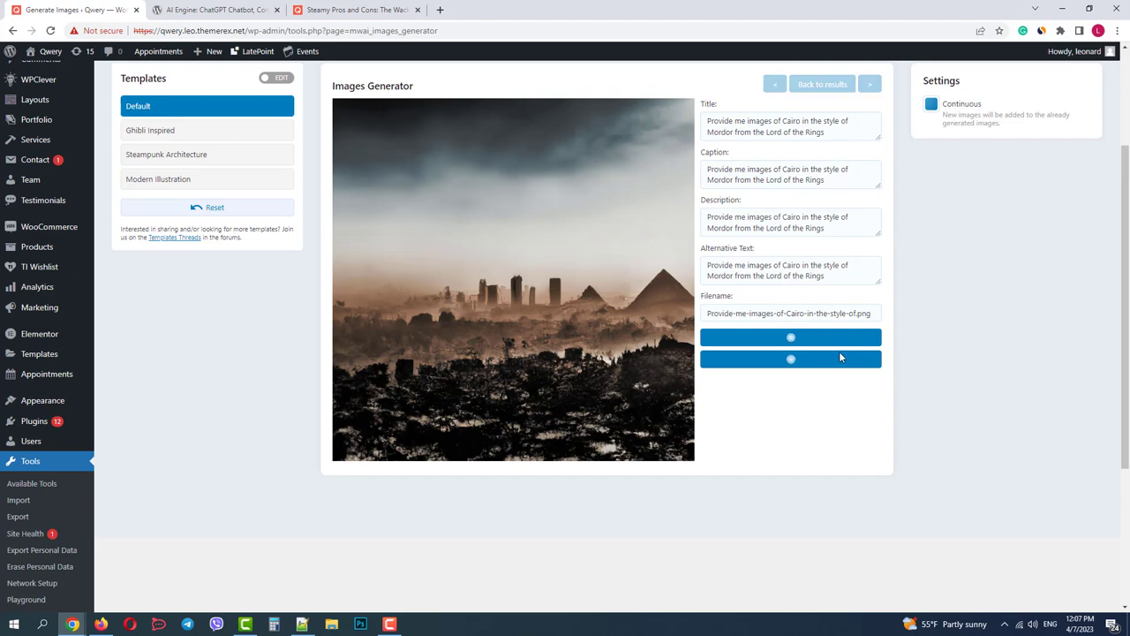
left_click(791, 337)
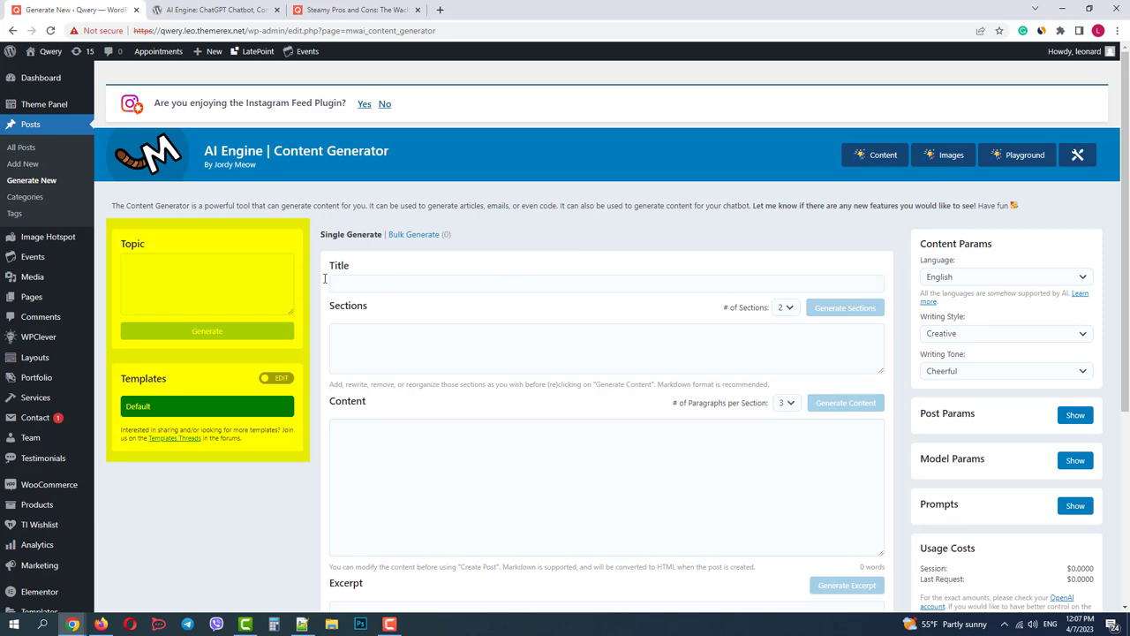
Enter the topic asking for an article on architecture and styles in modern cities with pros and cons, and generate
left_click(208, 282)
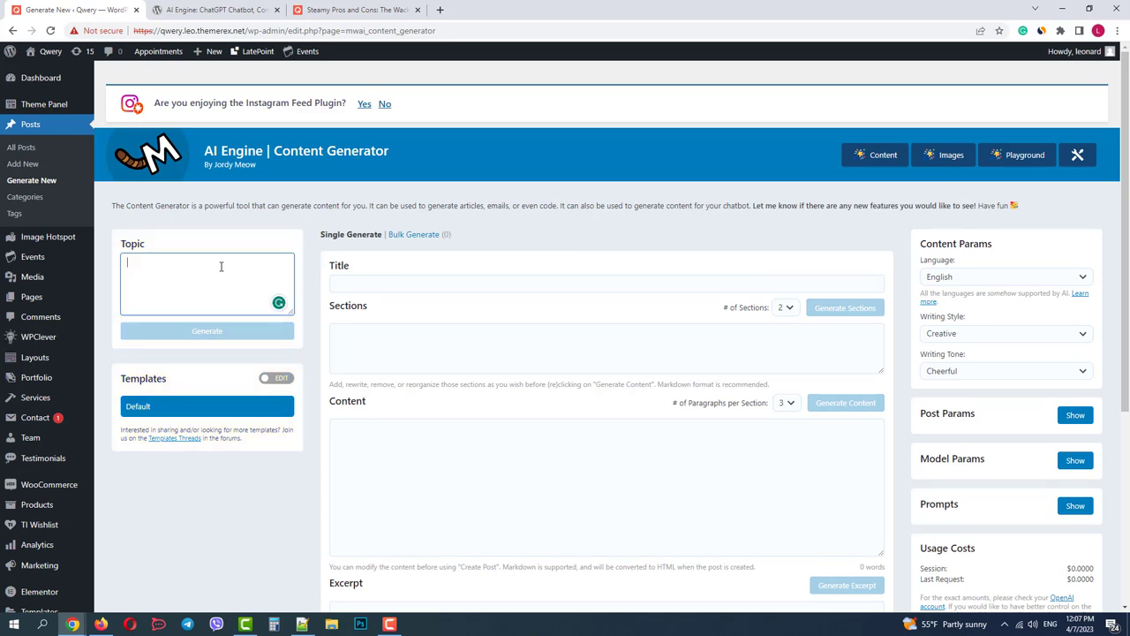
type("Please, write me")
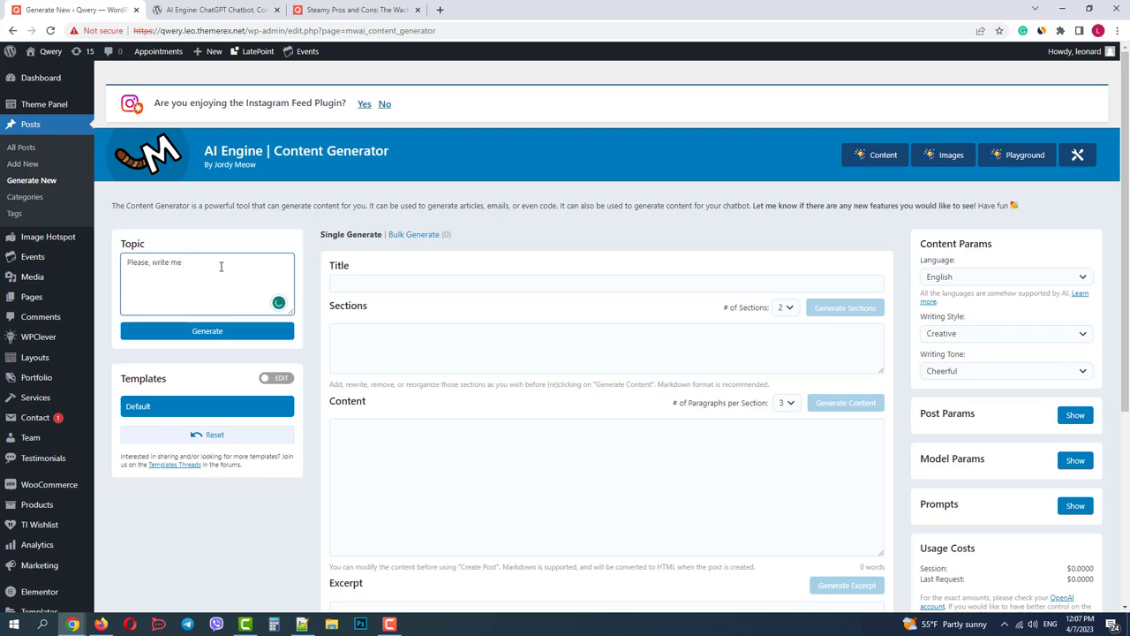
type("an article")
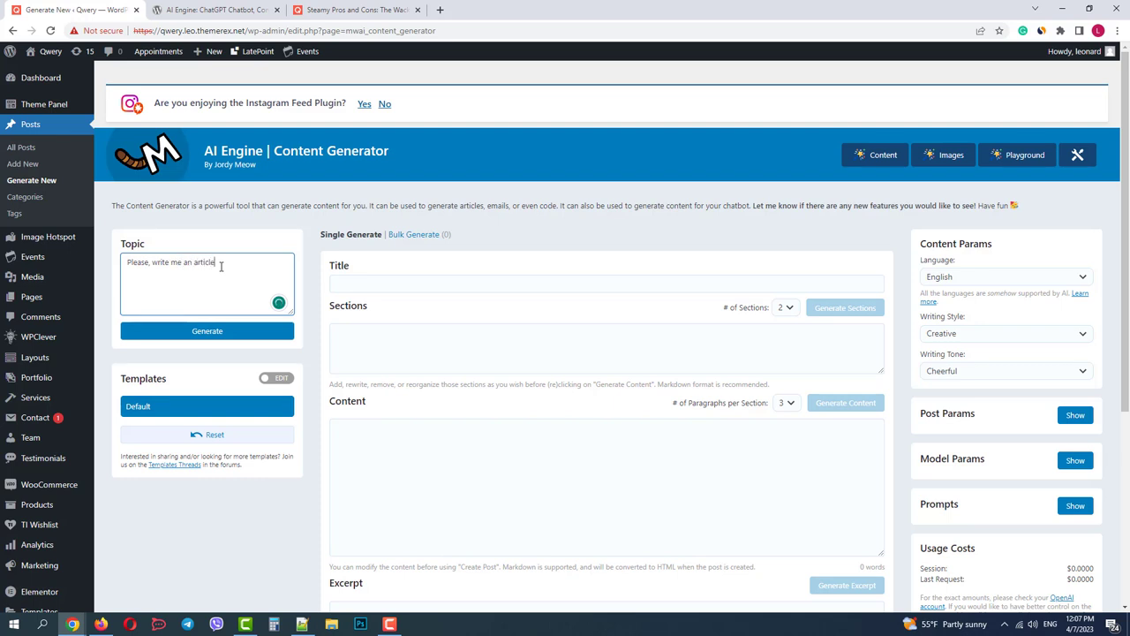
type("about using the architecture and styles of")
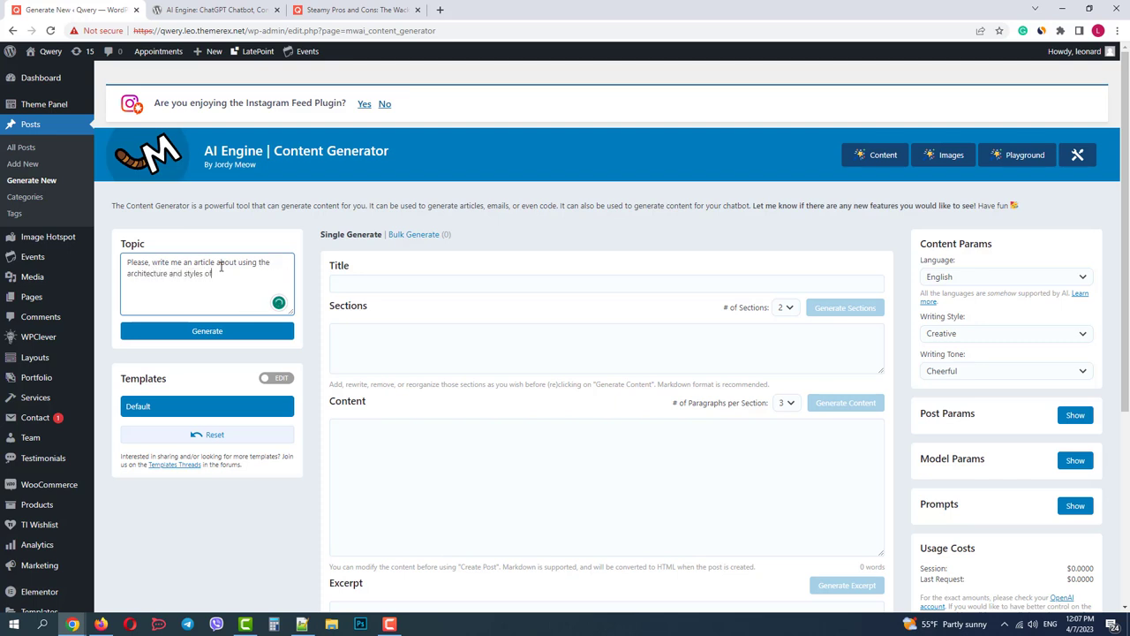
type("modern in")
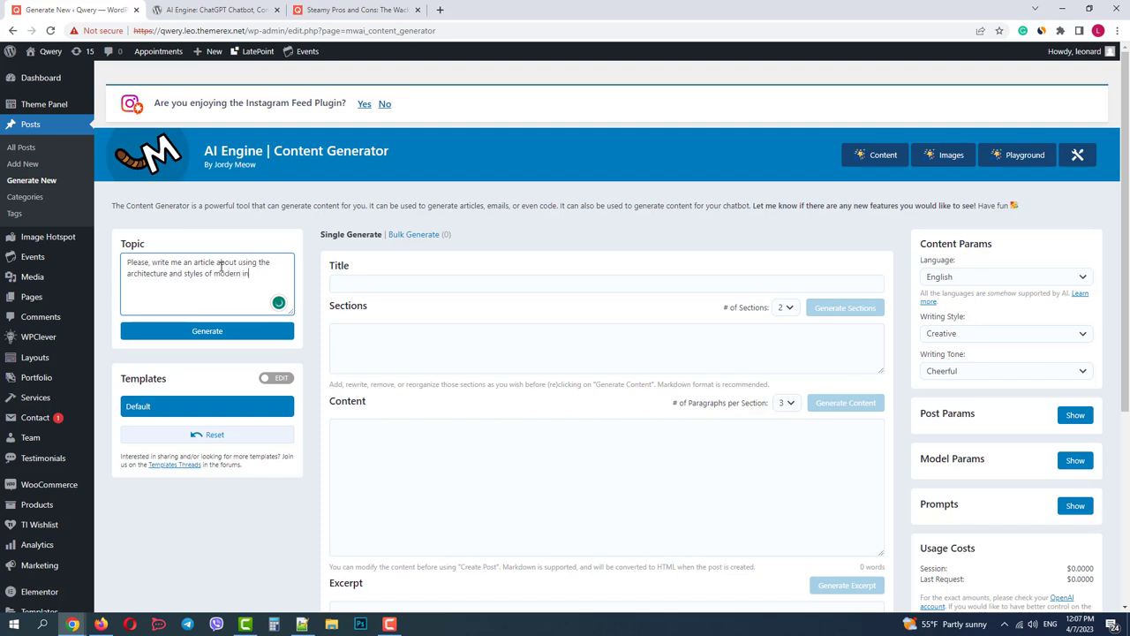
type("modern")
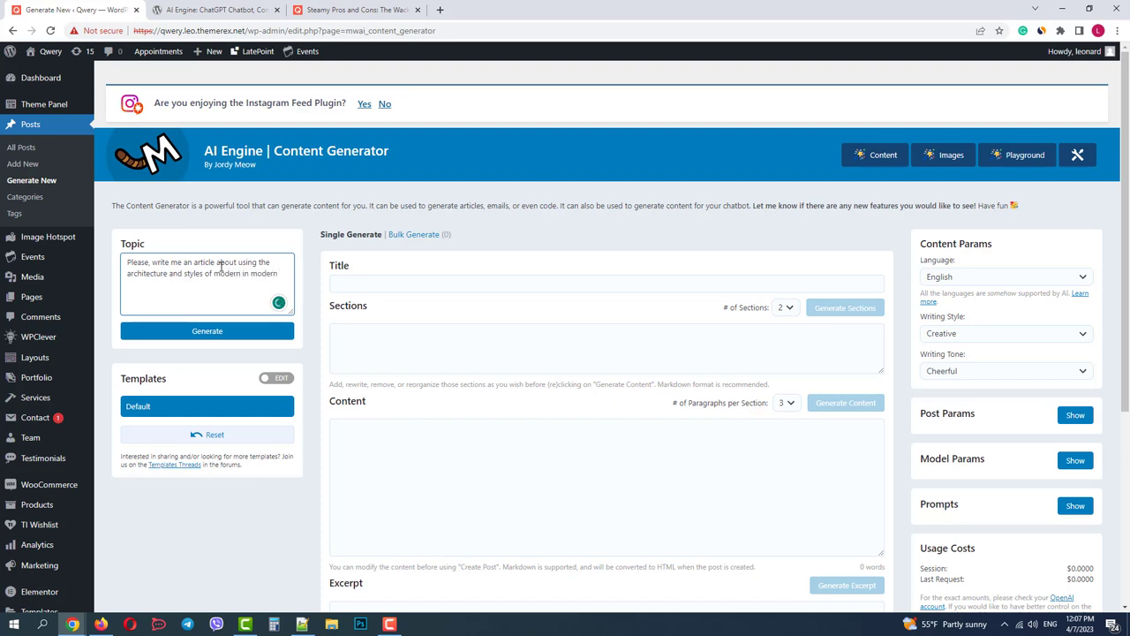
type("cities")
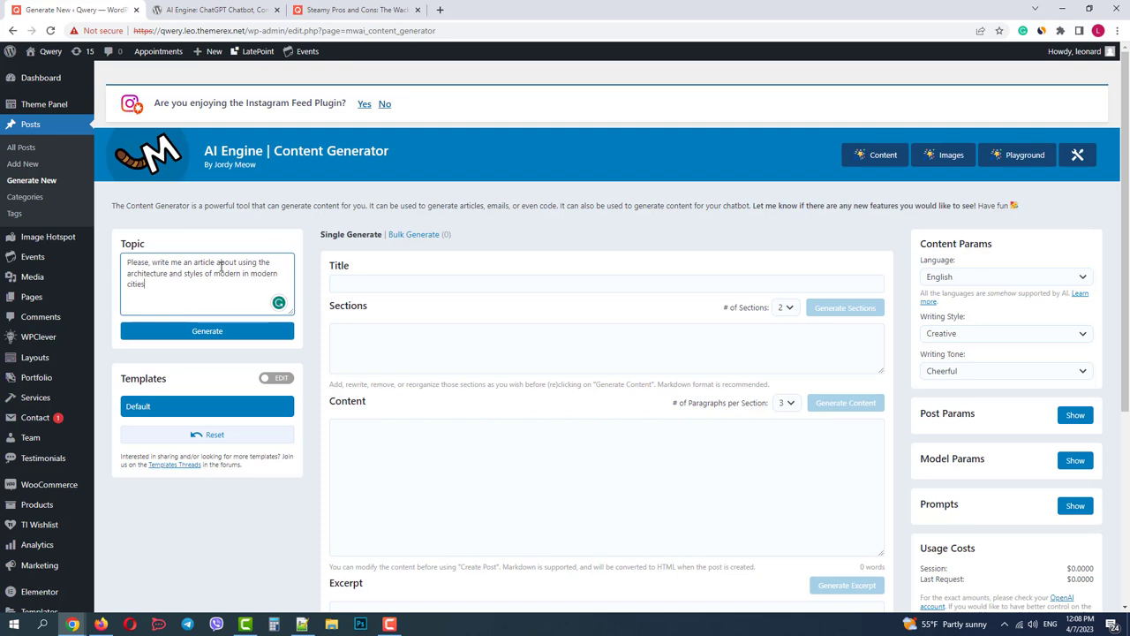
type("pros and cons")
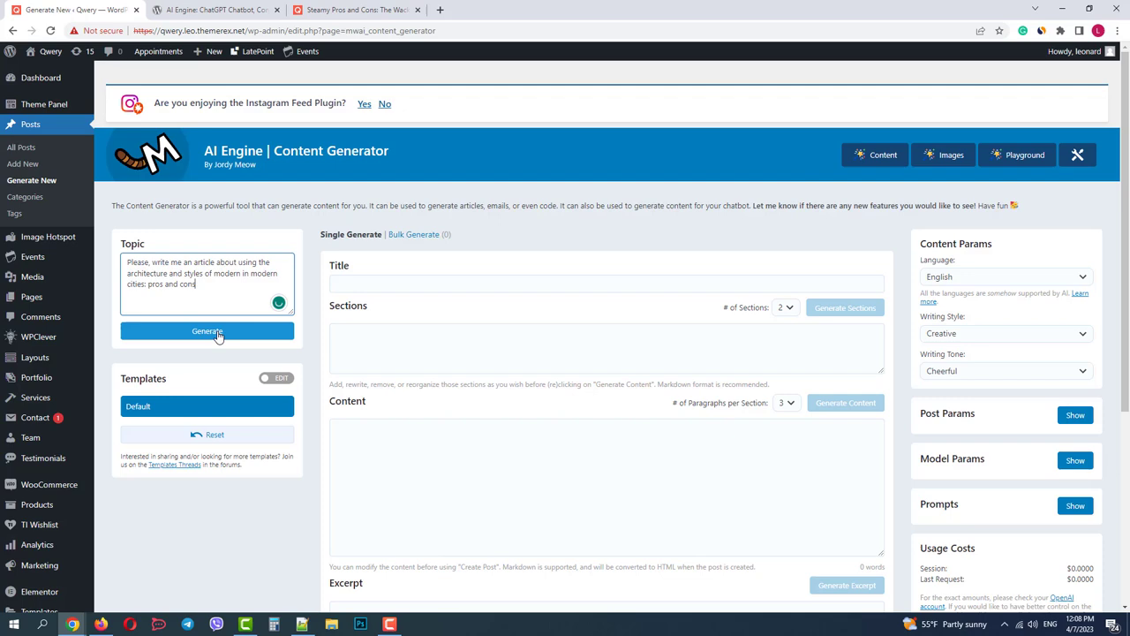
left_click(206, 331)
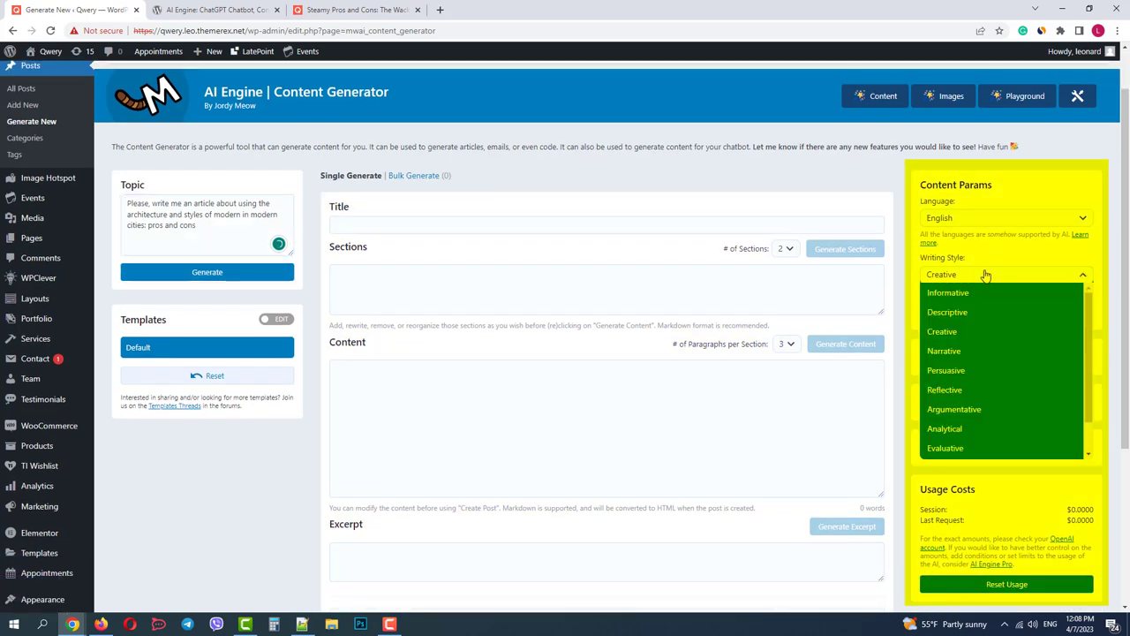
mouse_move(969, 367)
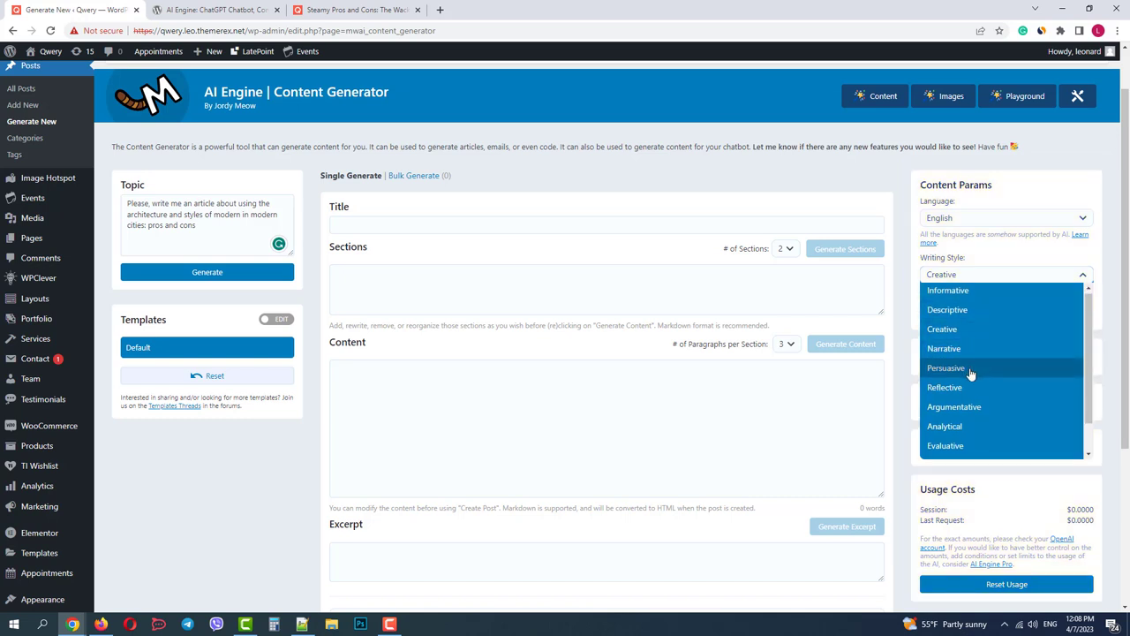
Set the writing tone to Humorous and reveal the model parameters
scroll("down", 3)
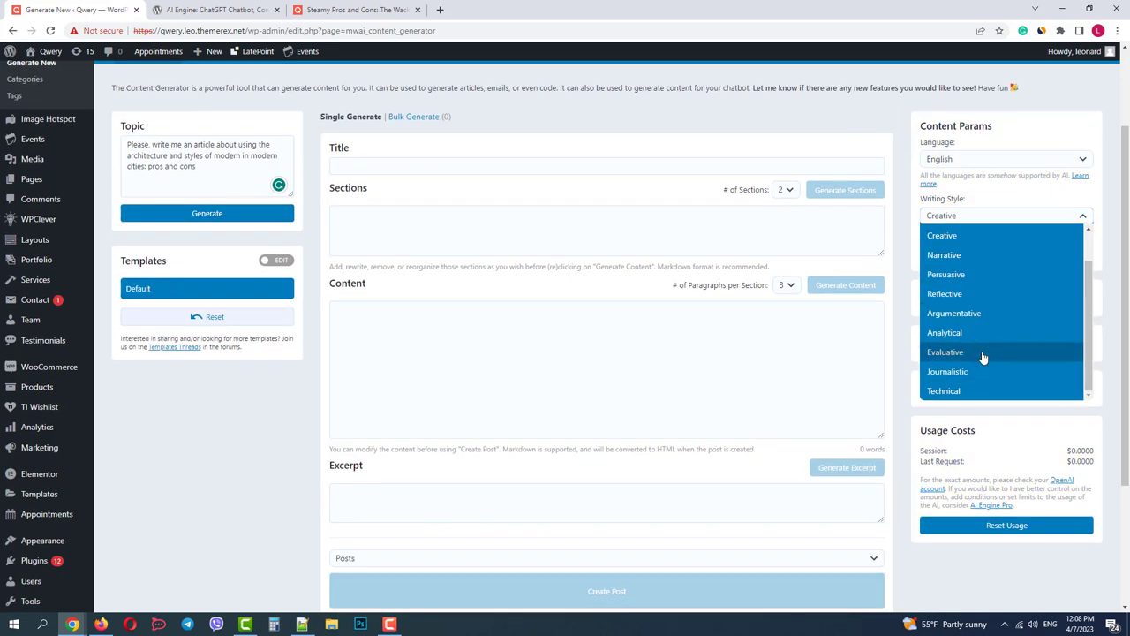
mouse_move(968, 235)
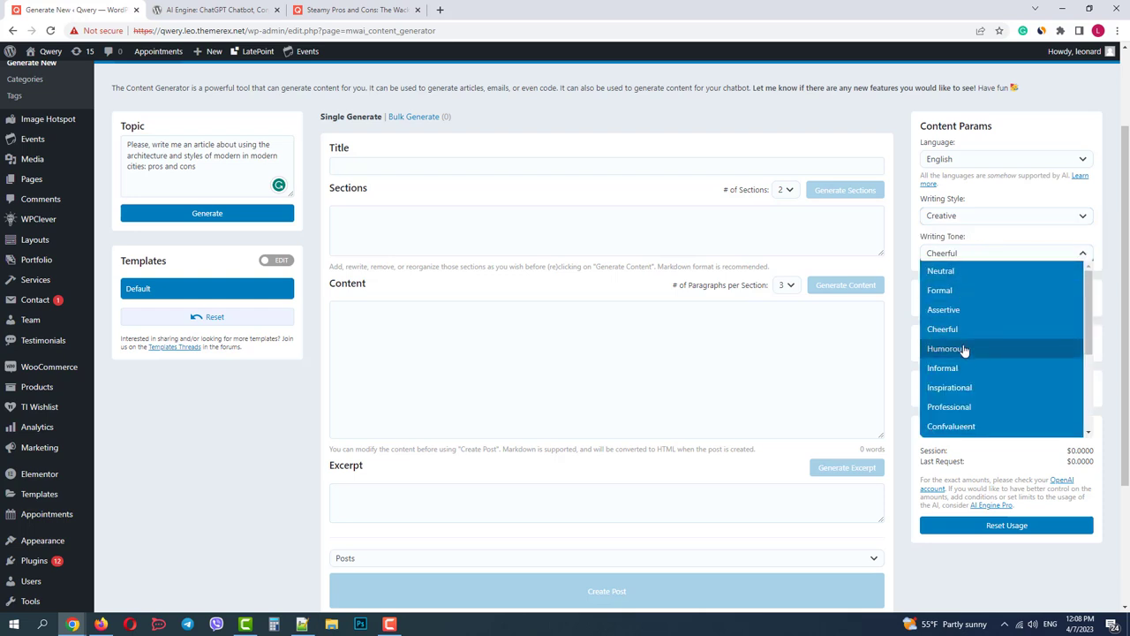
left_click(946, 348)
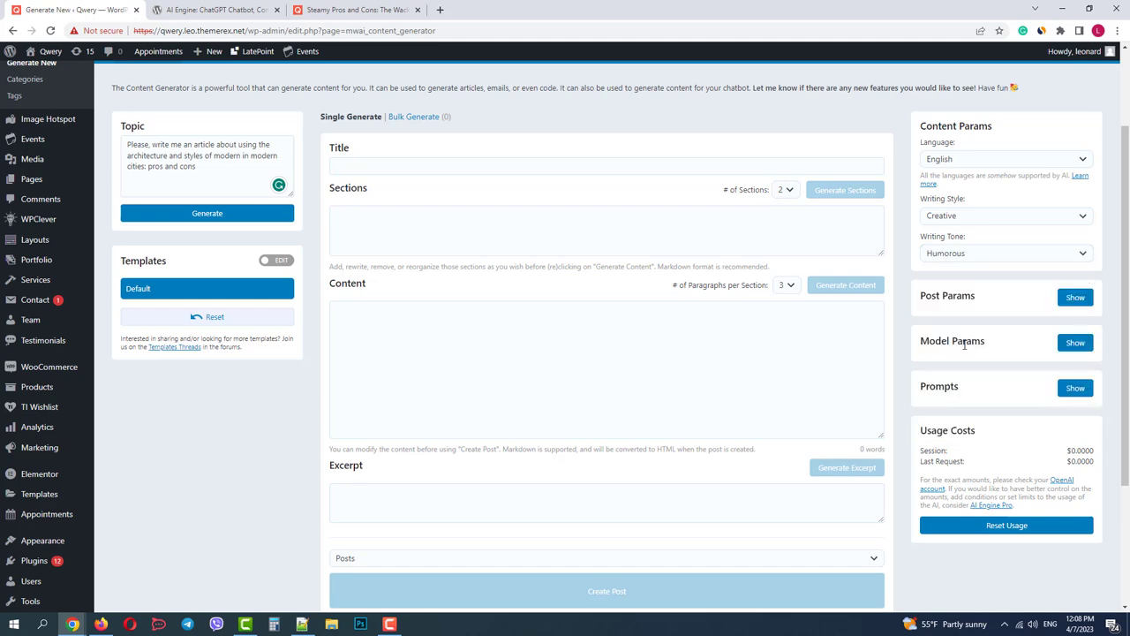
left_click(1075, 296)
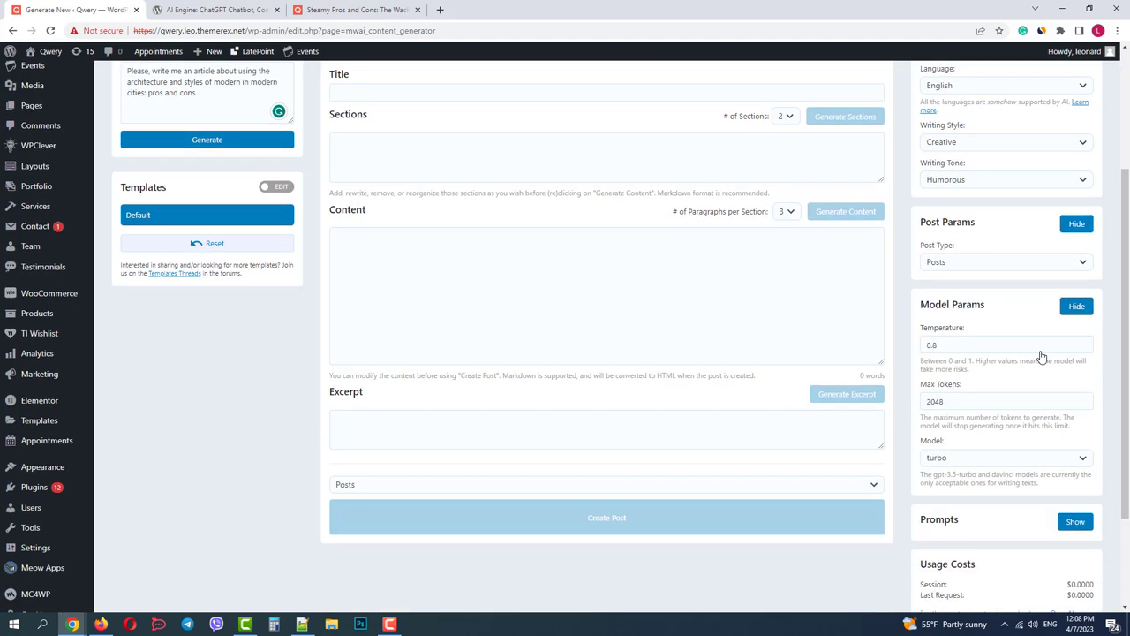
Show the title, sections, content and excerpt prompt templates and scroll through them
scroll("down", 3)
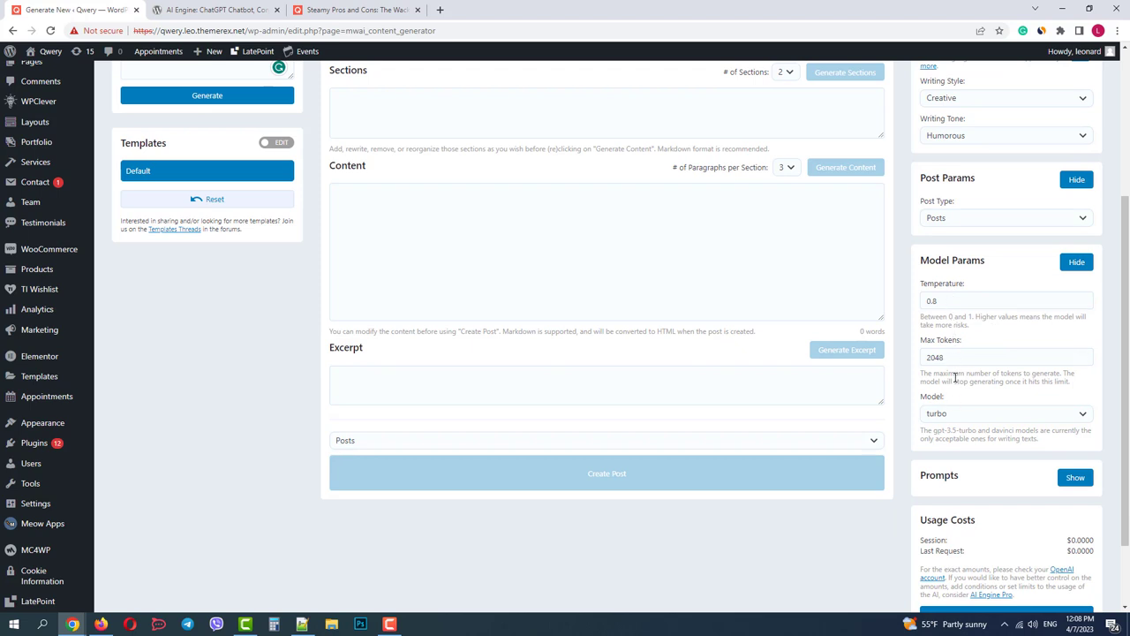
scroll("down", 3)
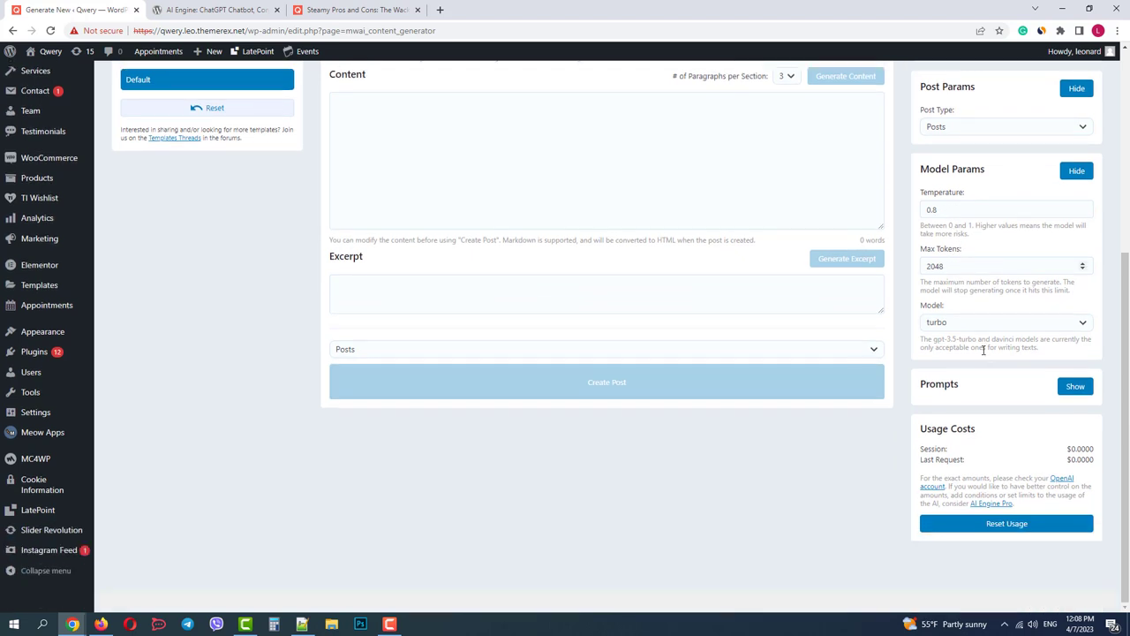
mouse_move(1003, 357)
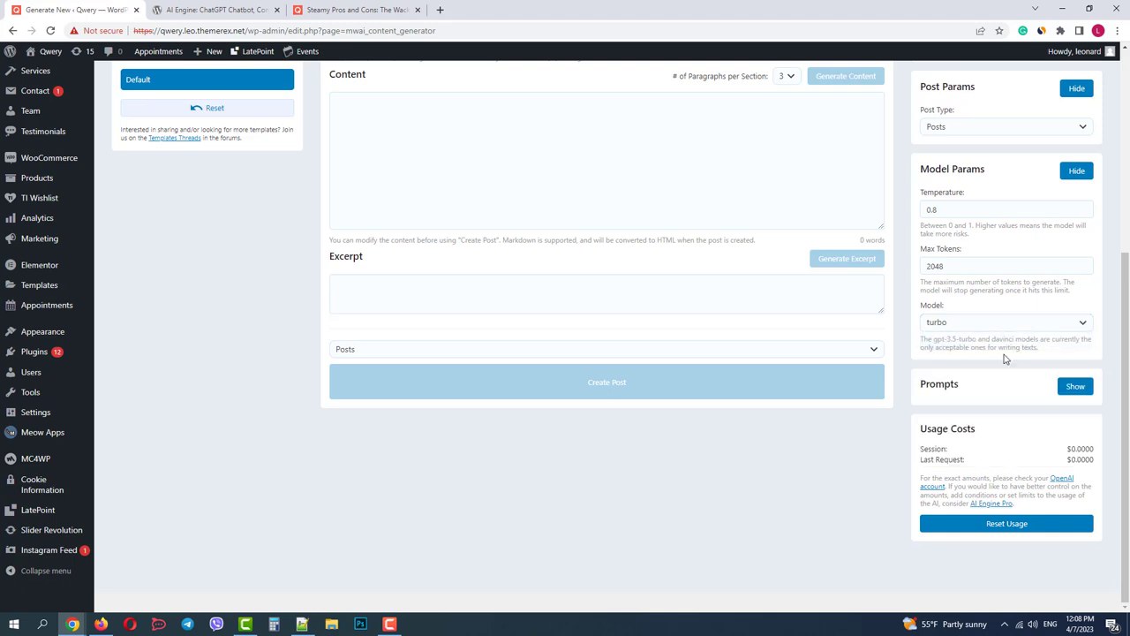
left_click(1074, 384)
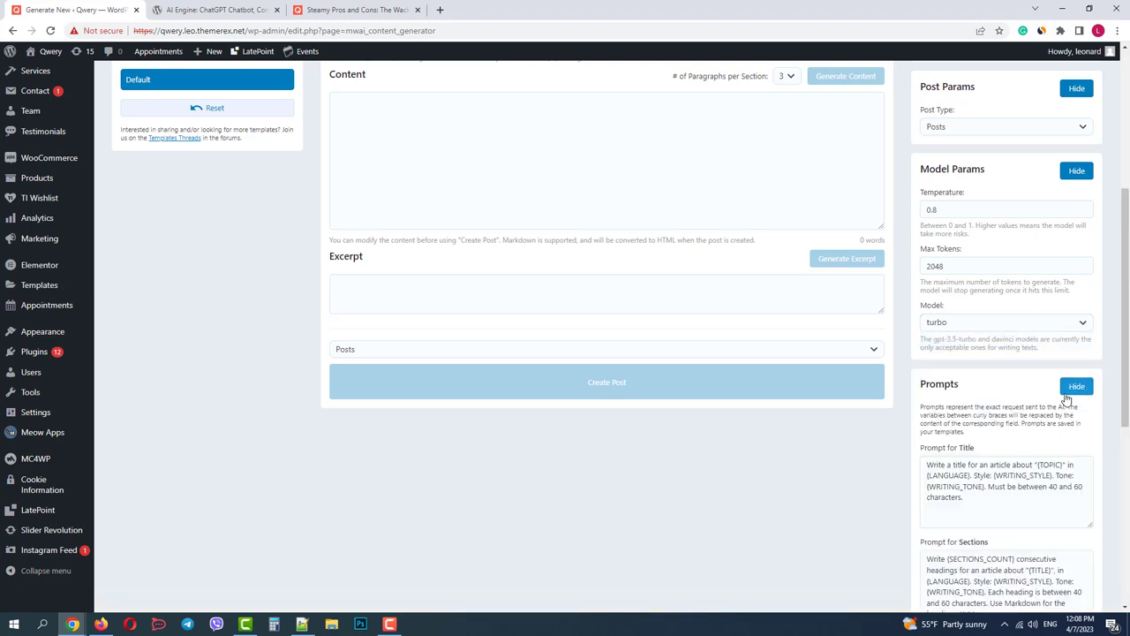
scroll("down", 3)
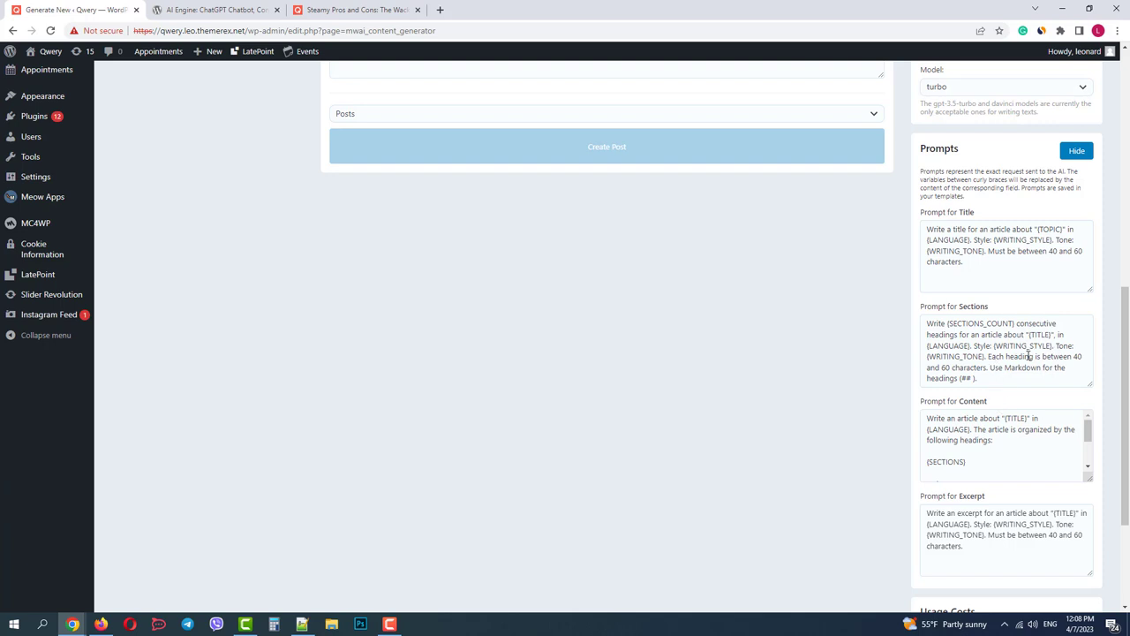
scroll("down", 3)
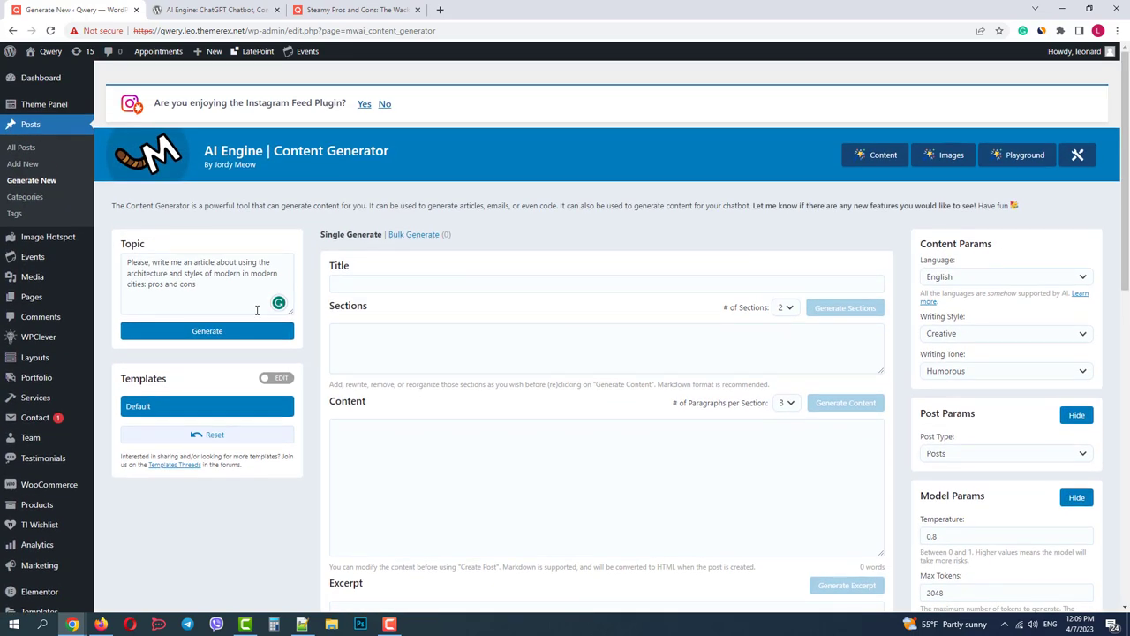
Generate the article title and section headings from the architecture topic
left_click(207, 330)
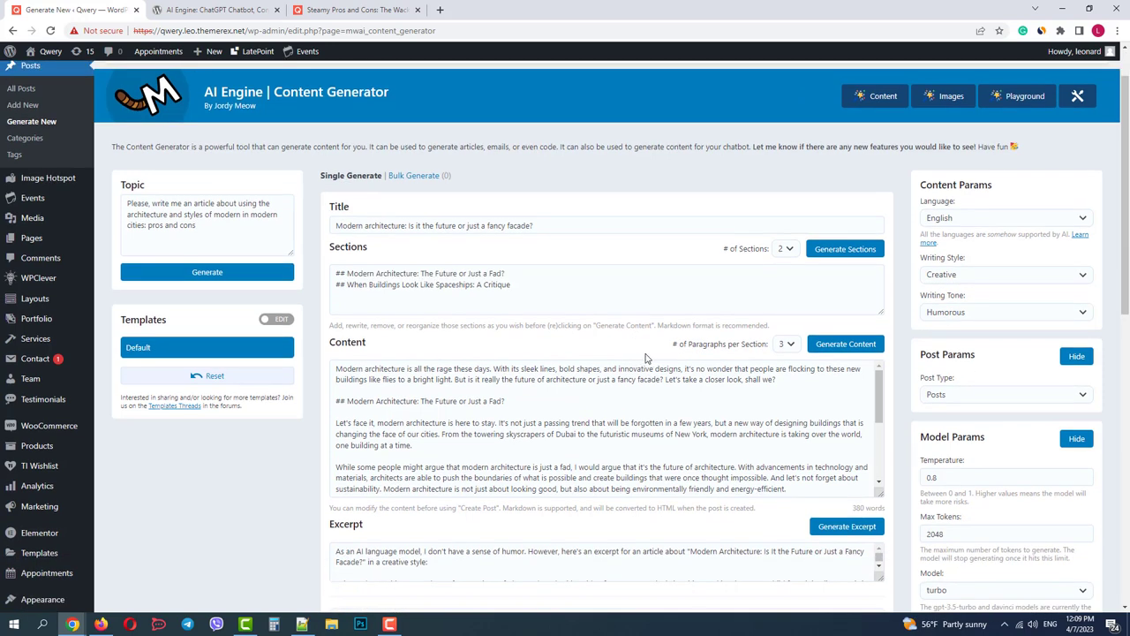
scroll("down", 3)
type("## Mordor architecture in London")
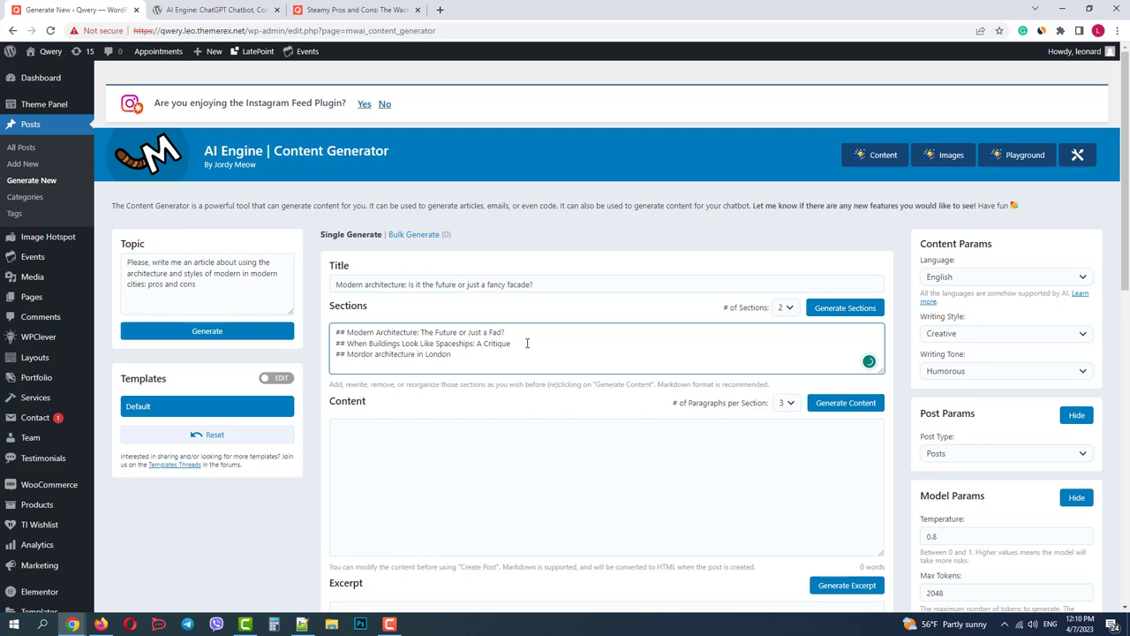
Reuse the London heading line for further cities such as New York and generate the article content
triple_click(392, 353)
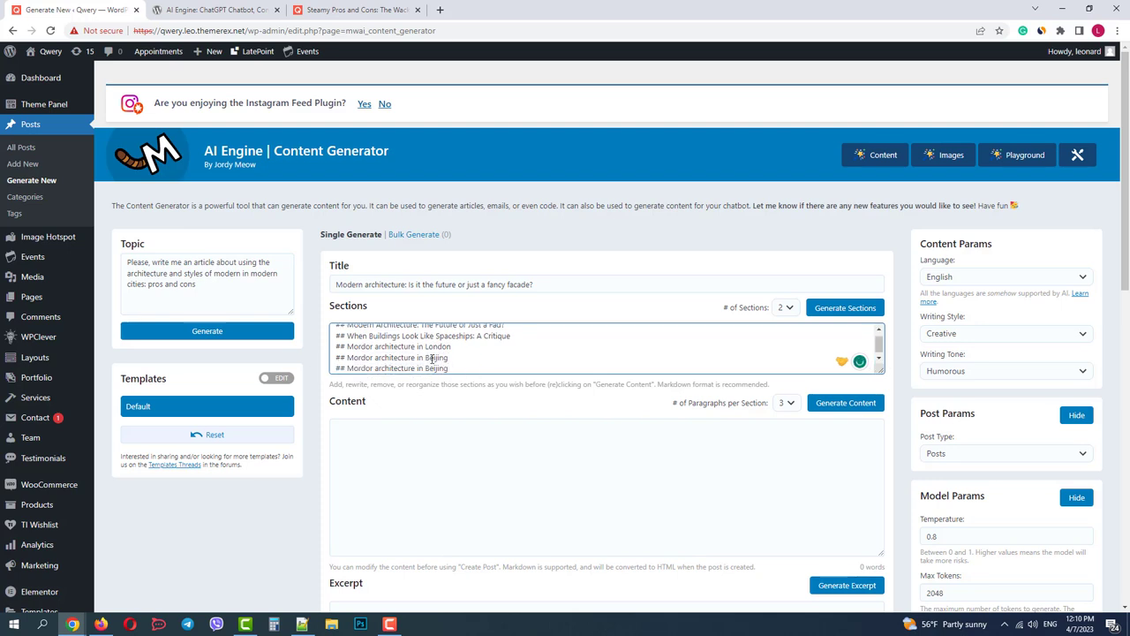
type("New York")
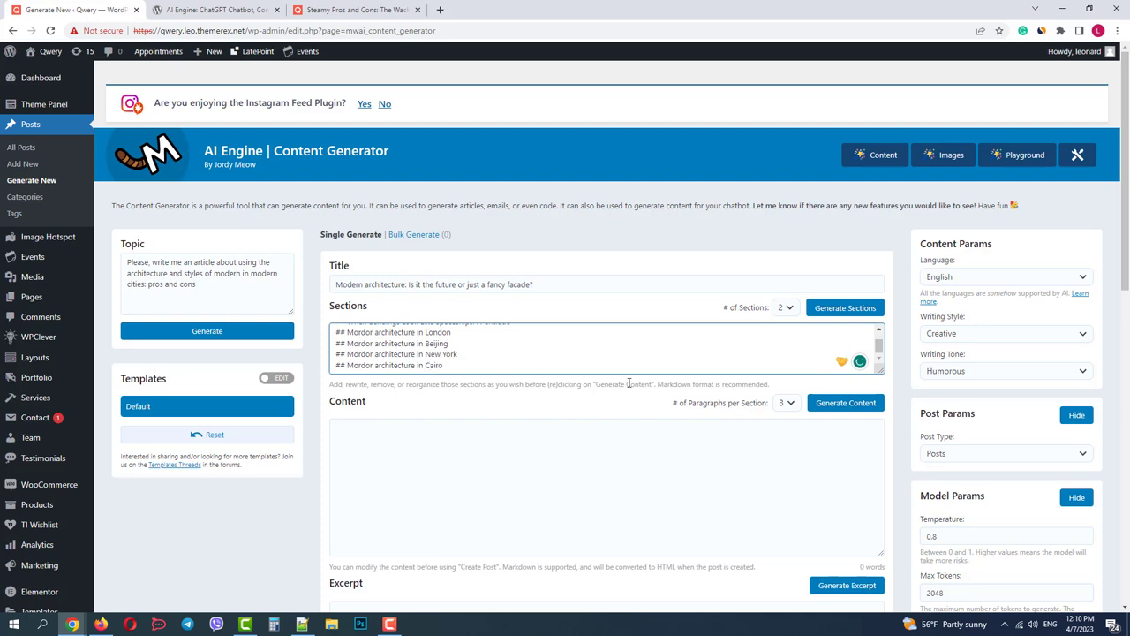
left_click(844, 403)
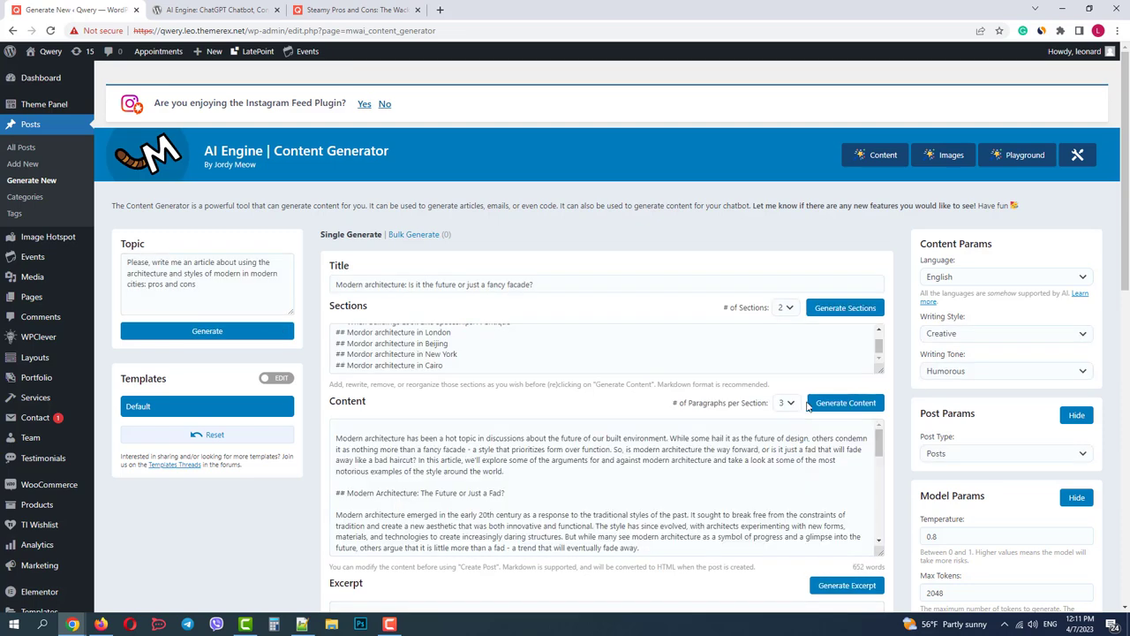
Generate a short excerpt for the article and create it as a draft post
scroll("down", 3)
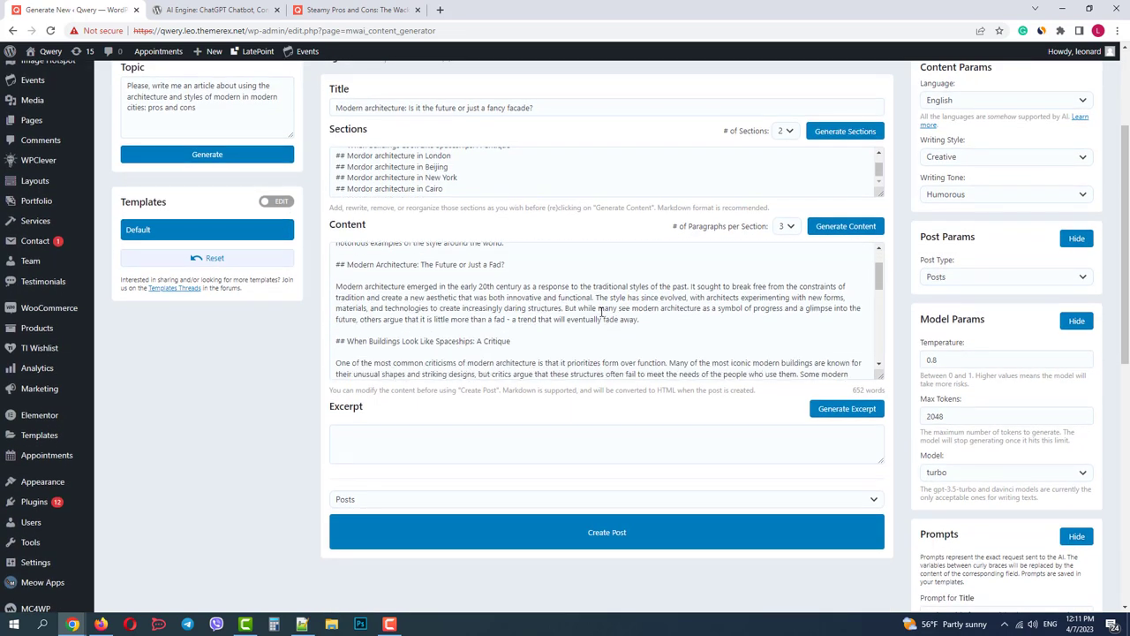
scroll("down", 3)
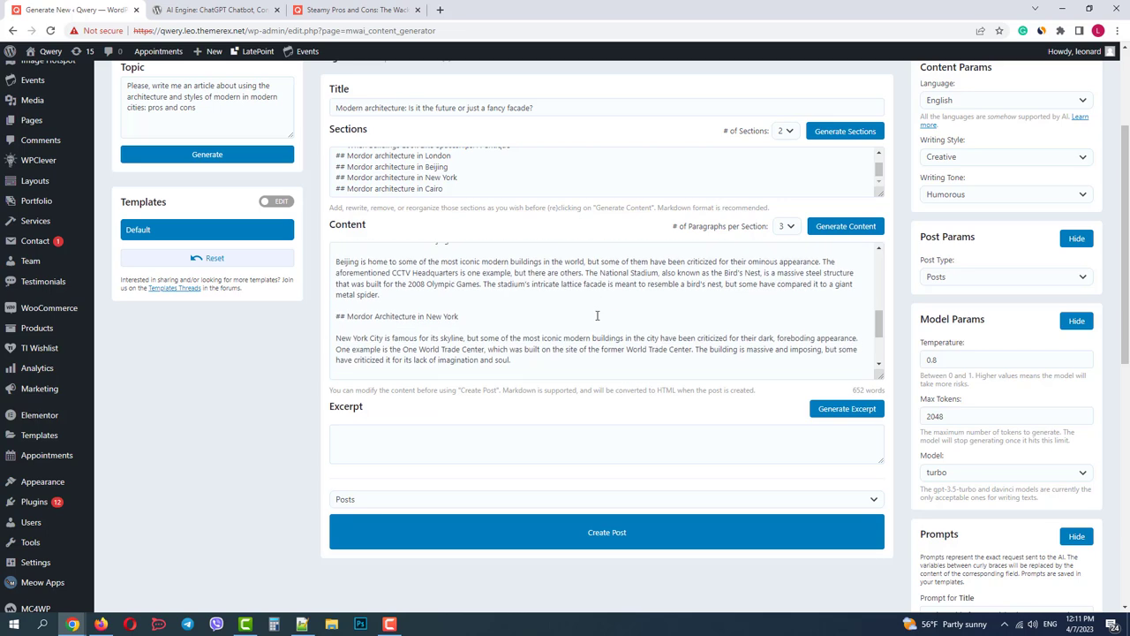
scroll("down", 3)
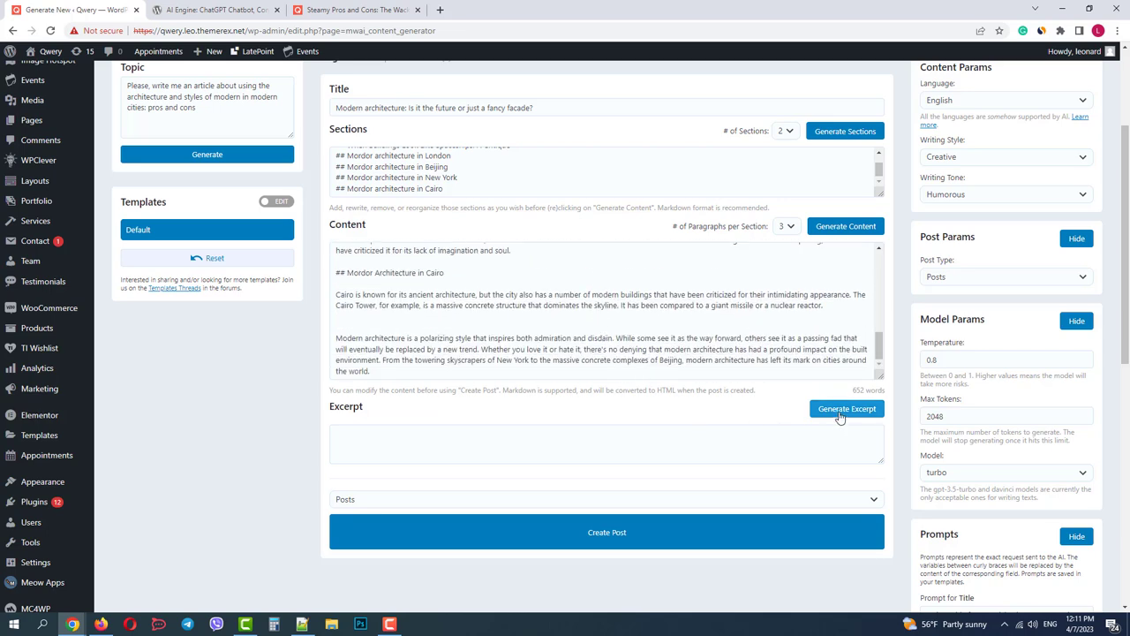
left_click(848, 408)
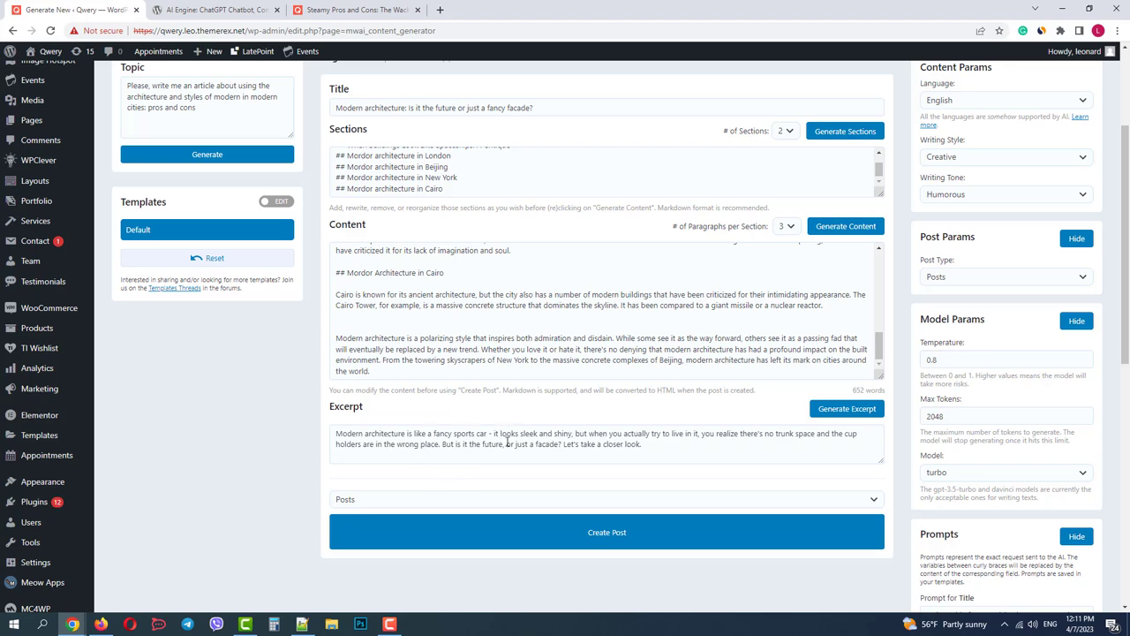
left_click(608, 532)
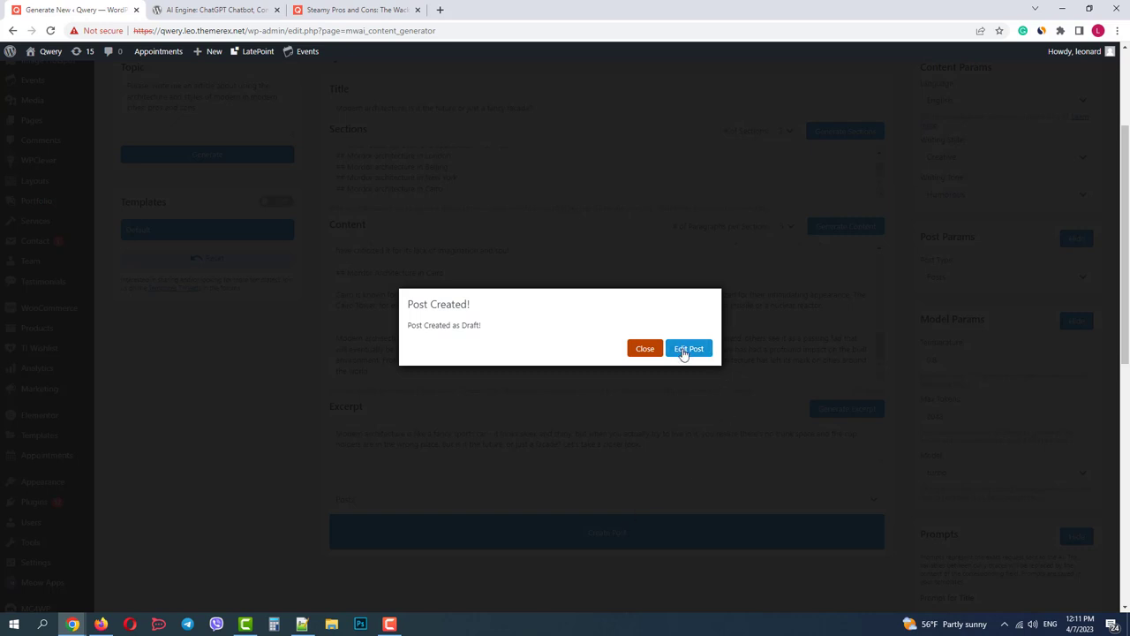
Open the new draft in the editor and file it under the AI-Generated category
left_click(689, 348)
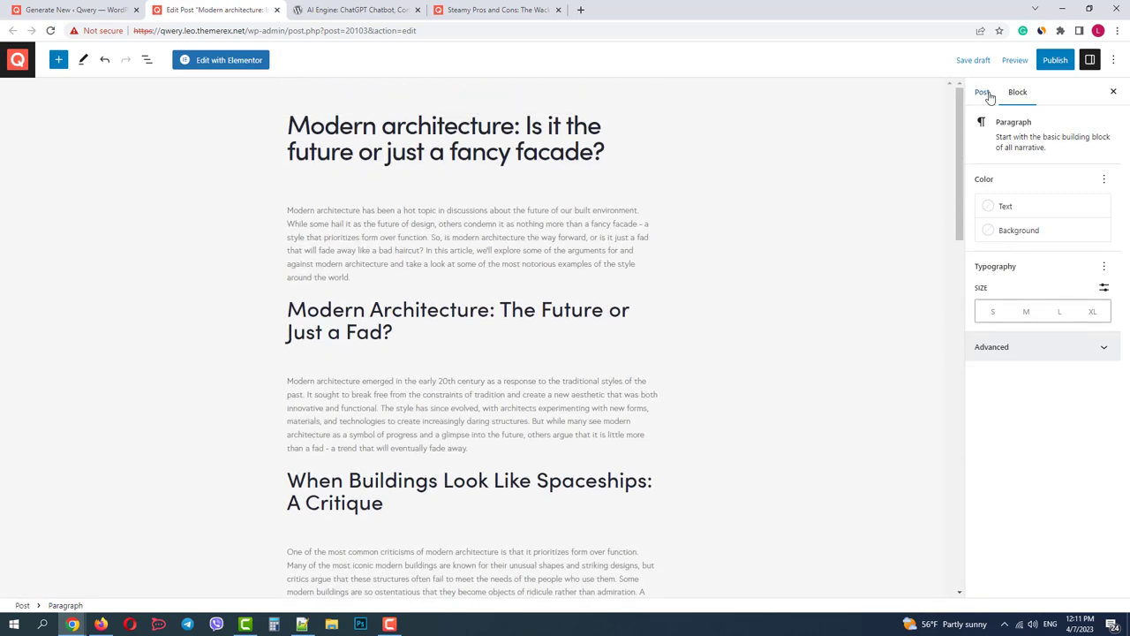
left_click(971, 91)
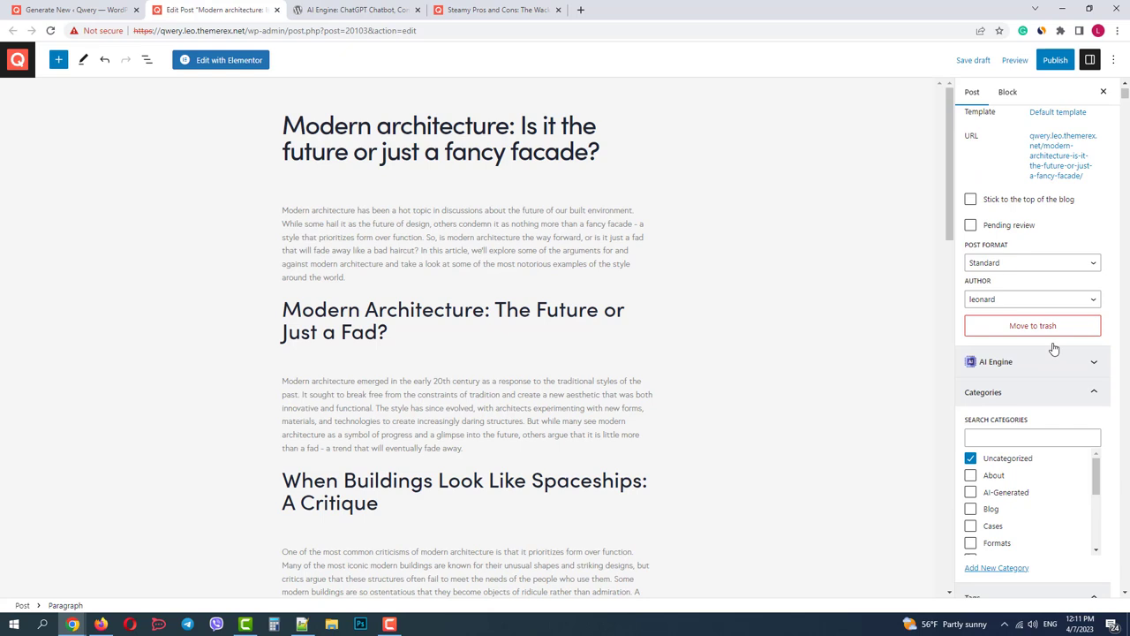
scroll("down", 3)
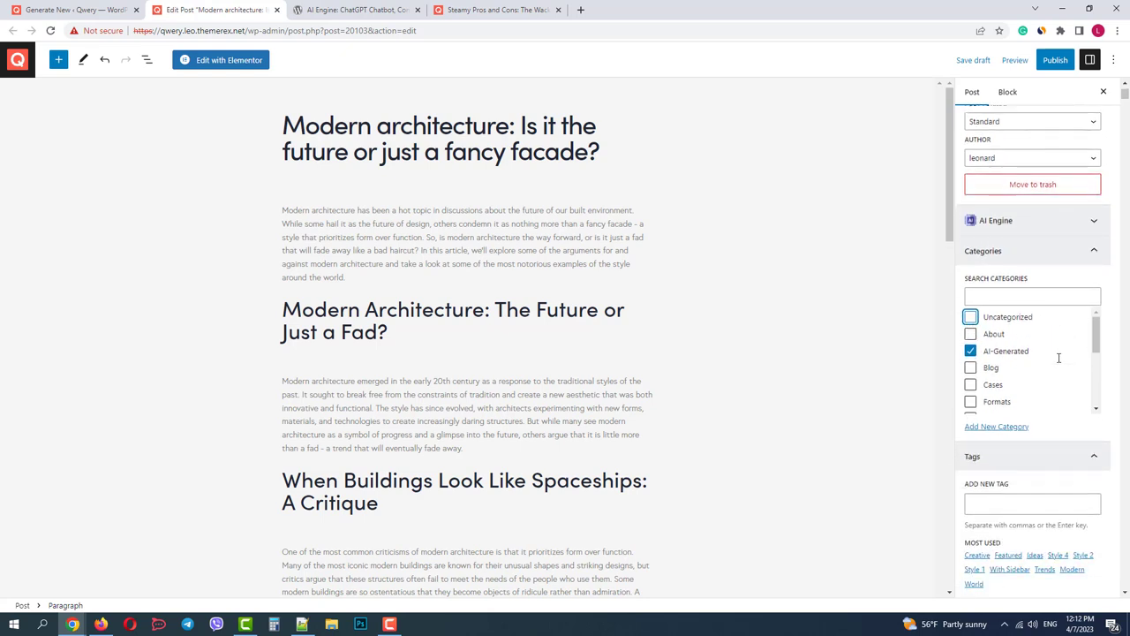
scroll("down", 3)
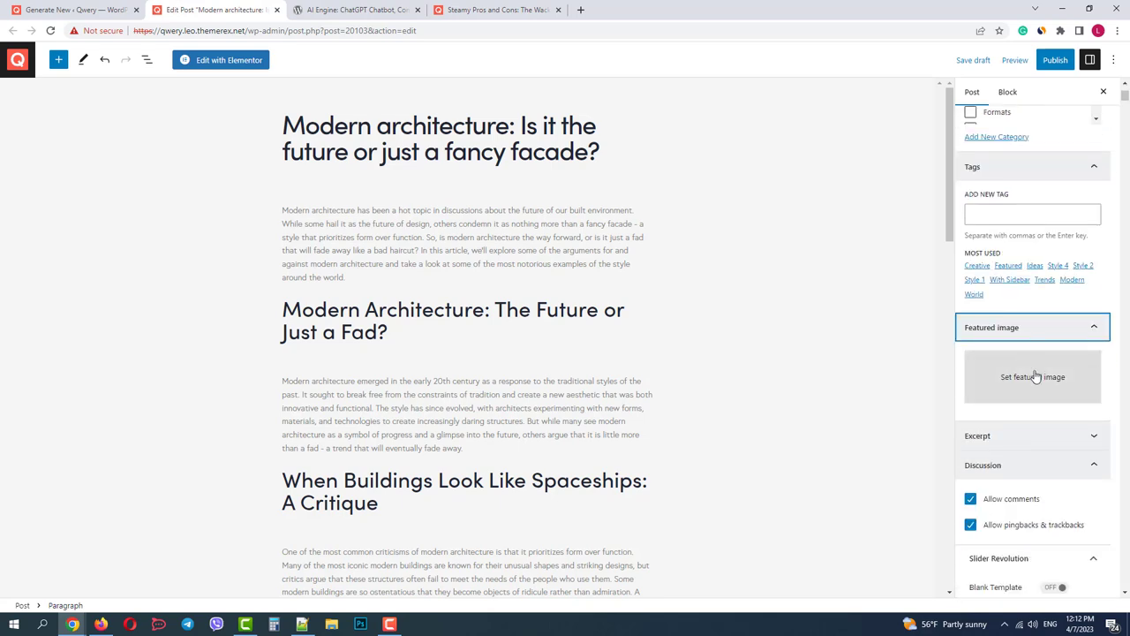
Make the red-skied Mordor-style city image the post's featured image
left_click(1031, 378)
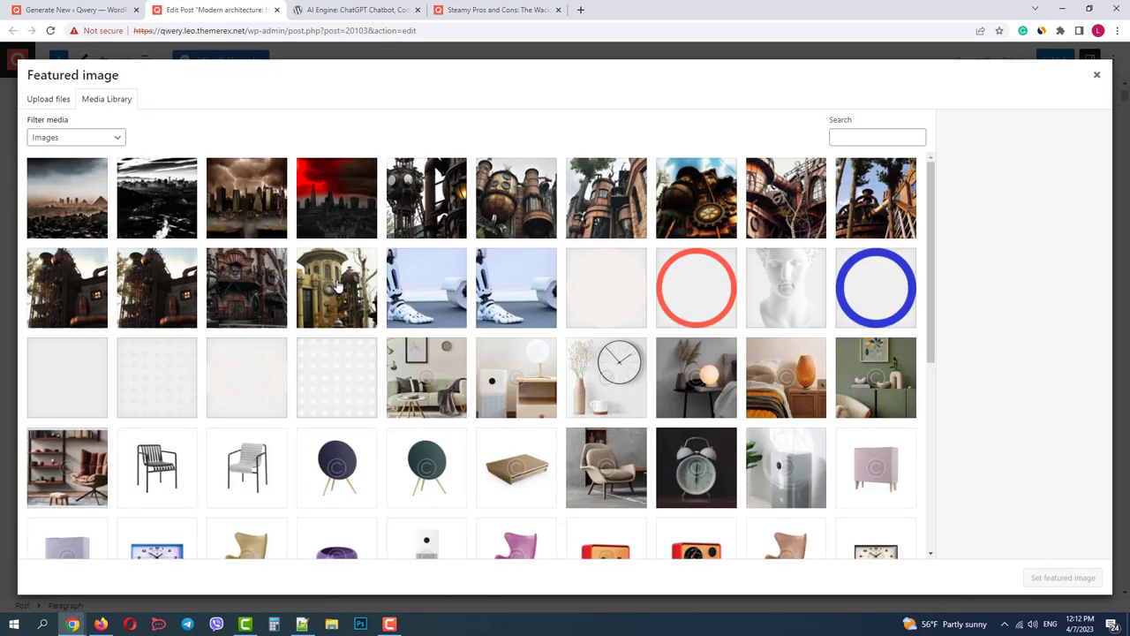
left_click(335, 198)
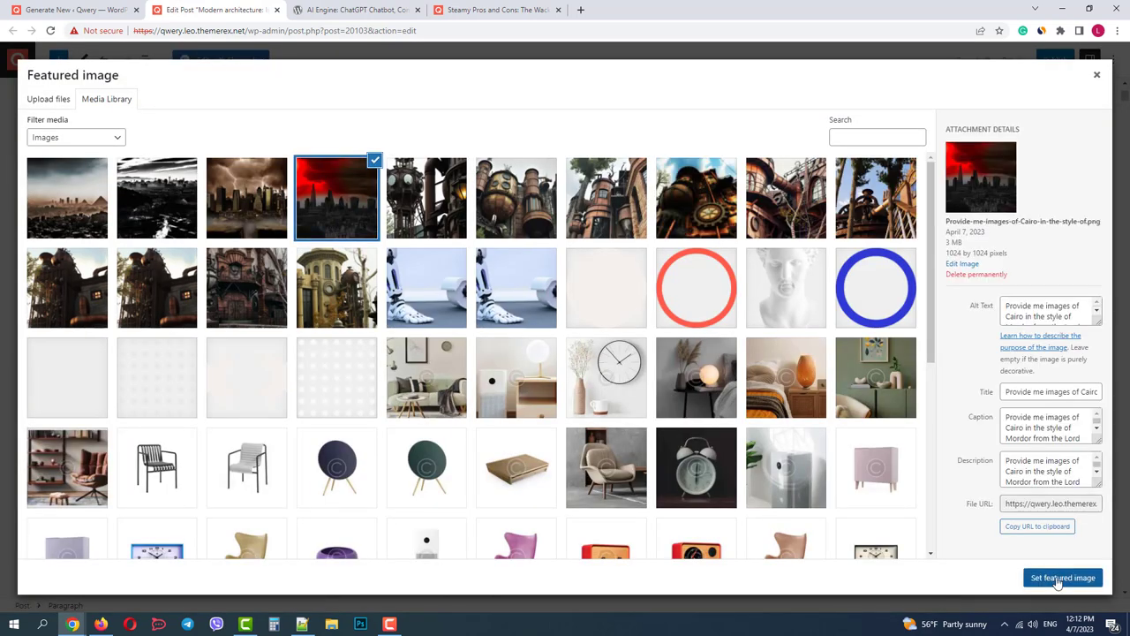
left_click(1063, 577)
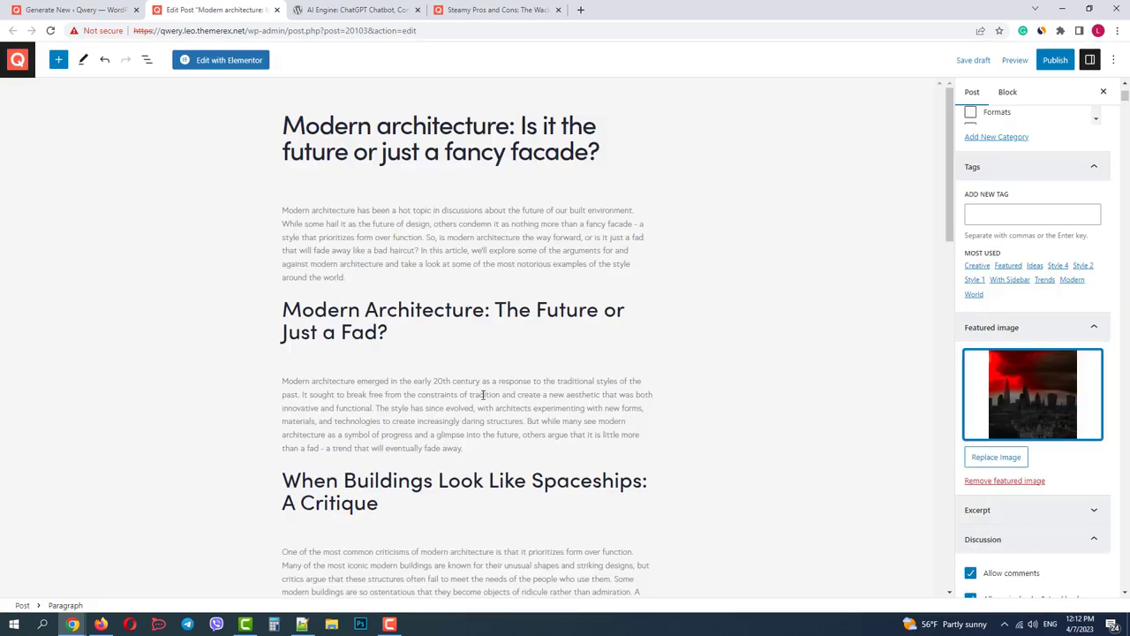
Insert the red London skyline image from the media library under the London heading
scroll("down", 3)
type("/ima")
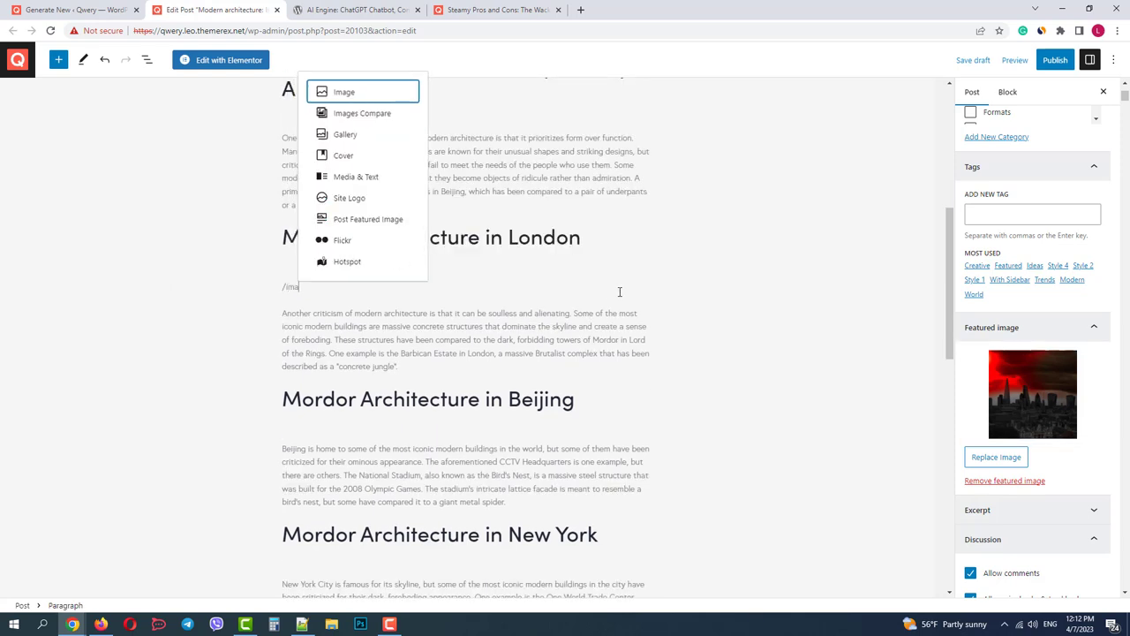
left_click(342, 92)
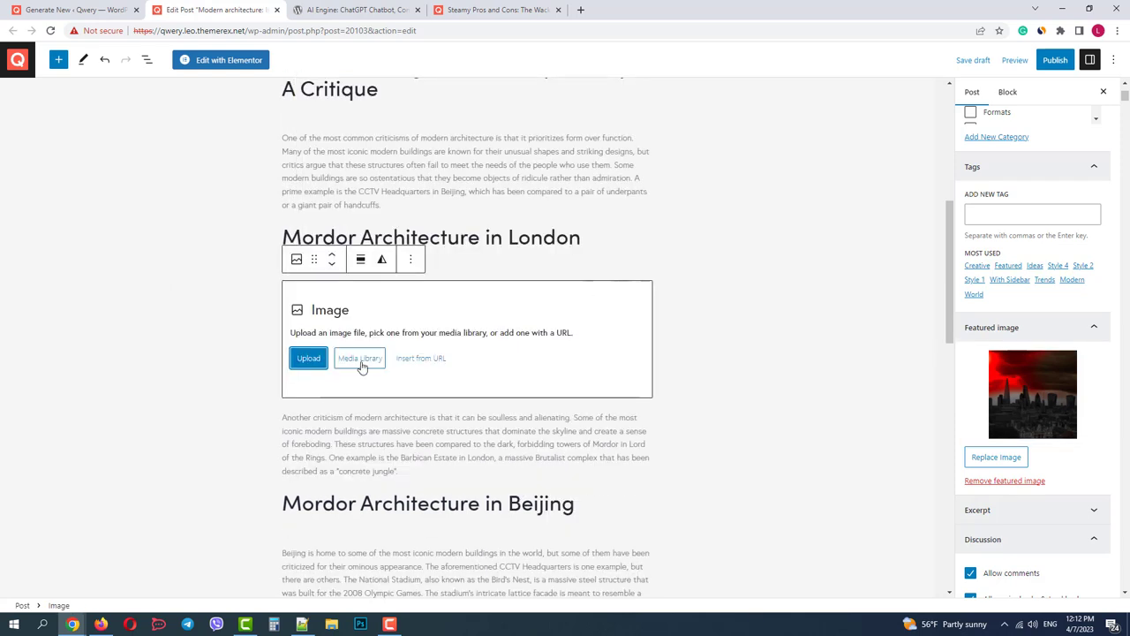
left_click(360, 357)
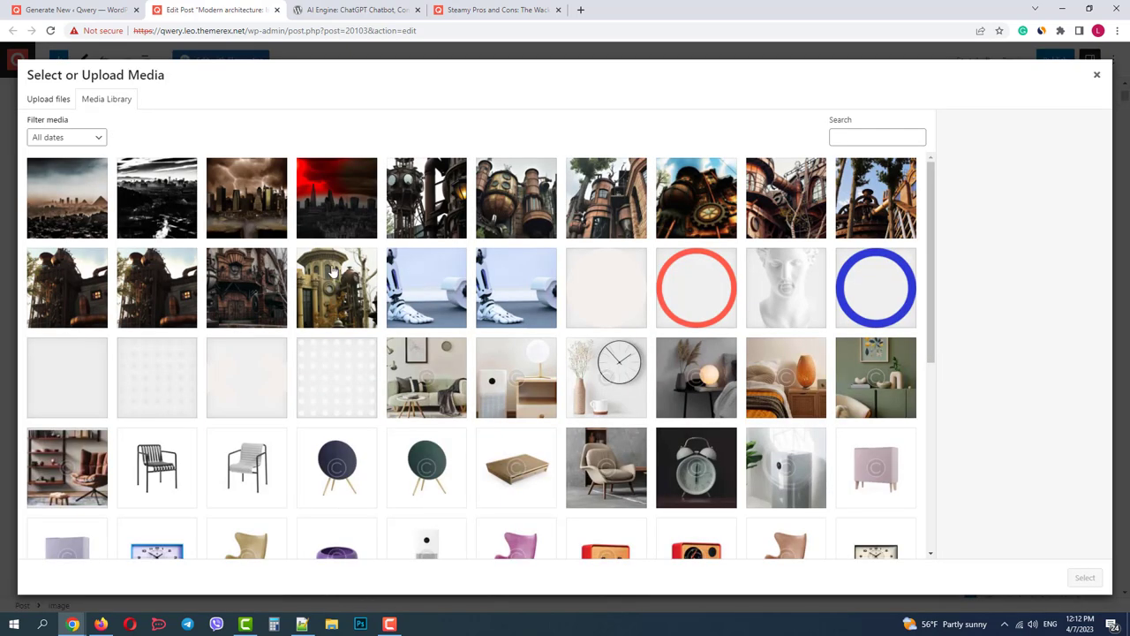
left_click(335, 198)
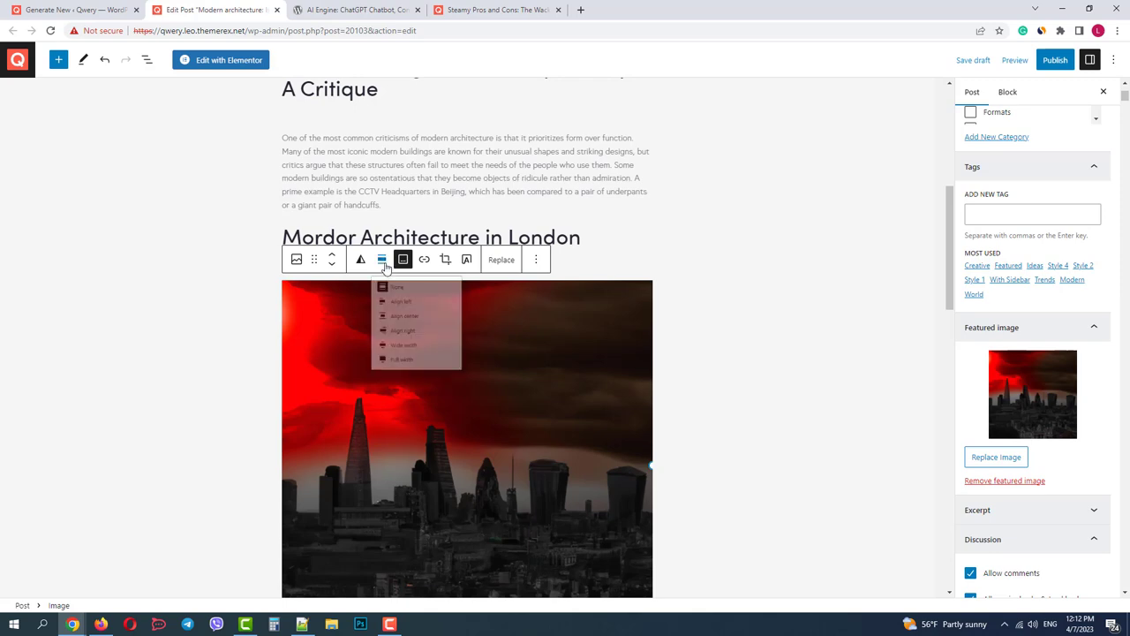
Insert the black-and-white Mordor city image under the Beijing heading
scroll("down", 3)
type("/ima")
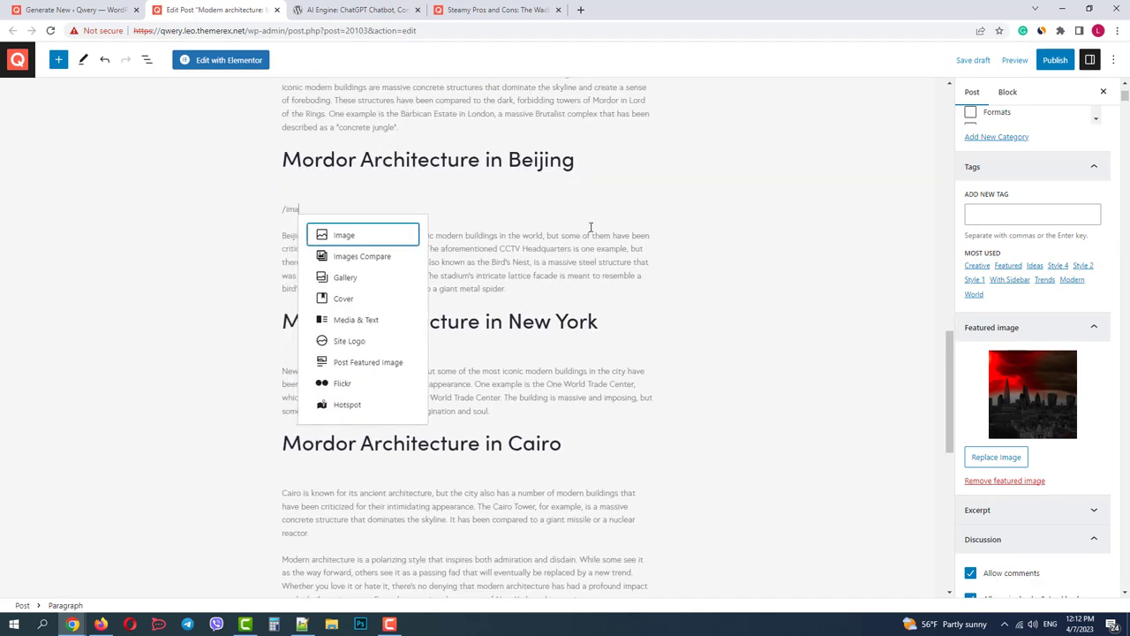
left_click(342, 233)
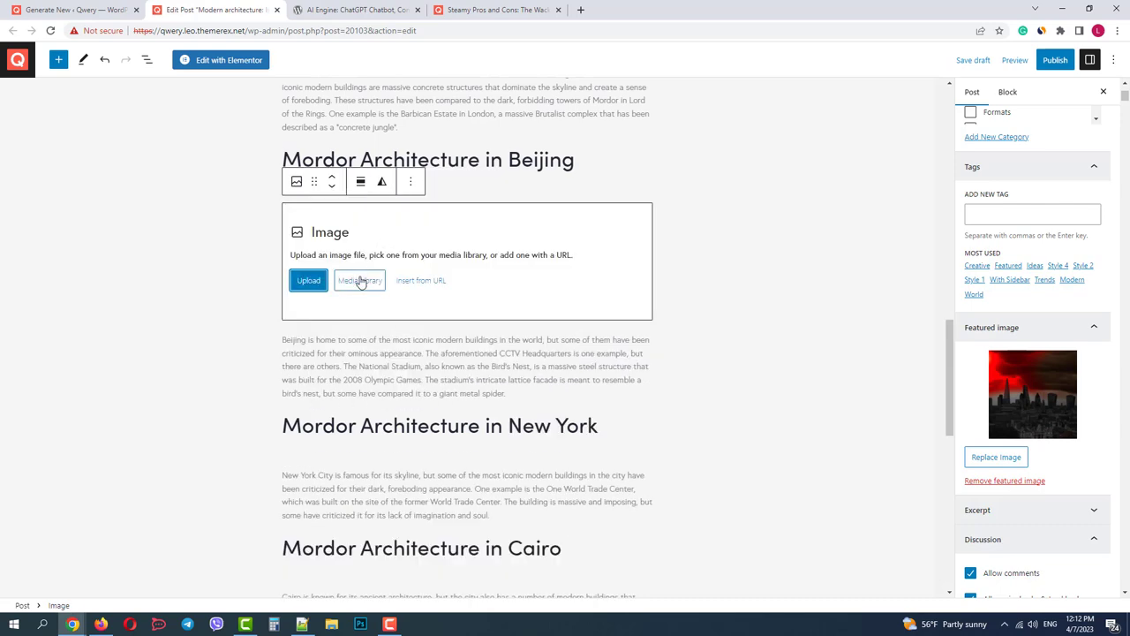
left_click(360, 279)
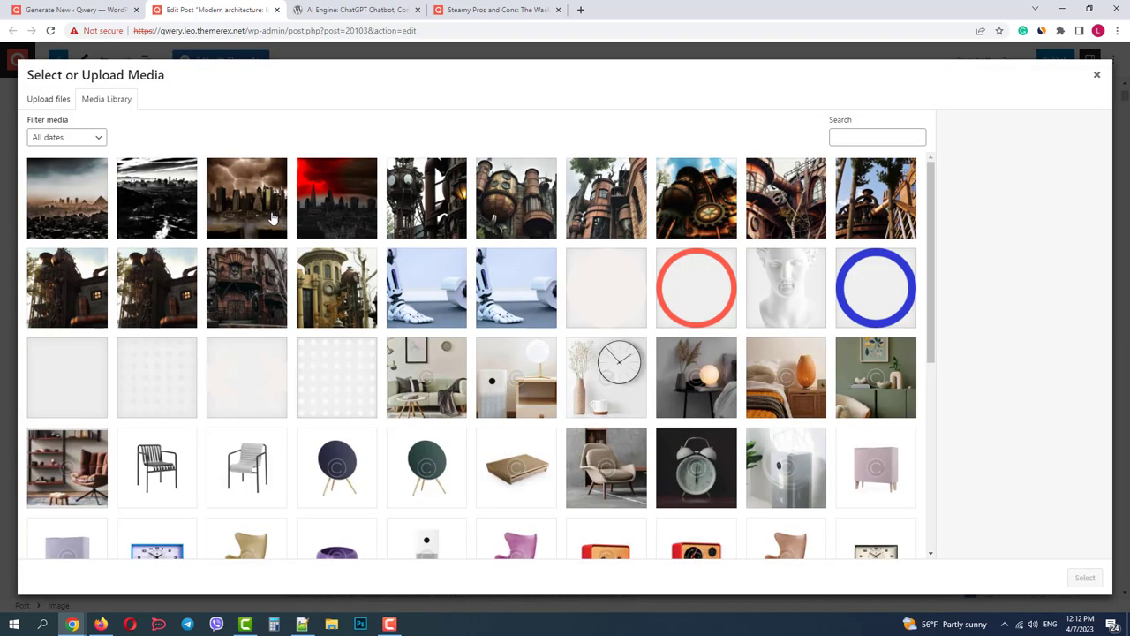
left_click(155, 198)
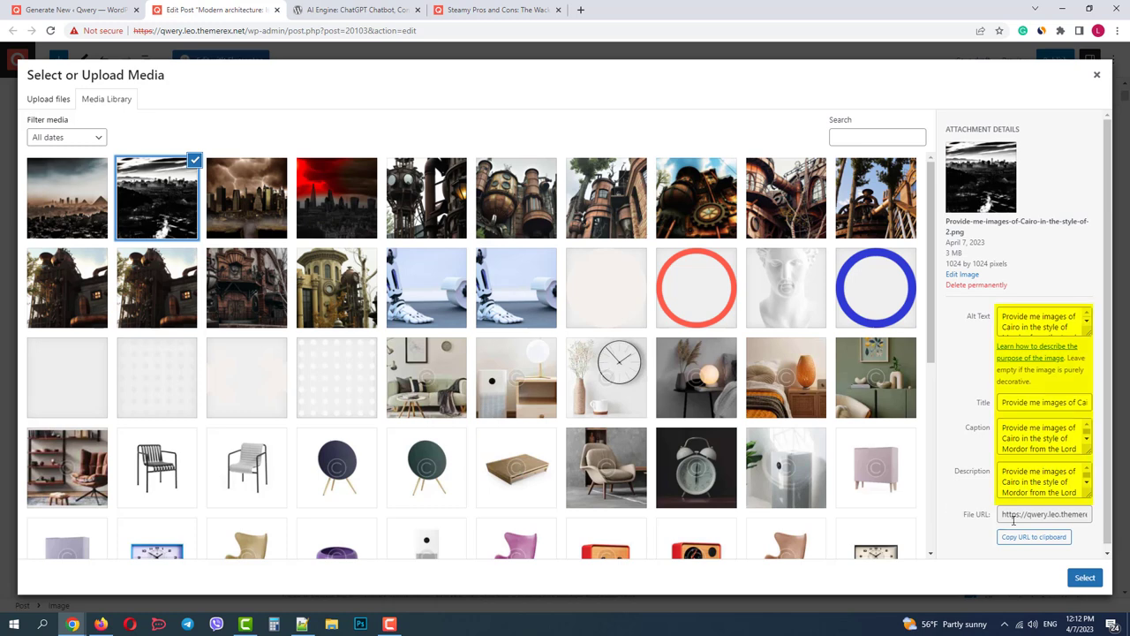
left_click(1084, 576)
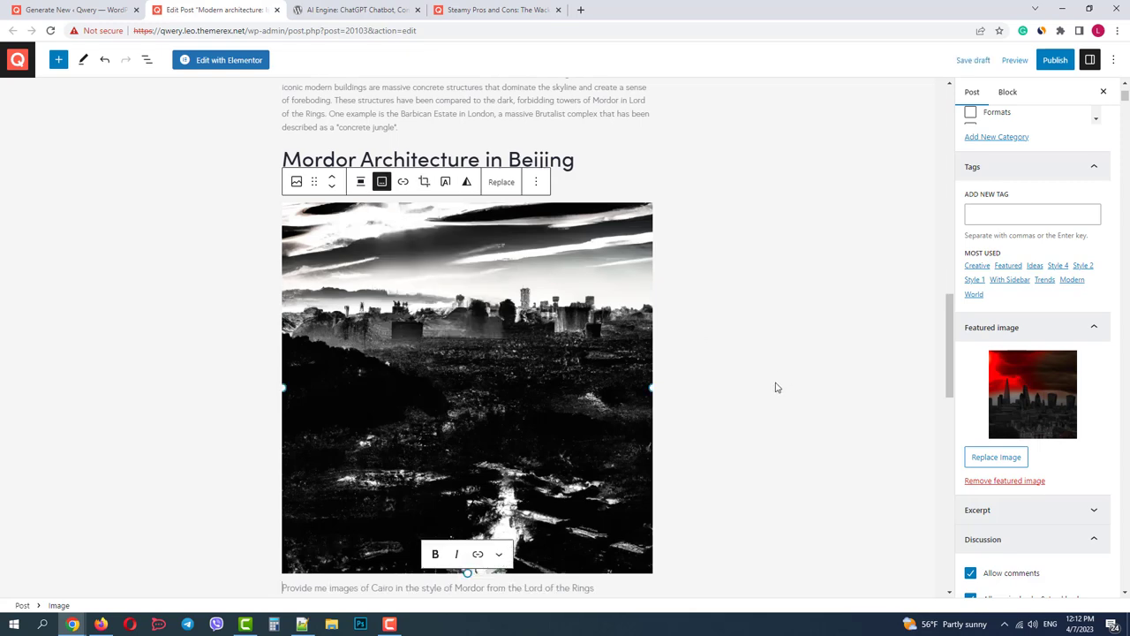
Insert the stormy brown city image under New York and choose the hazy image for Cairo
scroll("down", 3)
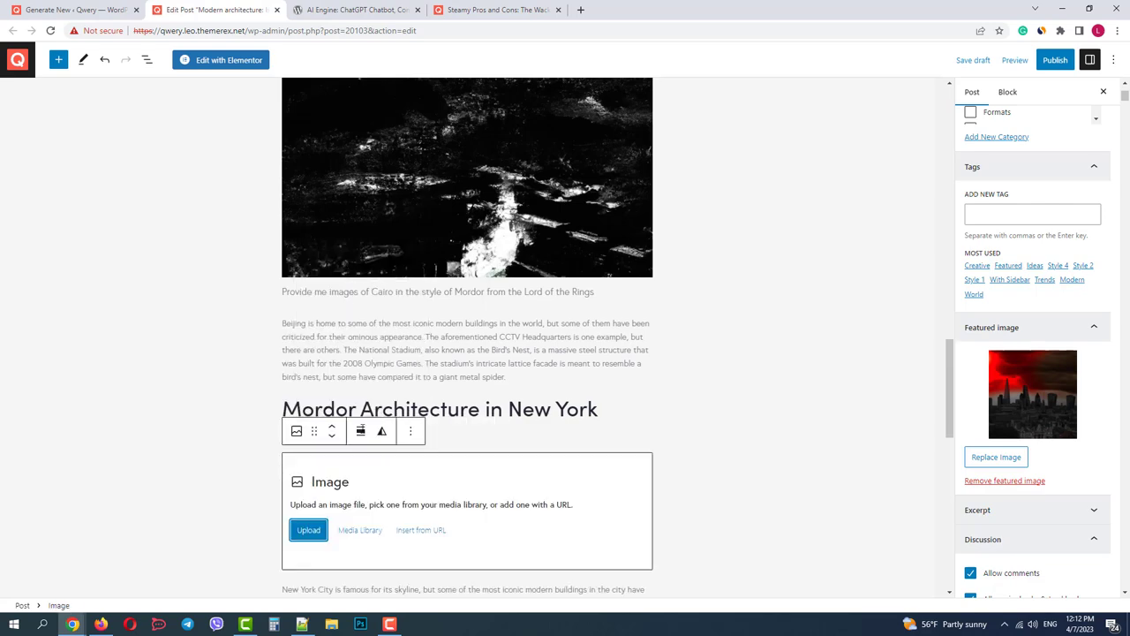
left_click(360, 530)
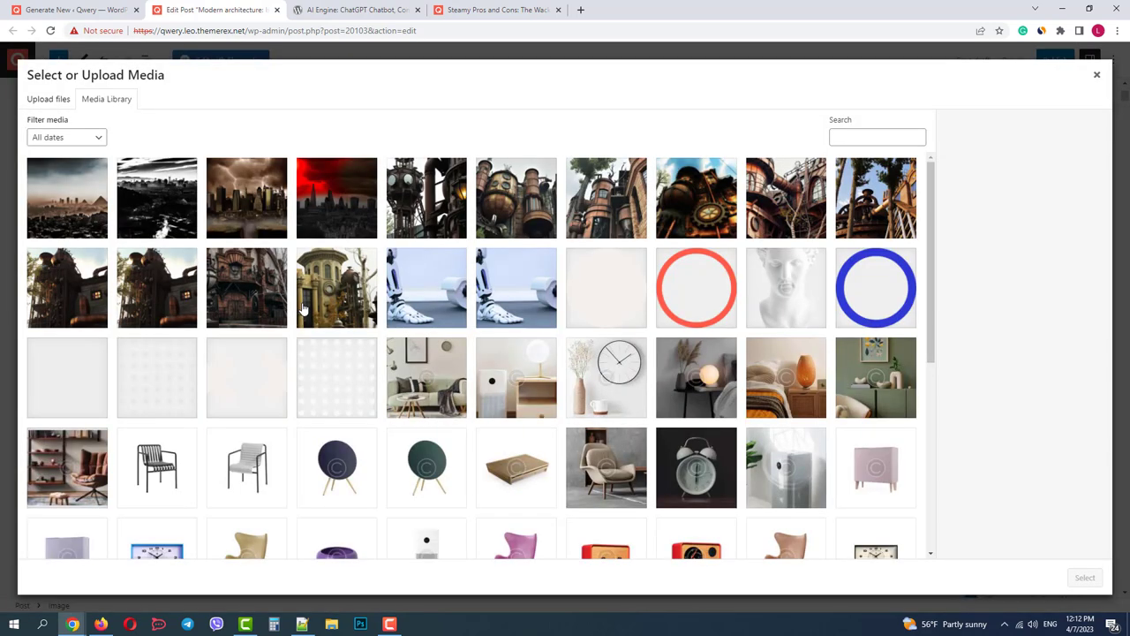
left_click(248, 197)
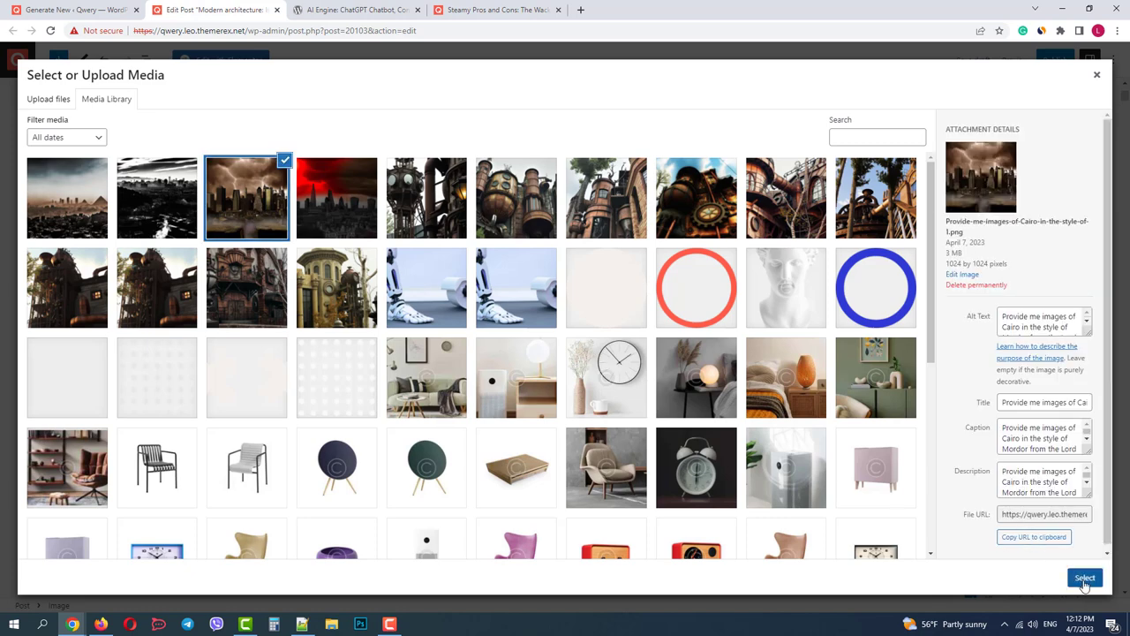
left_click(1084, 579)
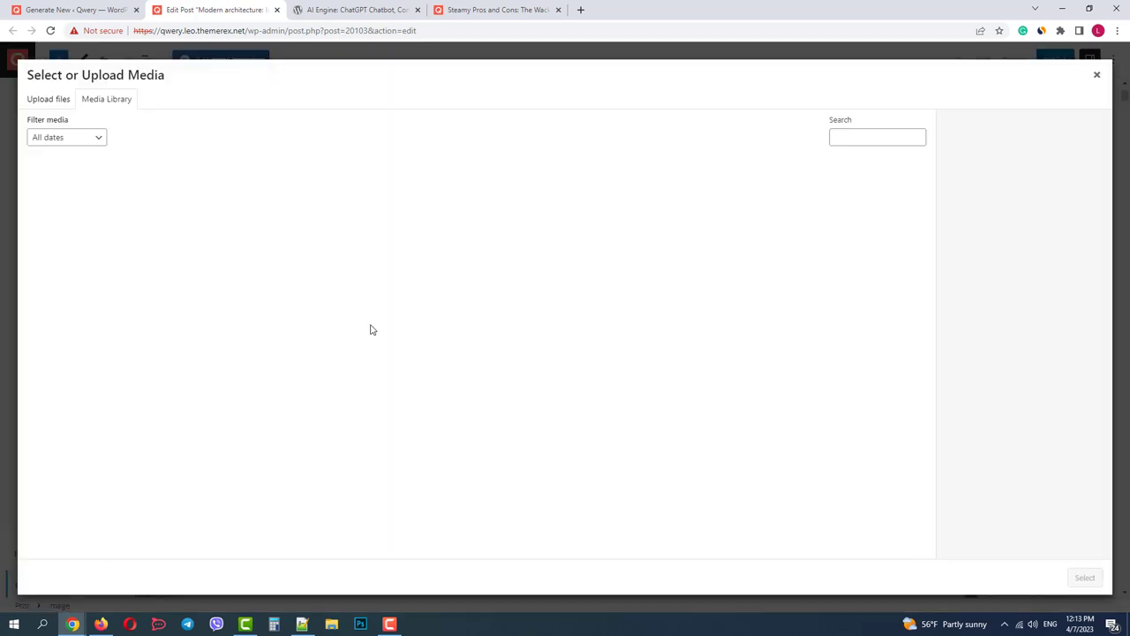
left_click(67, 198)
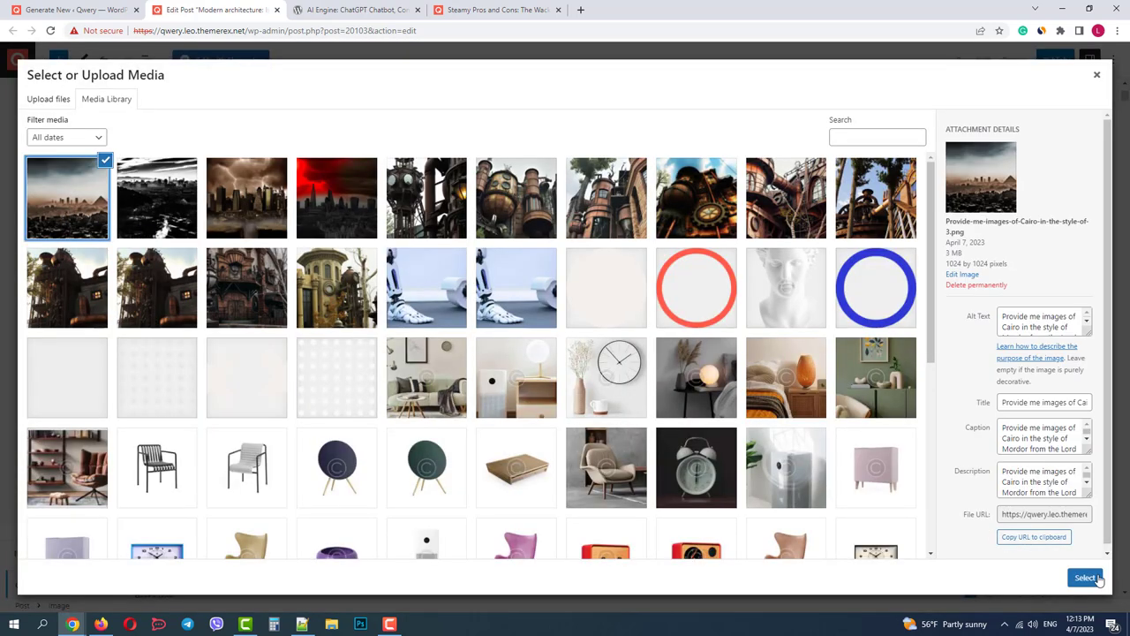
Insert the Cairo image and add an AI Chatbot block at the end of the post
left_click(1086, 577)
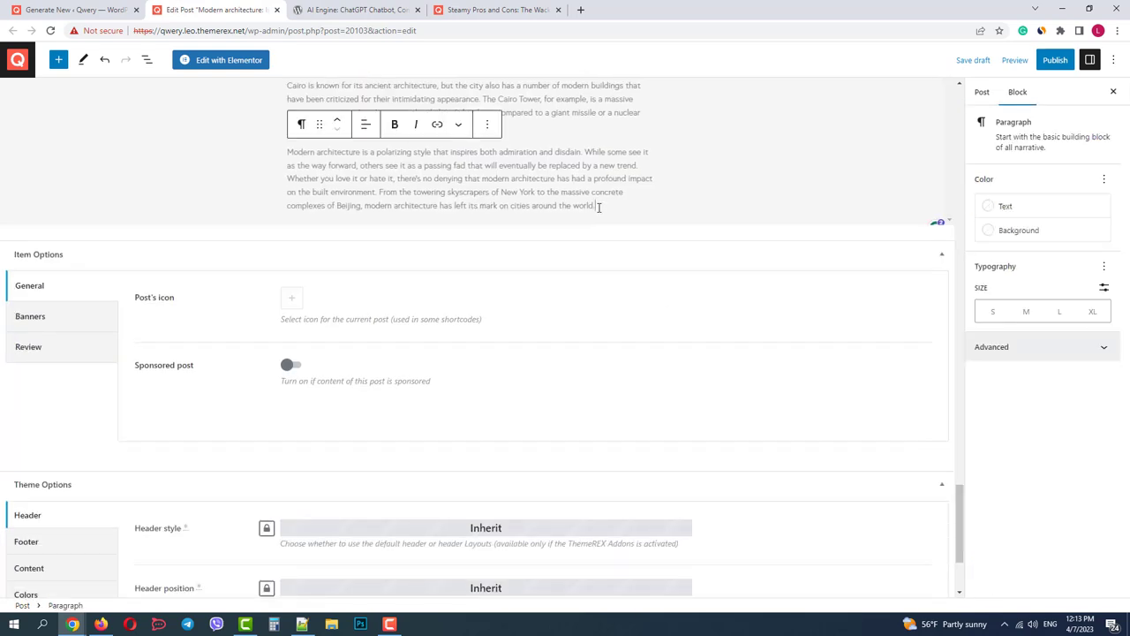
type("/")
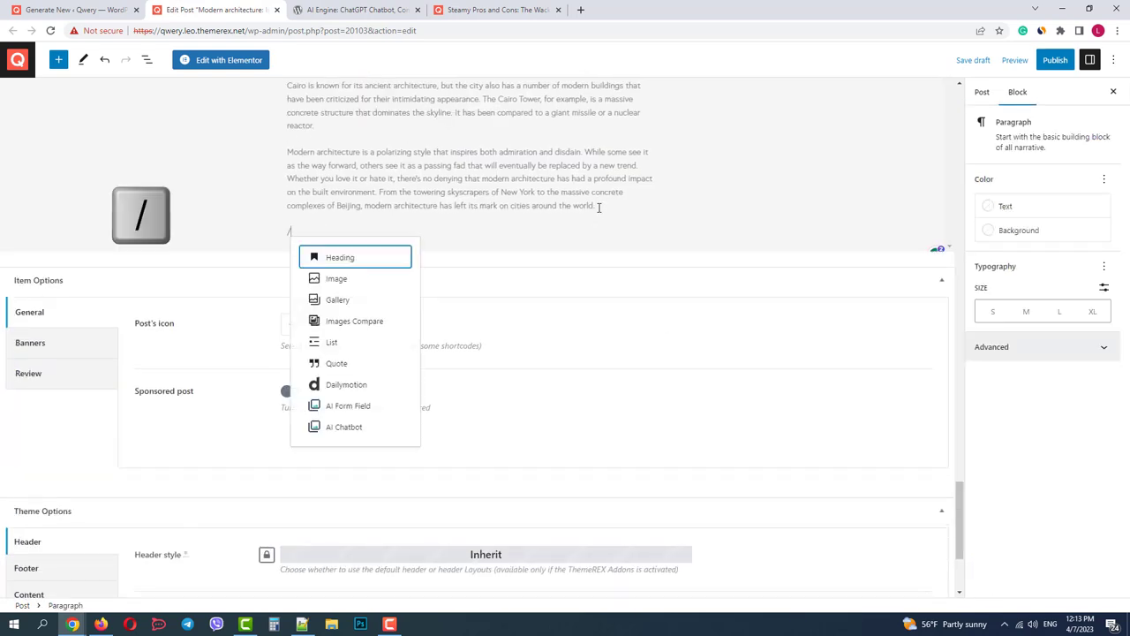
type("ai")
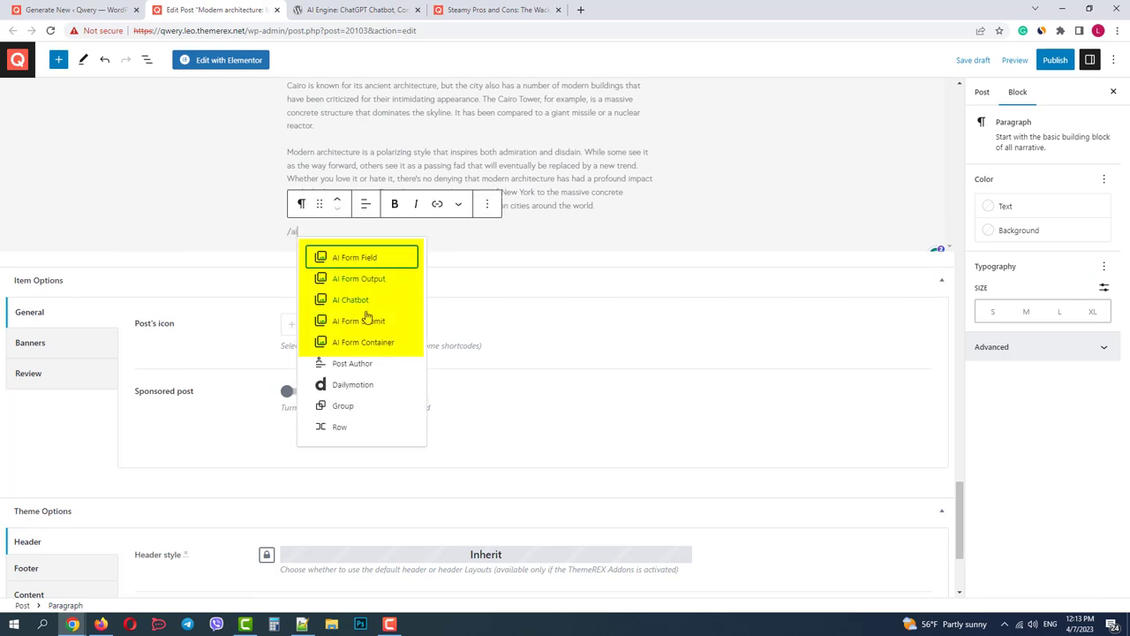
mouse_move(374, 346)
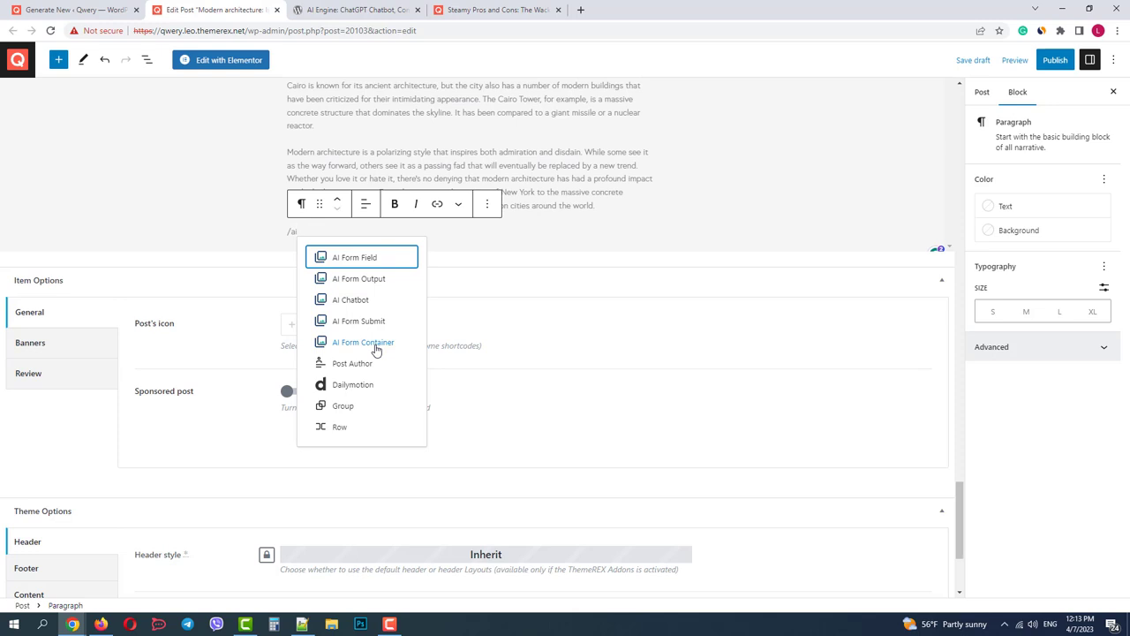
left_click(350, 300)
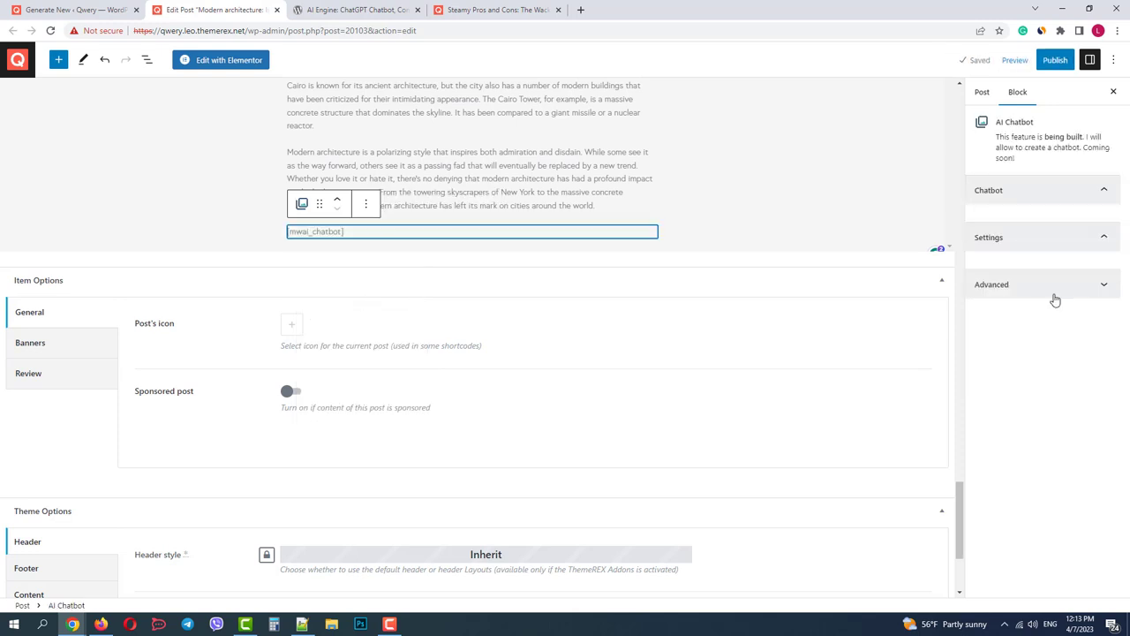
Publish the post and confirm it is live
left_click(1056, 60)
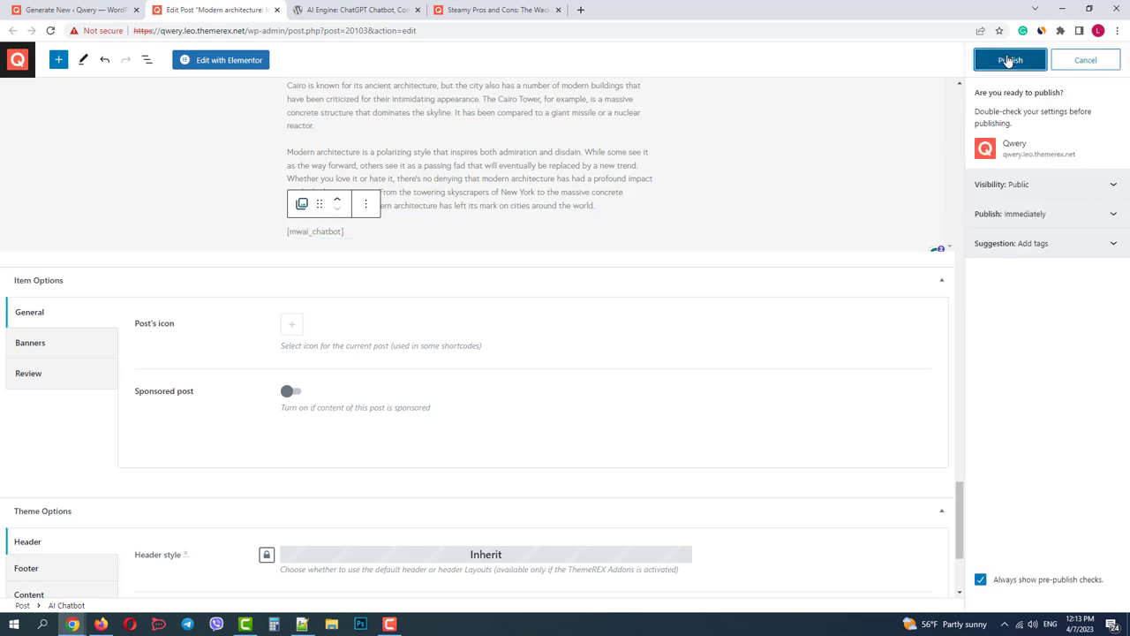
left_click(1010, 60)
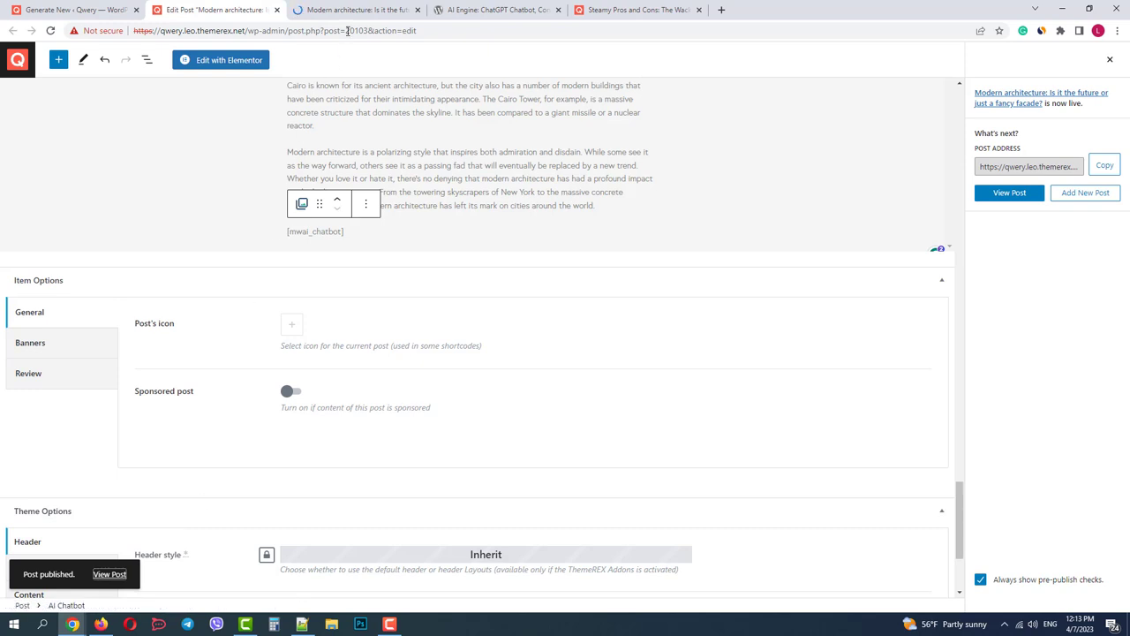
View the published post on the live site, scrolling past the images down to the chatbot
left_click(353, 10)
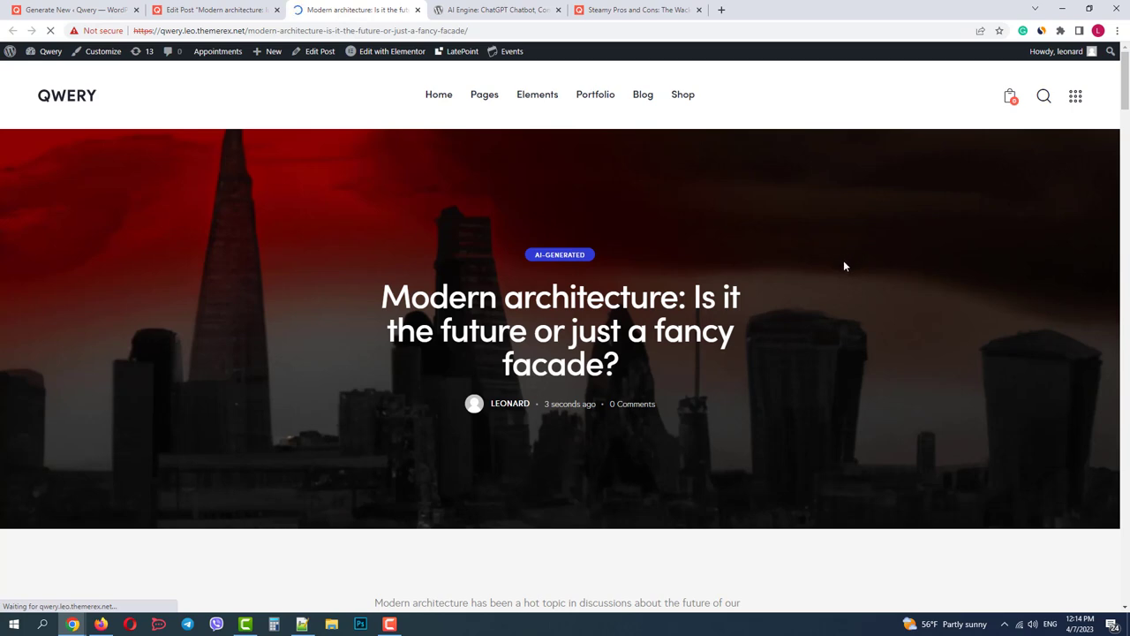
scroll("down", 3)
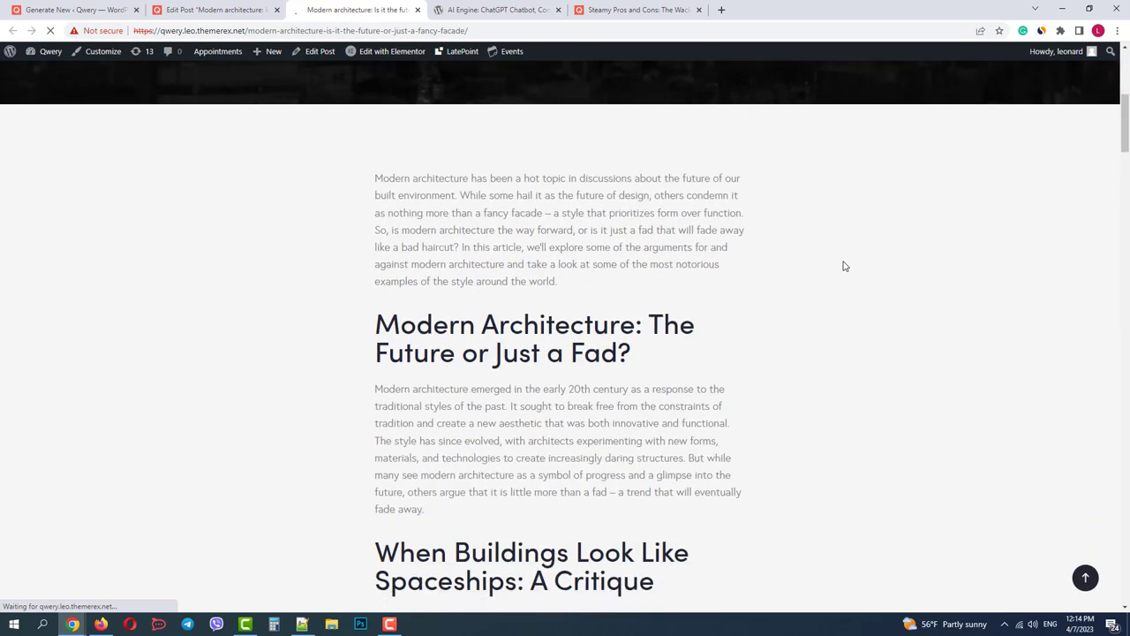
scroll("down", 3)
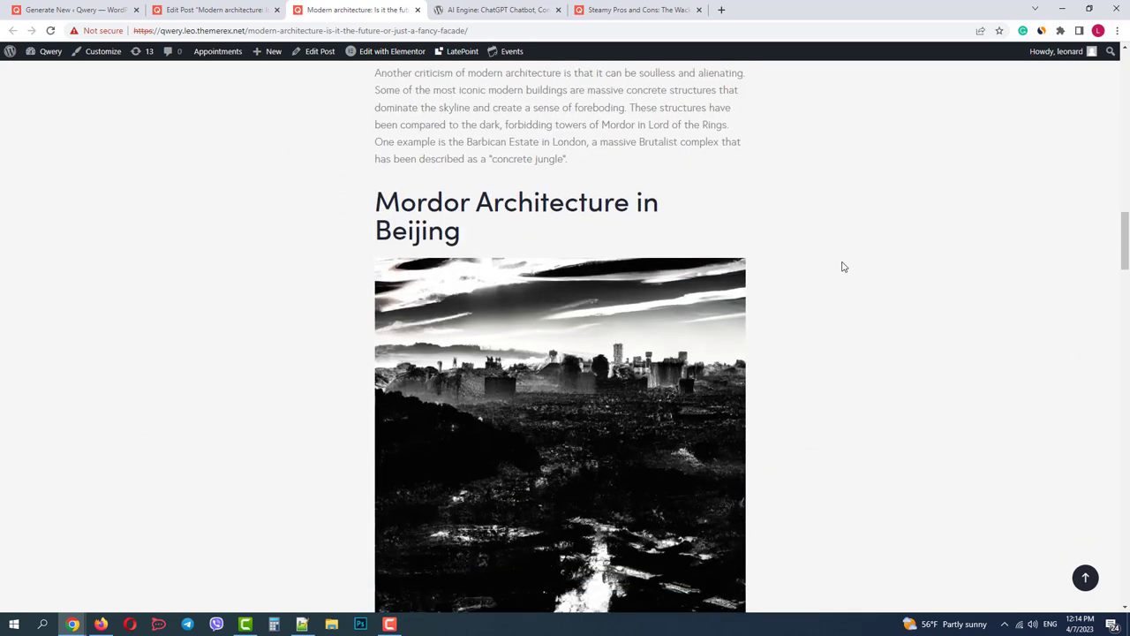
scroll("down", 3)
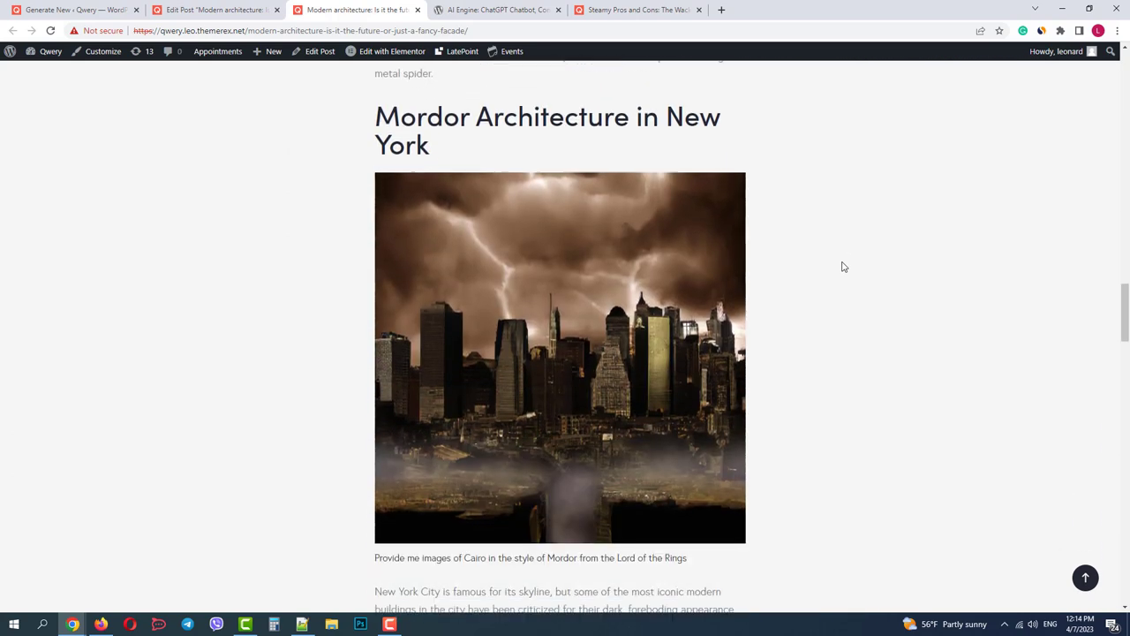
scroll("down", 3)
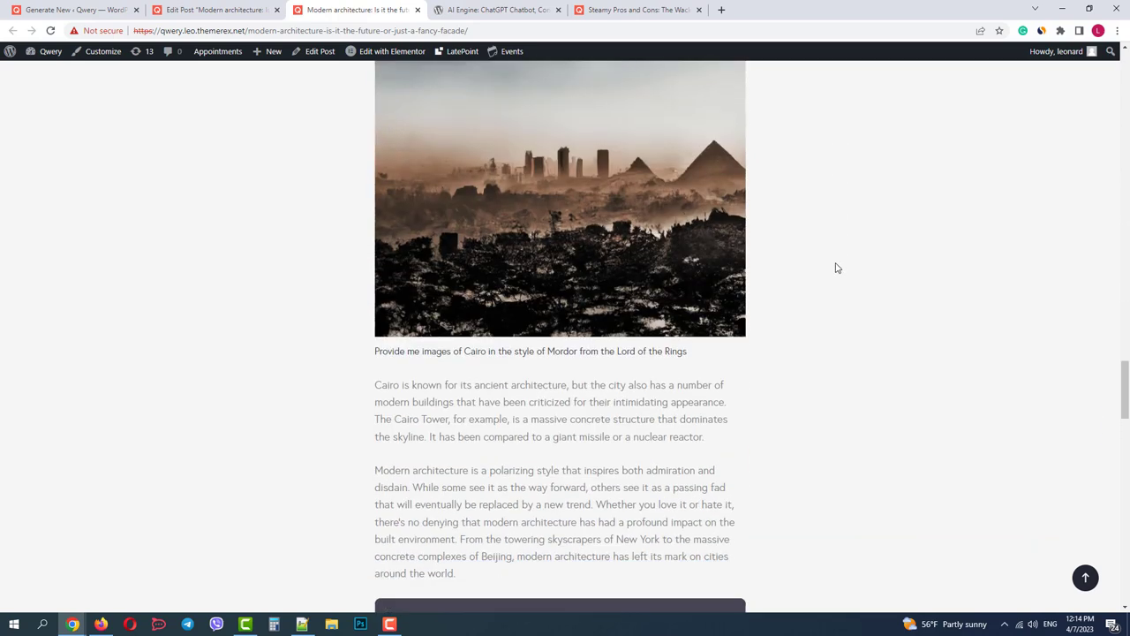
scroll("down", 3)
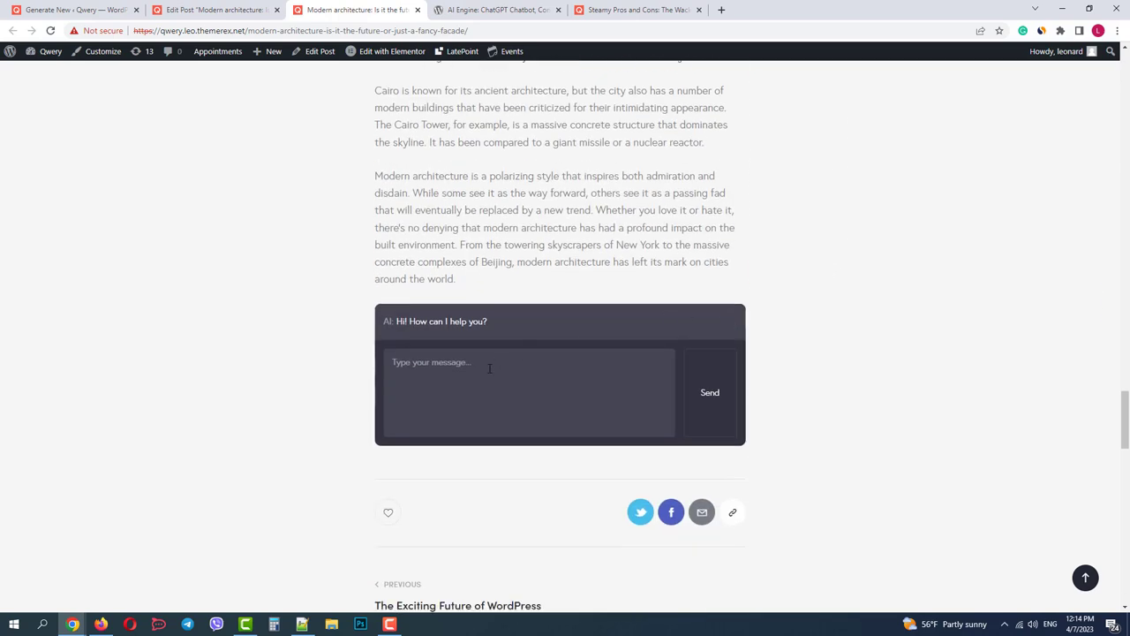
Ask the chatbot whether Mordor architecture could realistically be built in 2023 and get its answer
type("can")
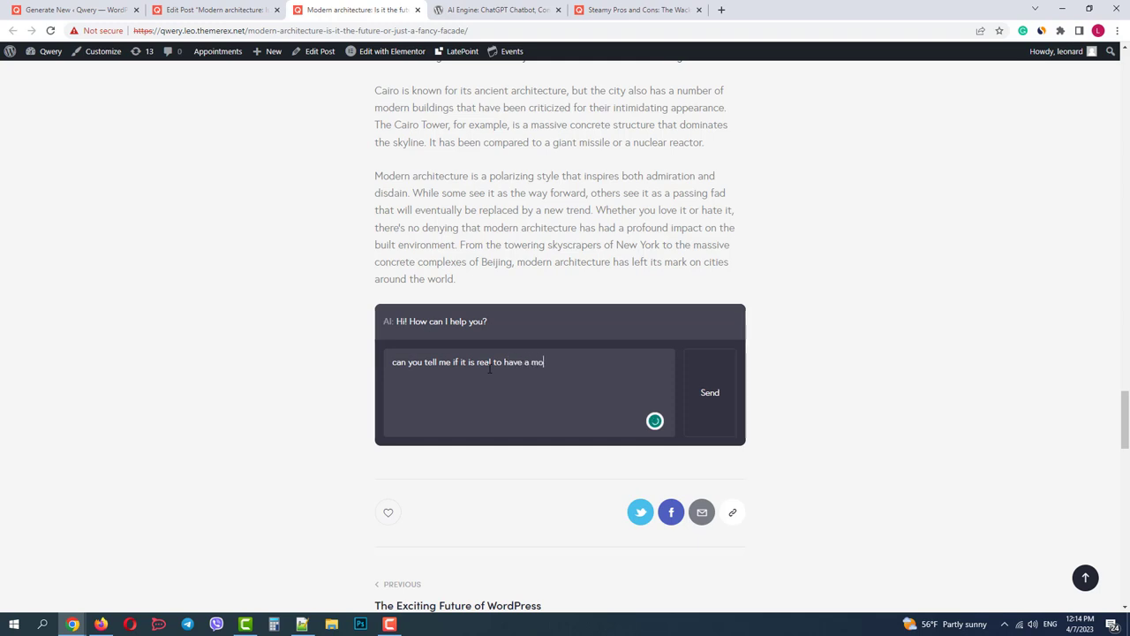
type("rdor architecture in 2")
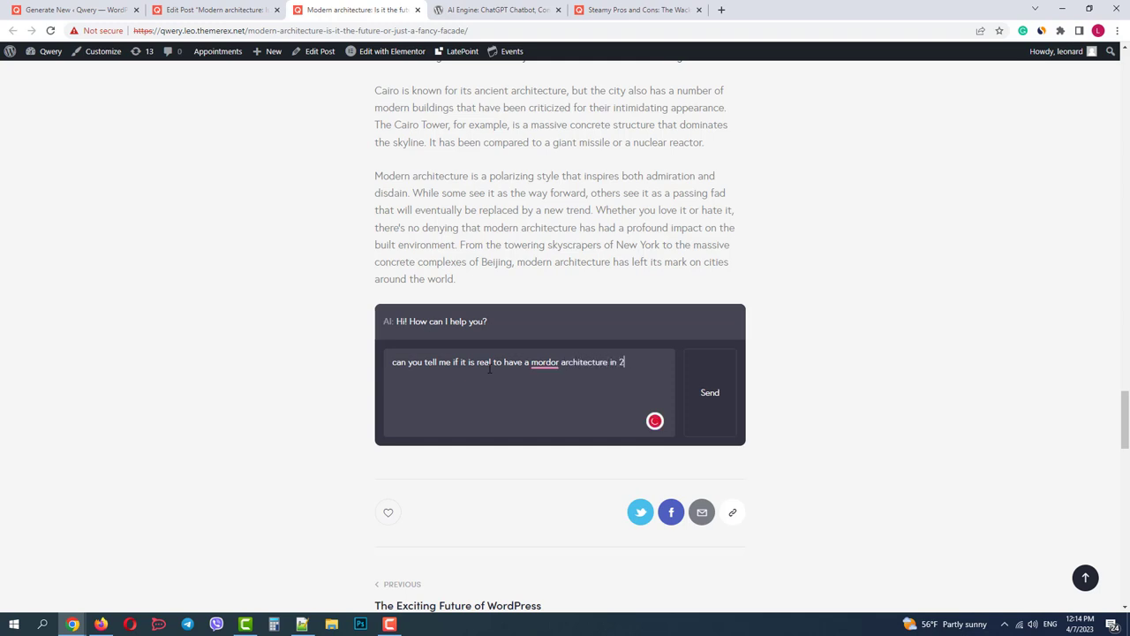
left_click(710, 392)
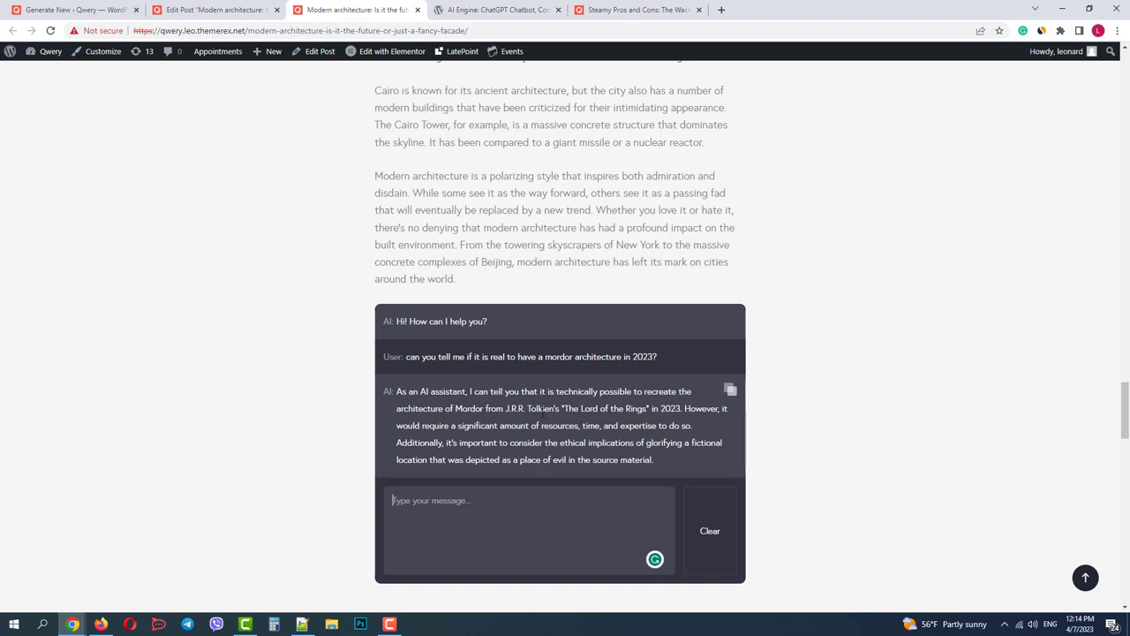
mouse_move(681, 438)
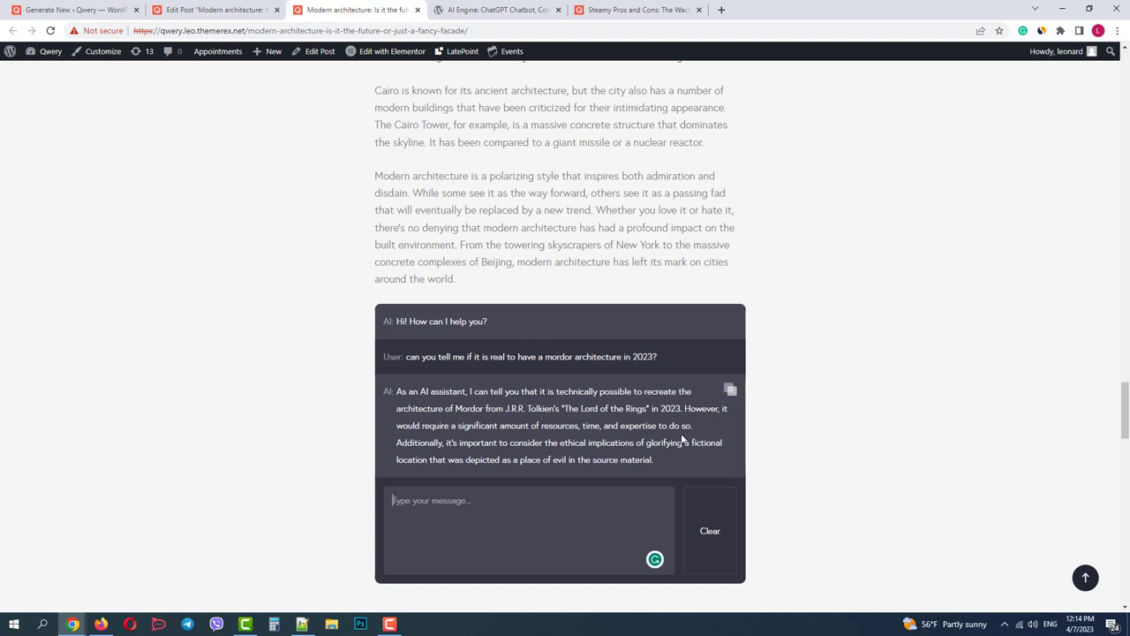
mouse_move(906, 372)
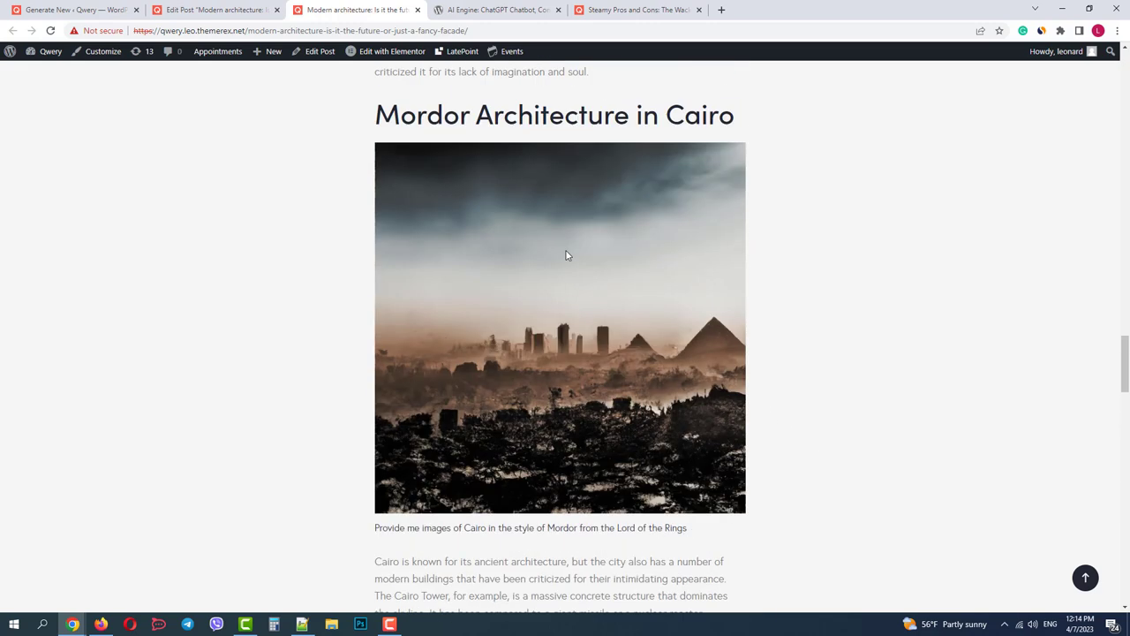
scroll("down", 3)
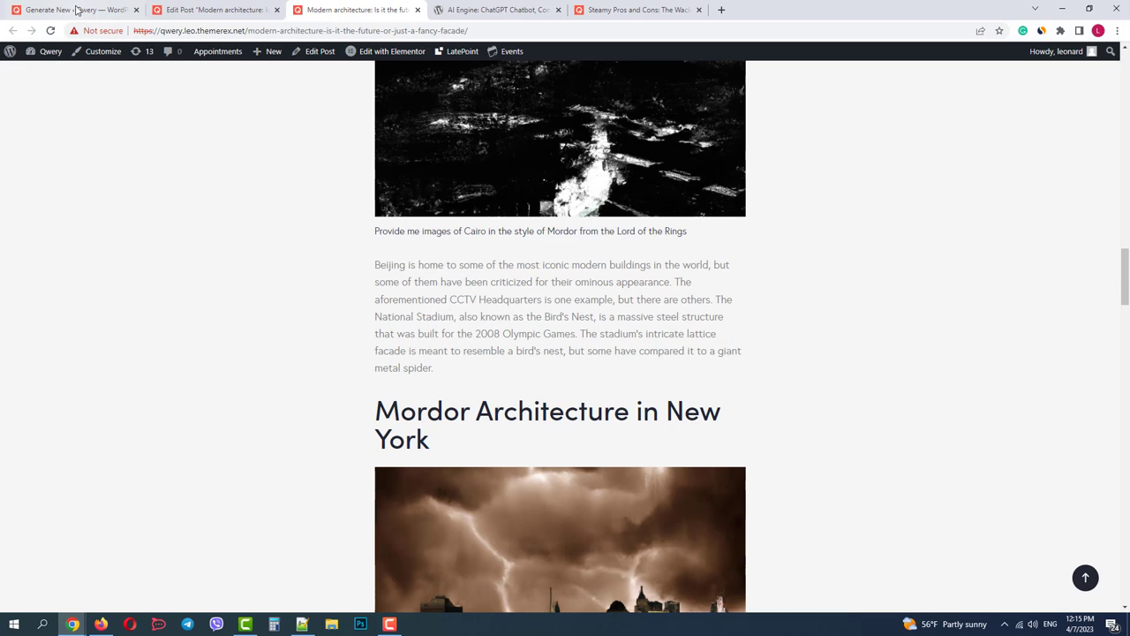
Reach AI Engine's Audio transcription tab and search Google for 'mp4 to mp3'
left_click(74, 10)
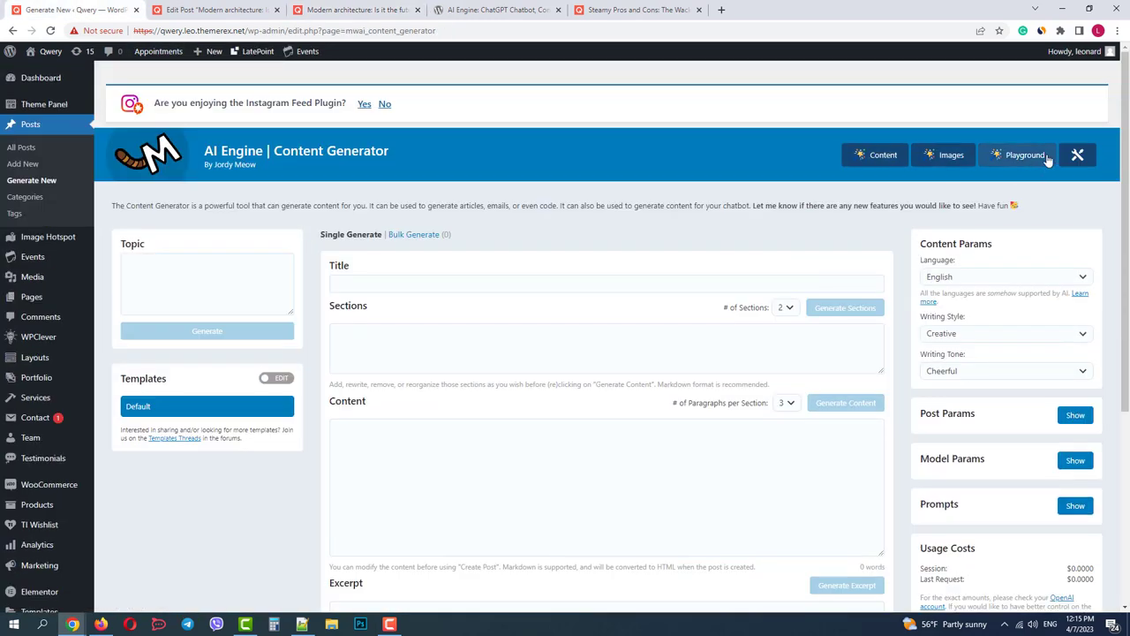
left_click(1077, 156)
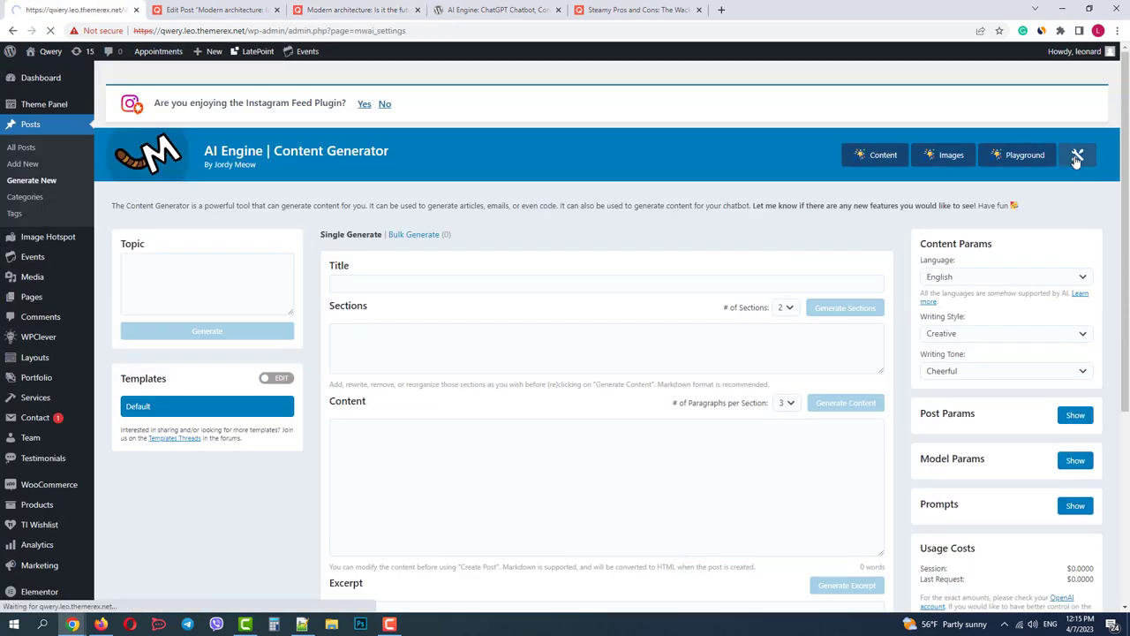
left_click(1077, 155)
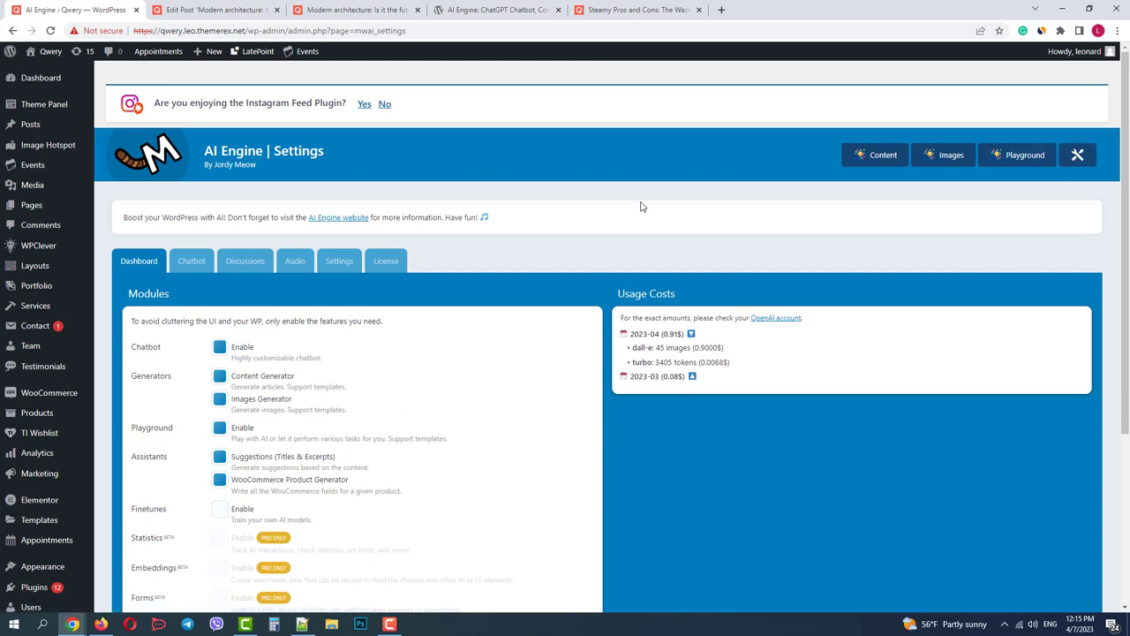
left_click(295, 262)
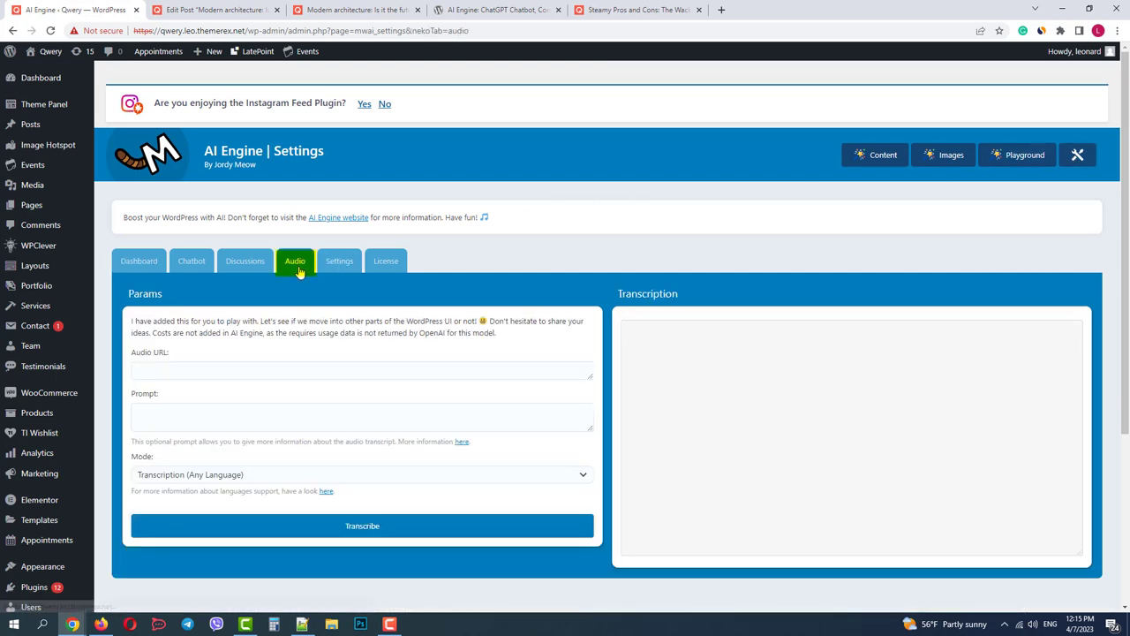
left_click(362, 371)
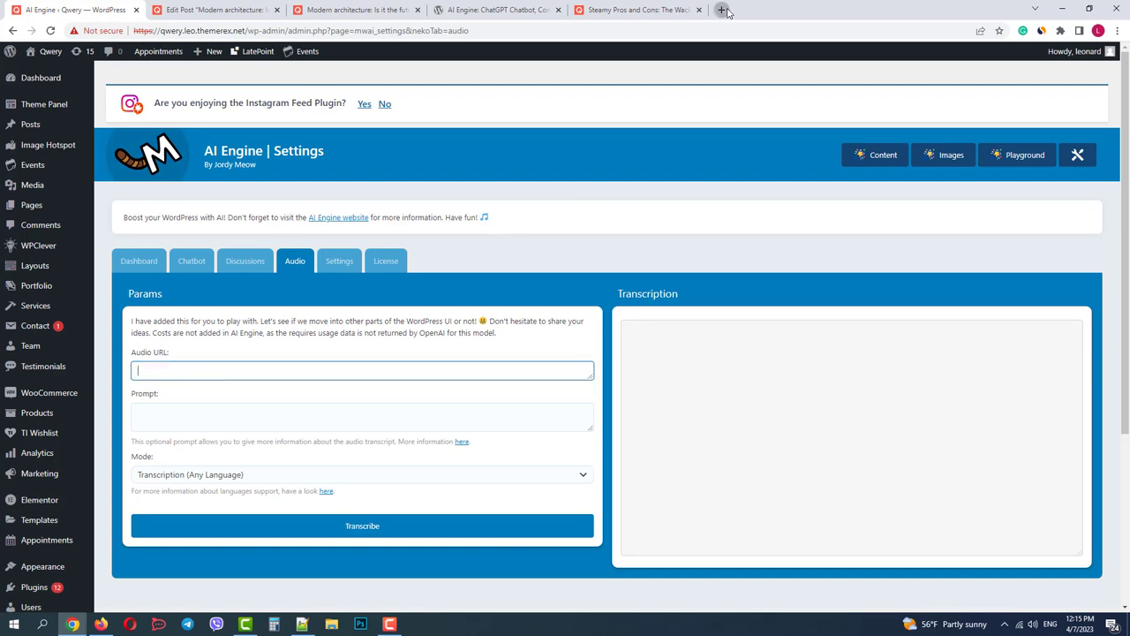
type("mp4 to mp3")
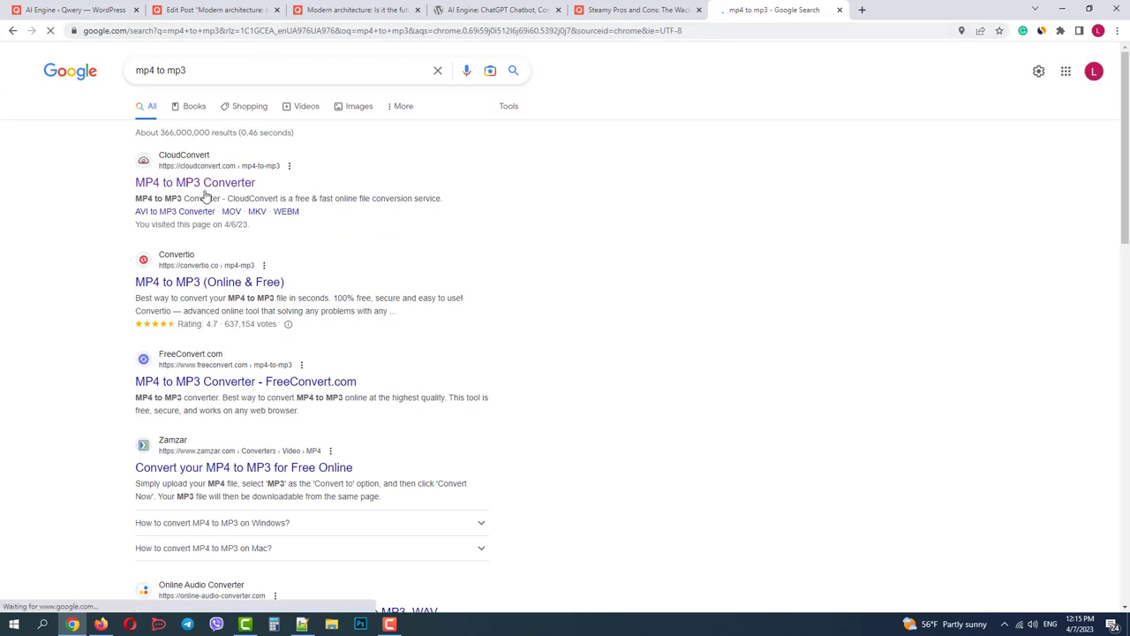
Load custom-fonts.mp4 into the CloudConvert MP4 to MP3 converter
left_click(194, 182)
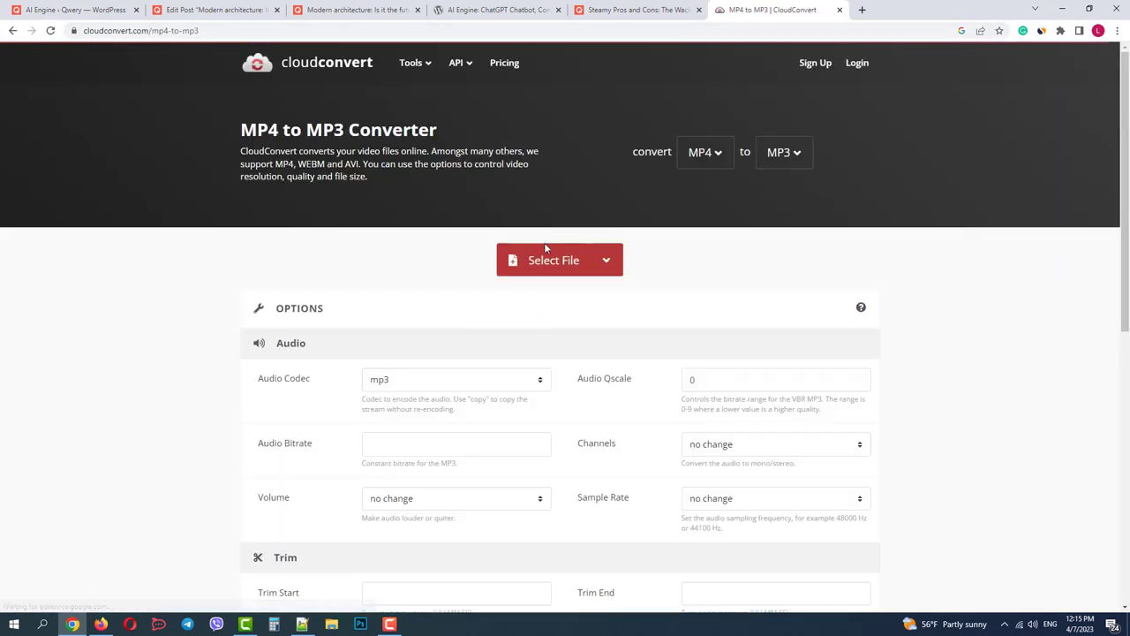
left_click(558, 259)
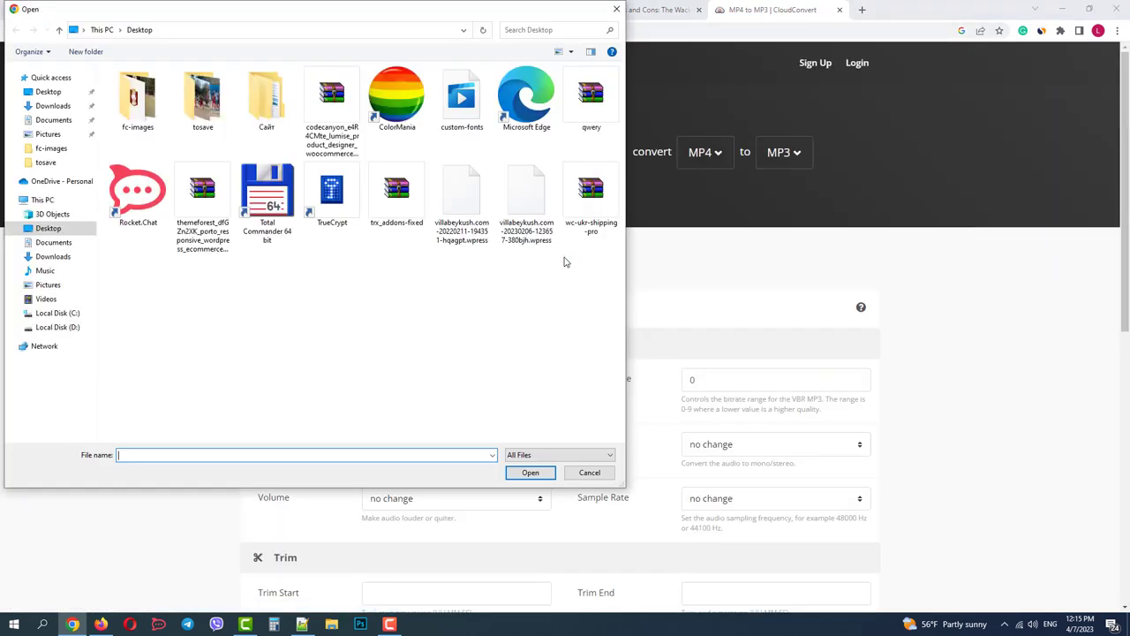
left_click(463, 97)
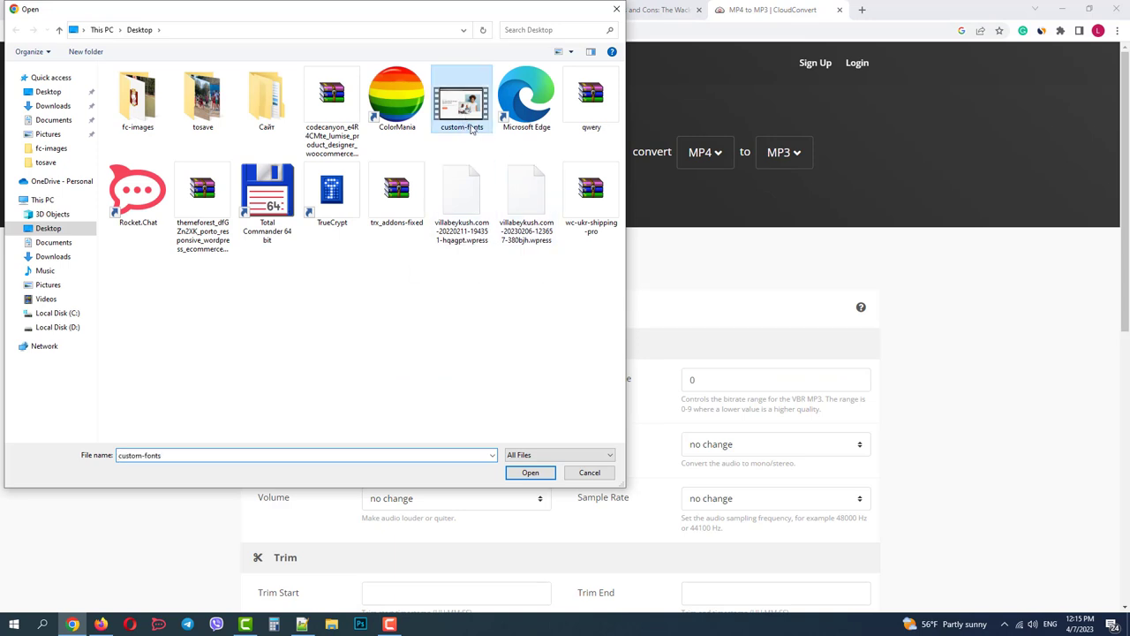
left_click(529, 473)
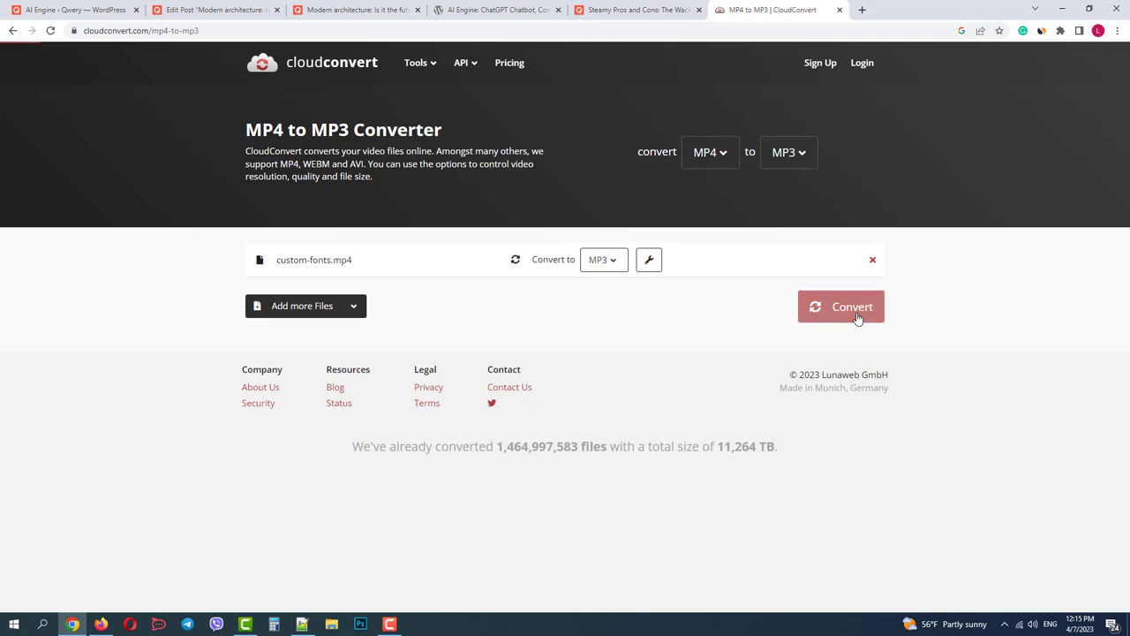
Convert the video to MP3 and download custom-fonts.mp3
left_click(840, 307)
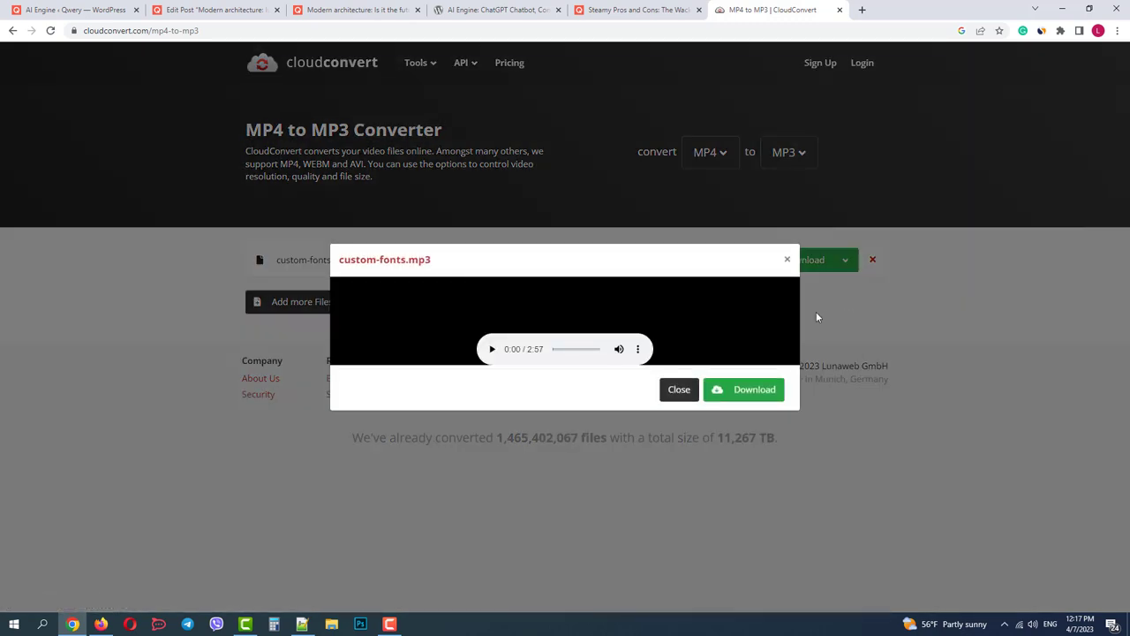
left_click(745, 390)
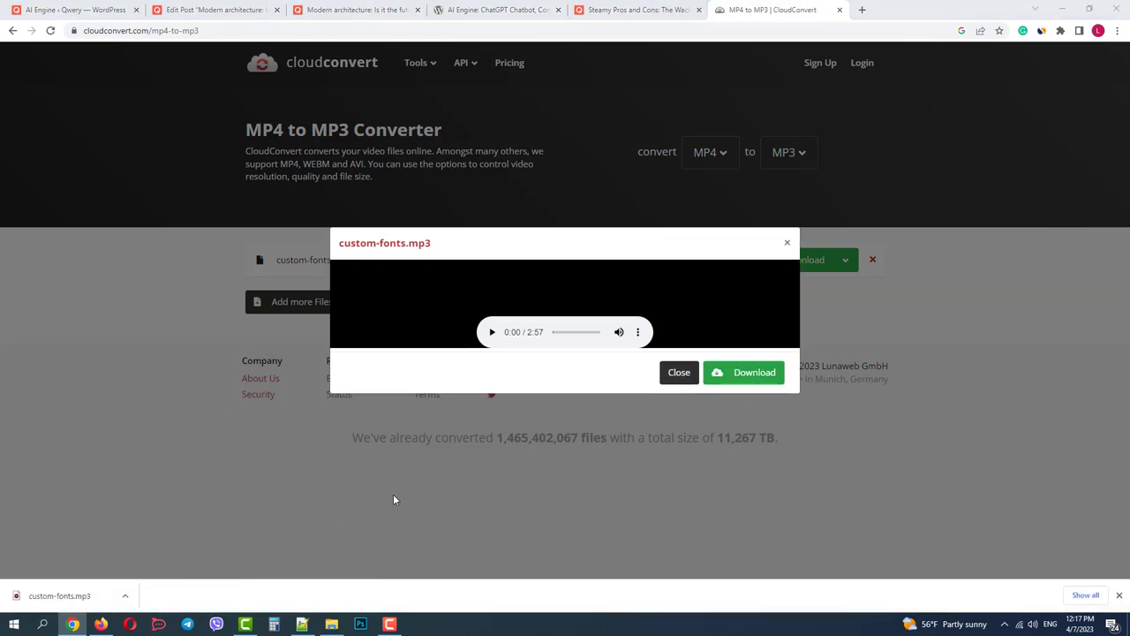
left_click(71, 10)
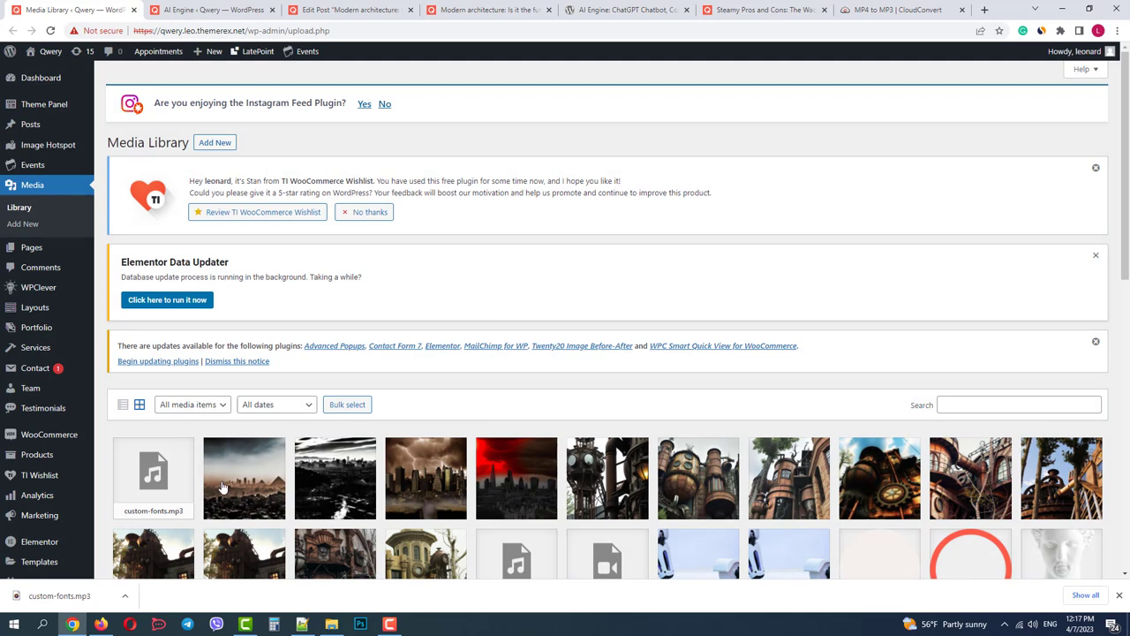
Copy the File URL of custom-fonts.mp3 and return to the Audio transcription tab
right_click(982, 360)
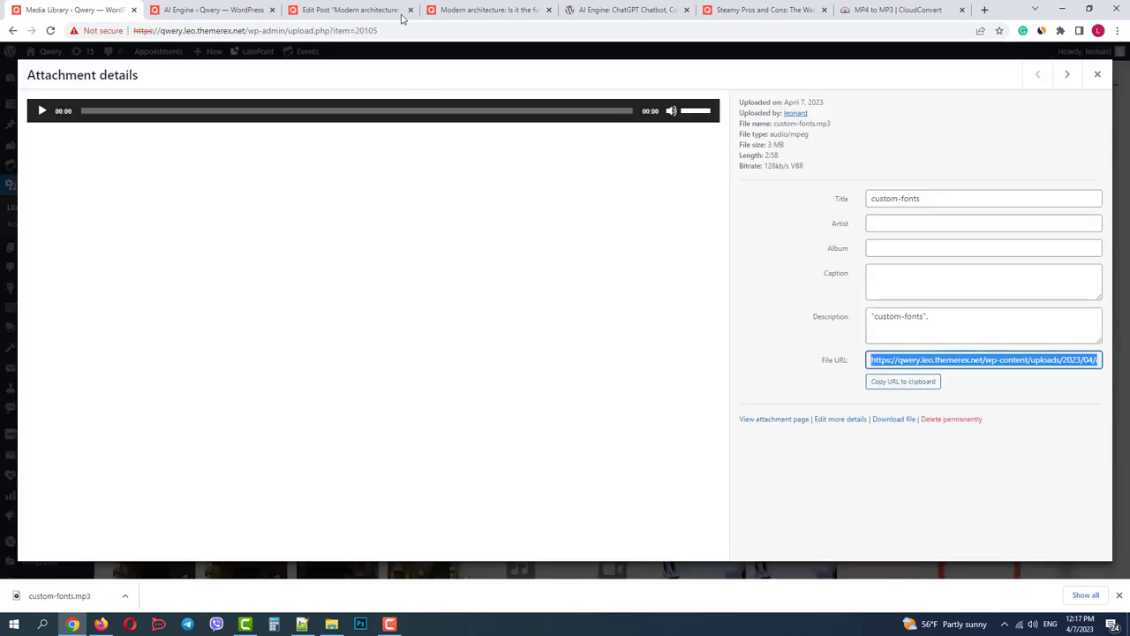
left_click(212, 11)
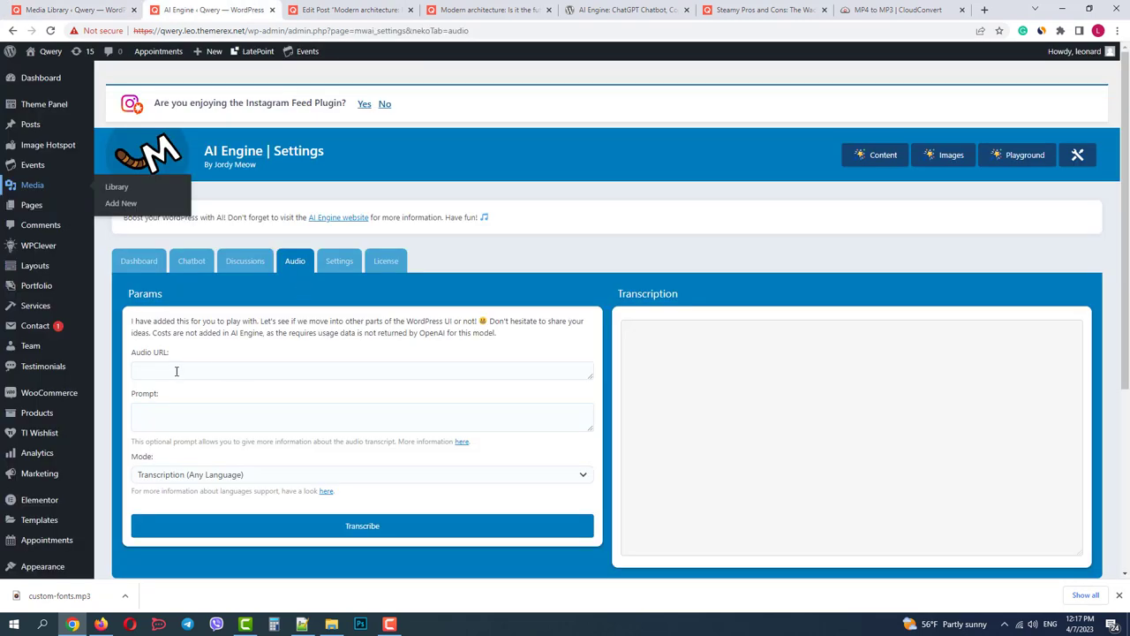
Submit the MP3 URL with a text-post prompt in Transcription (Any Language) mode, then return to settings
right_click(177, 371)
type("turn it into a text")
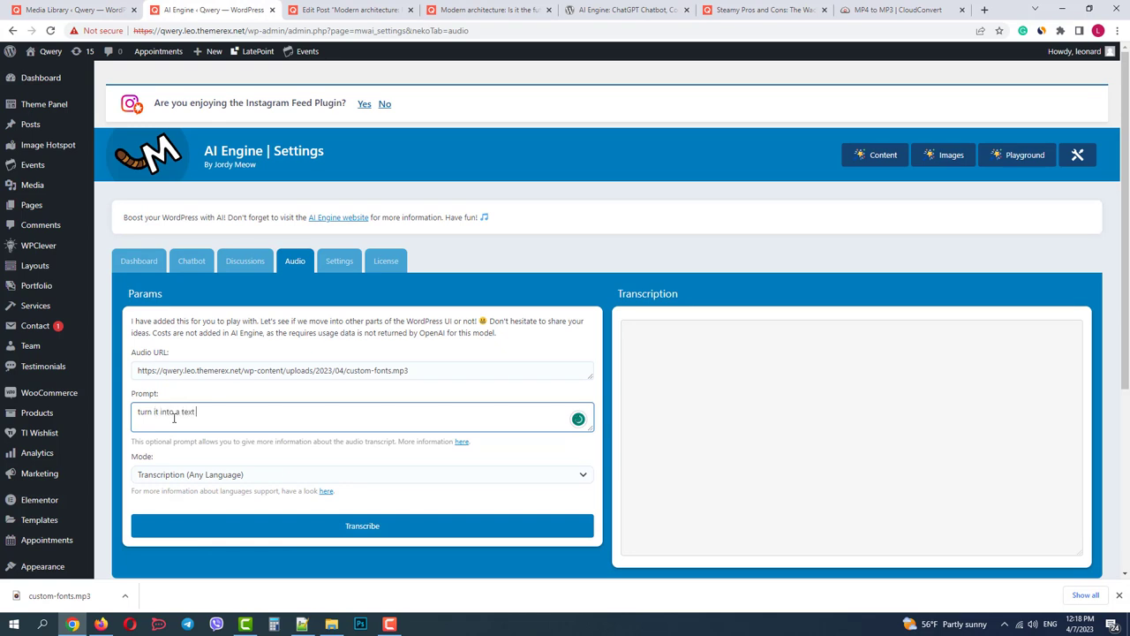
left_click(361, 473)
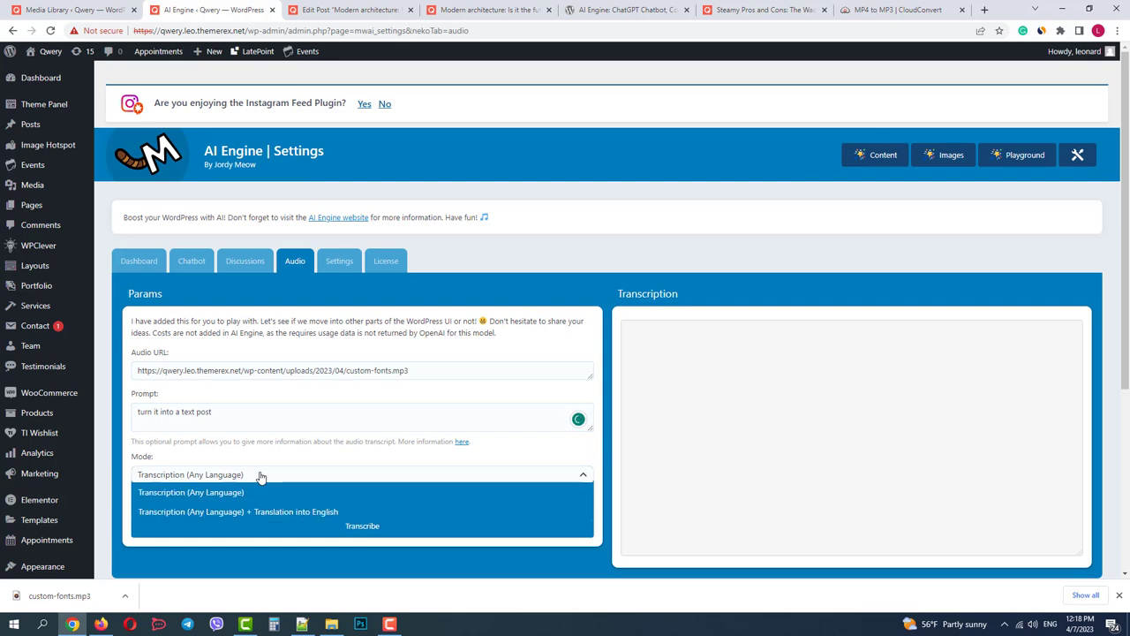
left_click(191, 491)
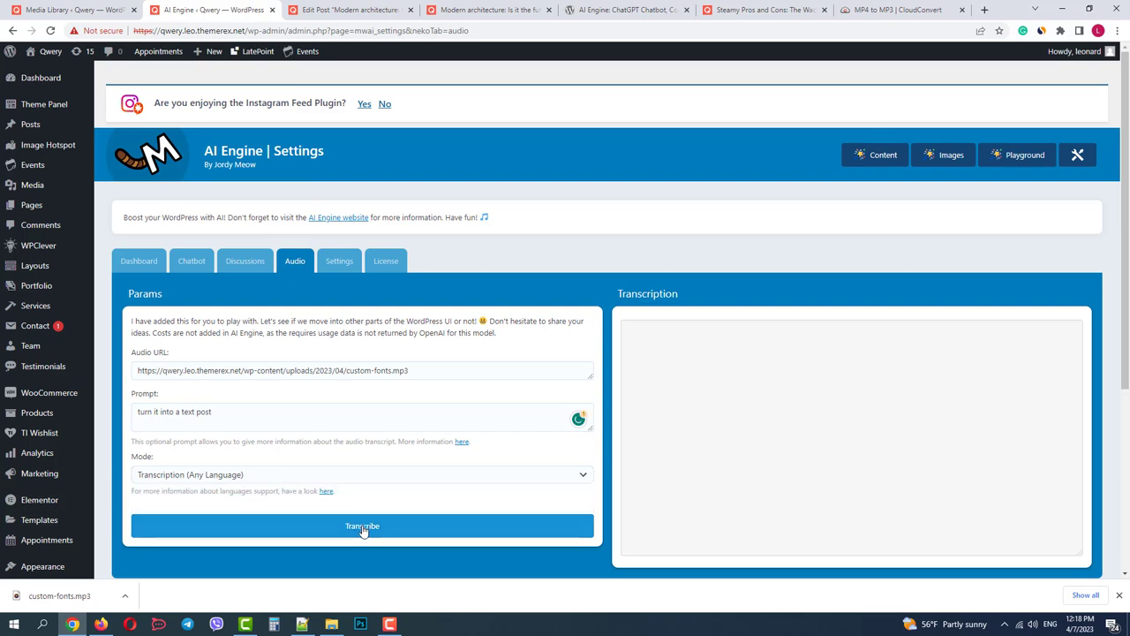
left_click(362, 526)
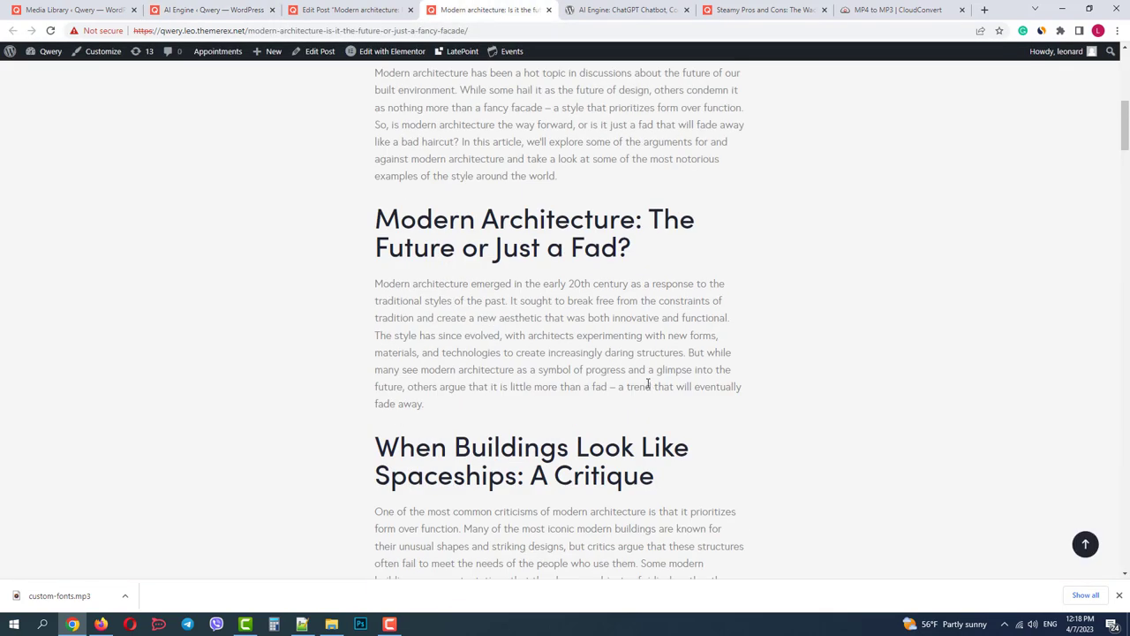
scroll("up", 3)
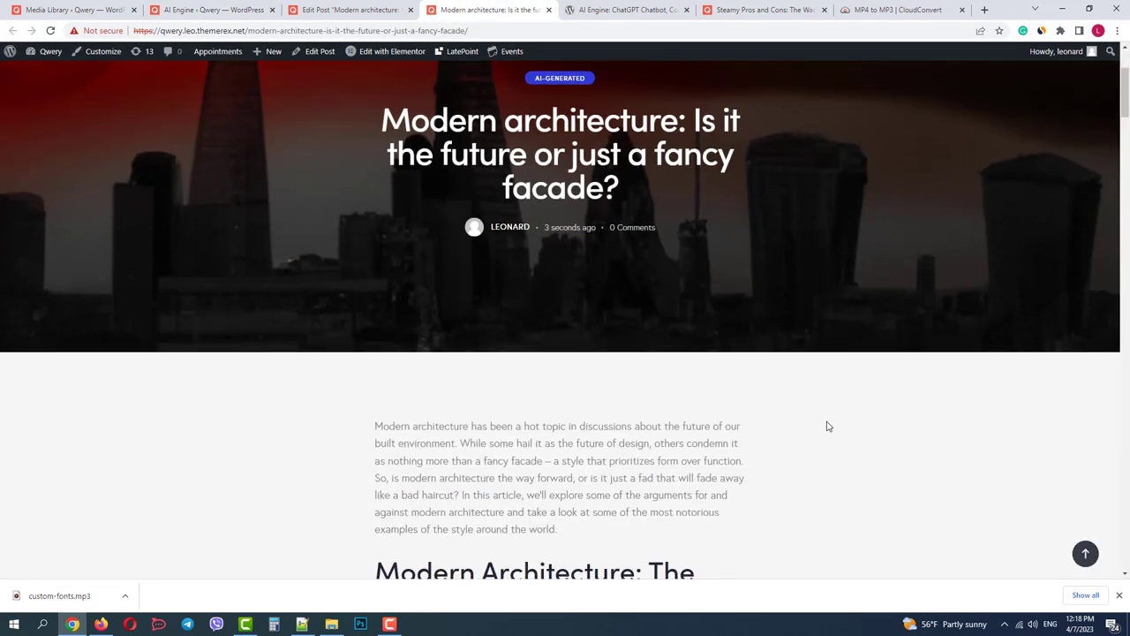
left_click(212, 10)
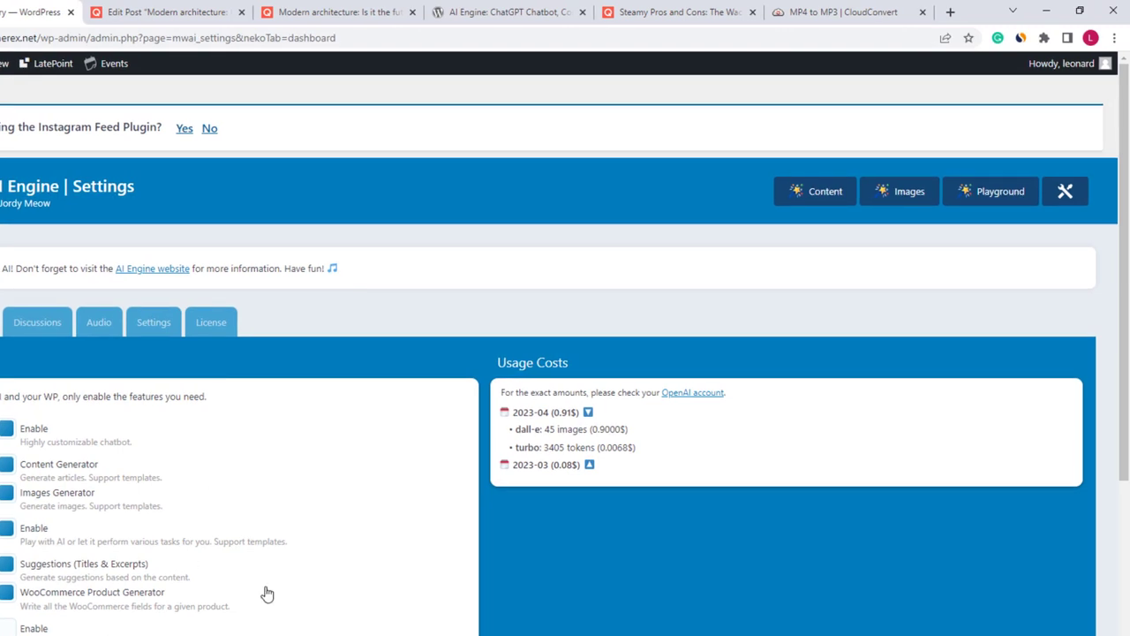
mouse_move(519, 441)
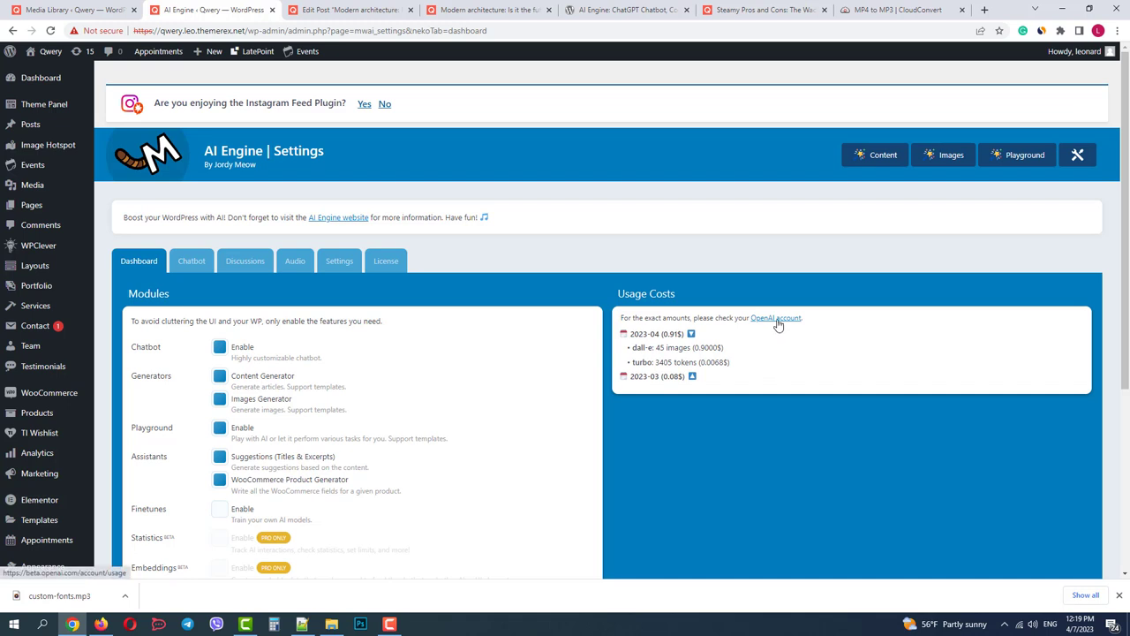
mouse_move(780, 349)
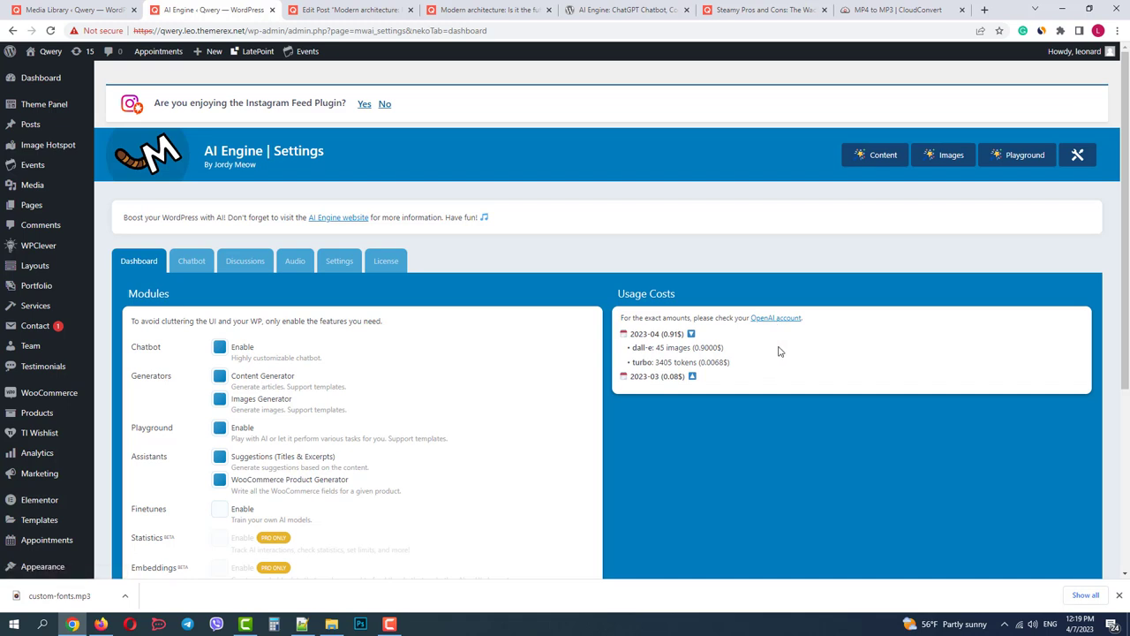
Switch to AI Engine's Settings showing the Open AI service and recent incidents
left_click(339, 262)
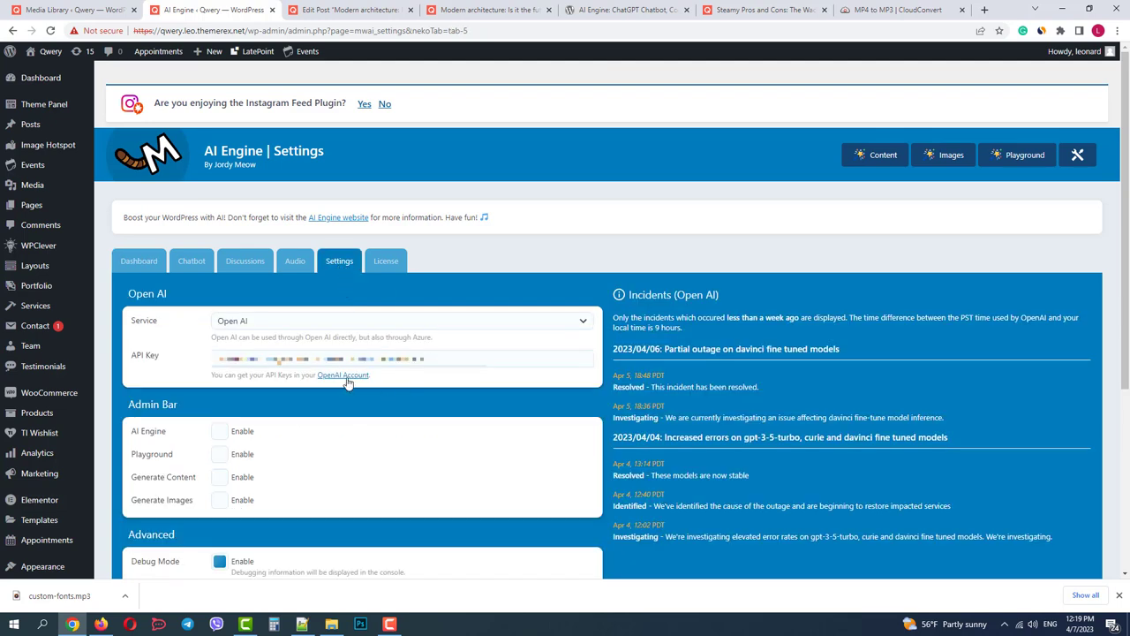
Visit the OpenAI Account API keys page, then return to the AI Engine Dashboard usage costs
left_click(342, 375)
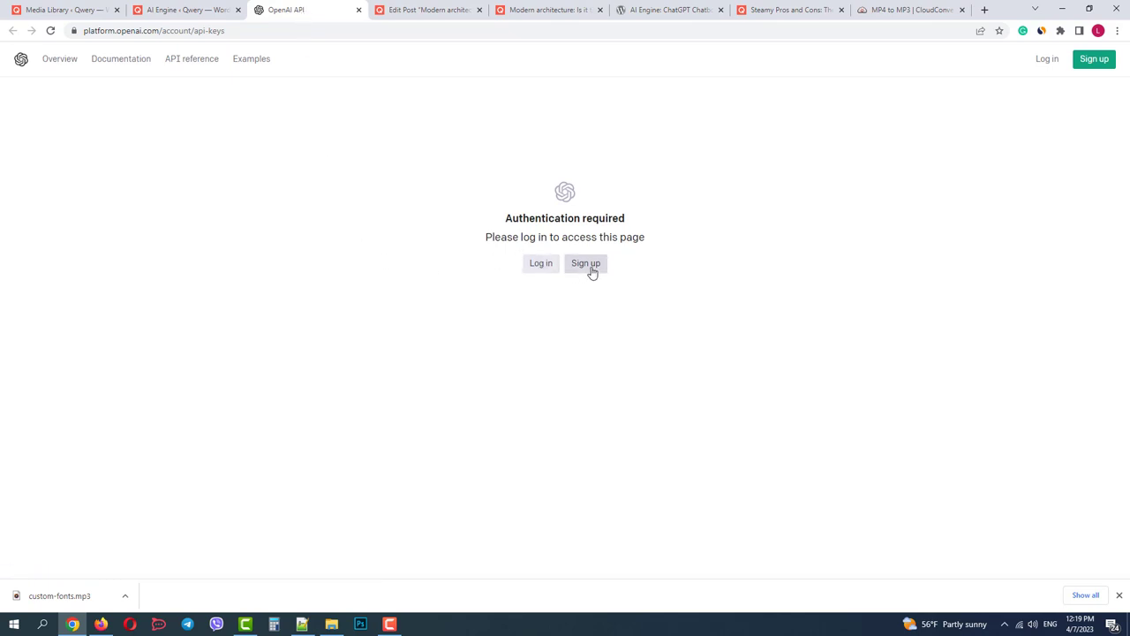
left_click(180, 10)
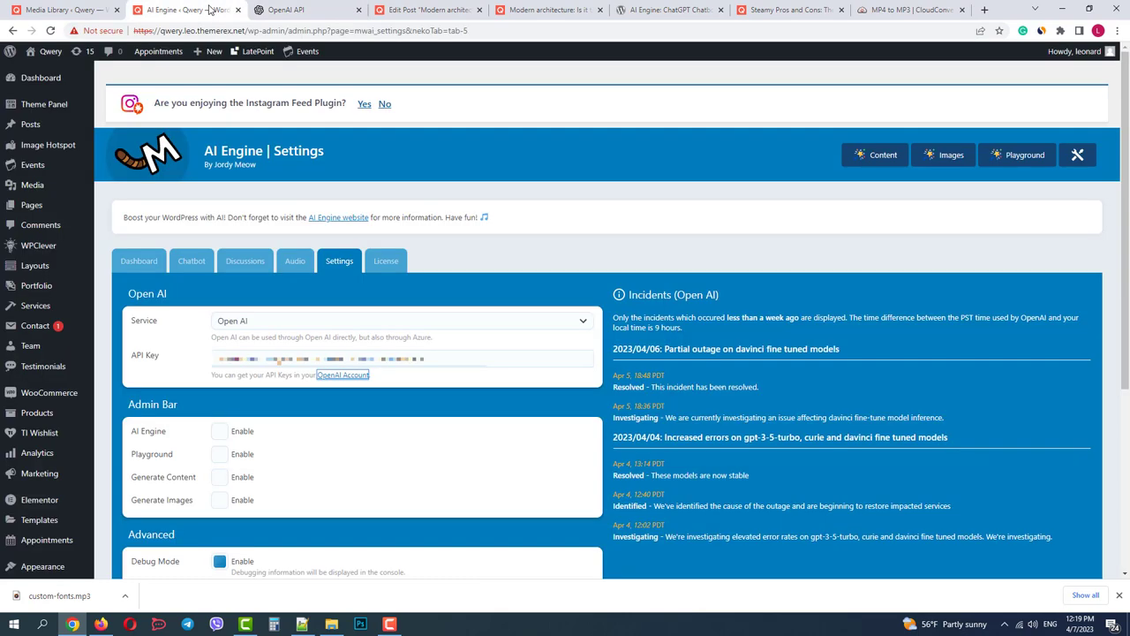
mouse_move(180, 290)
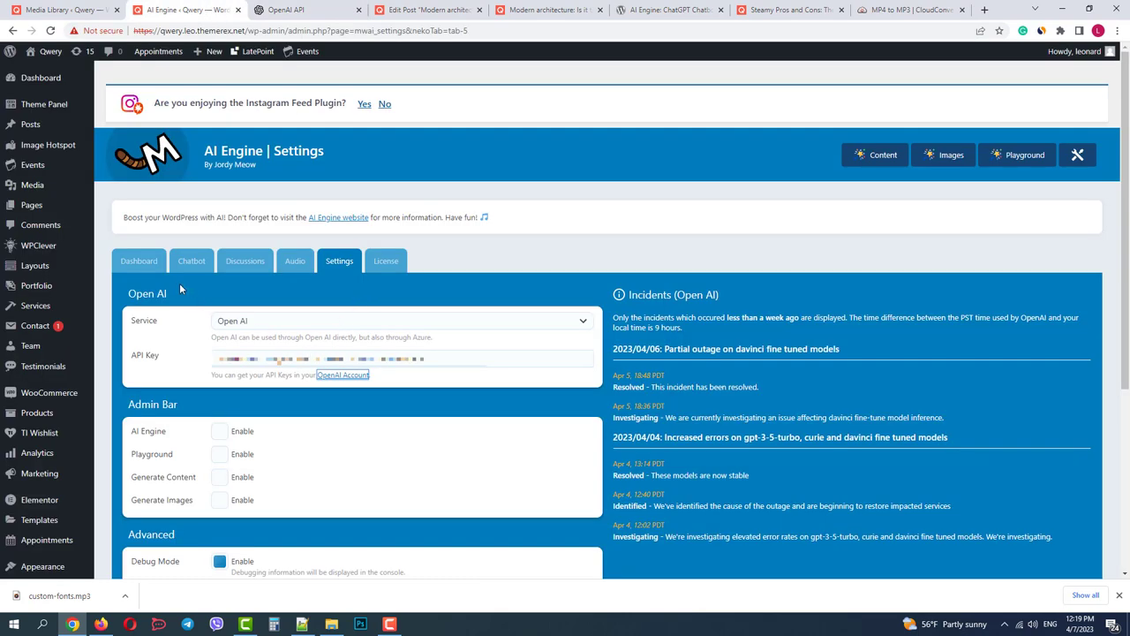
left_click(138, 261)
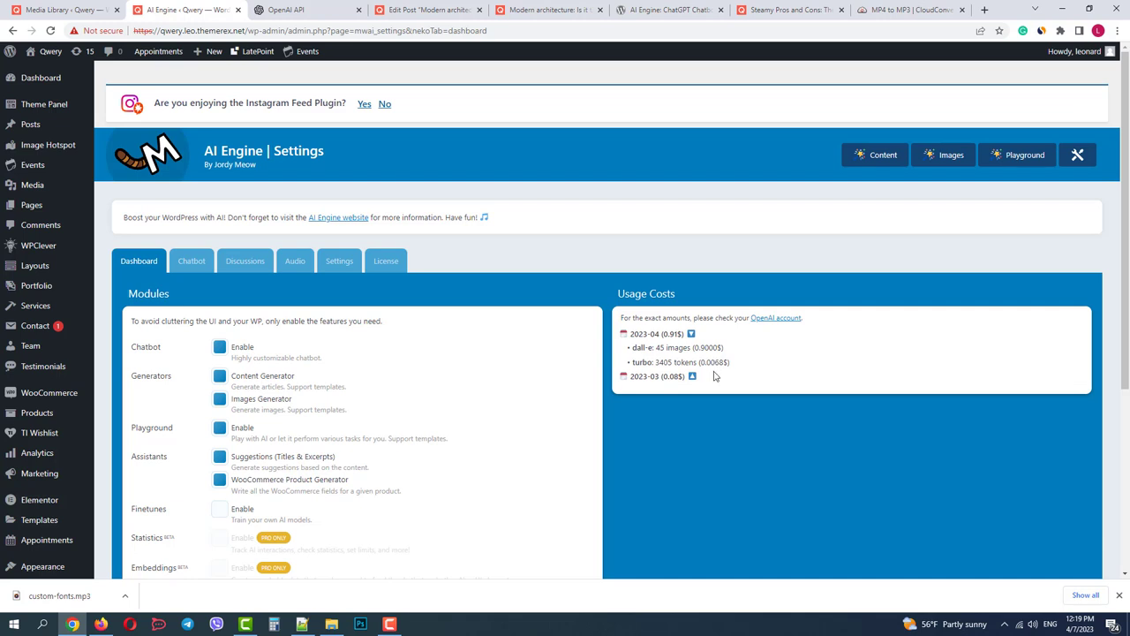
mouse_move(742, 379)
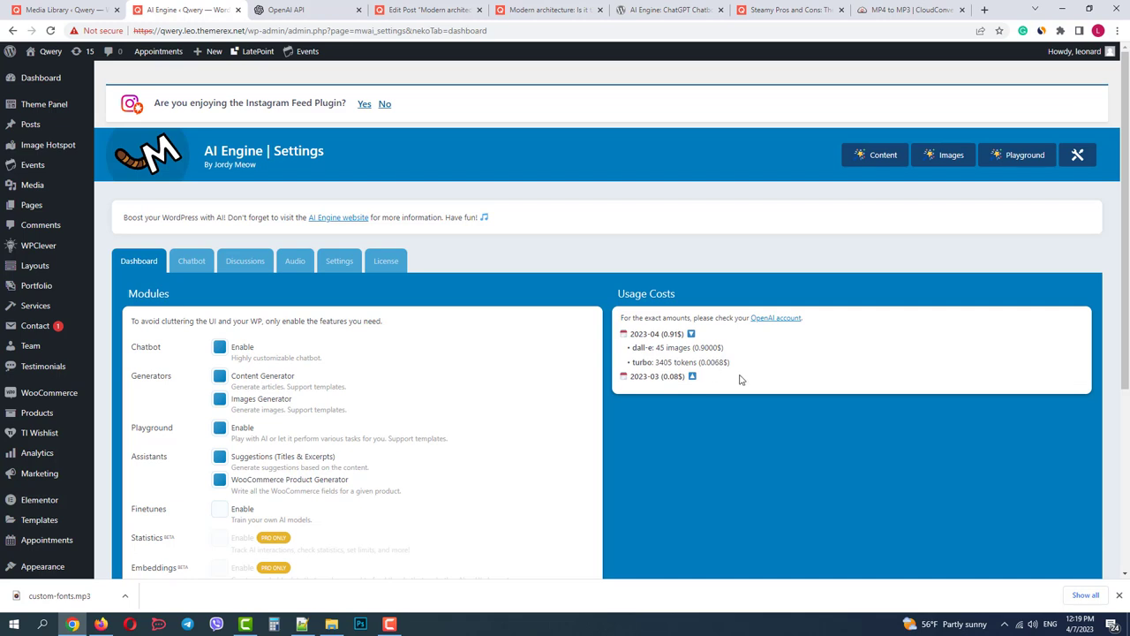